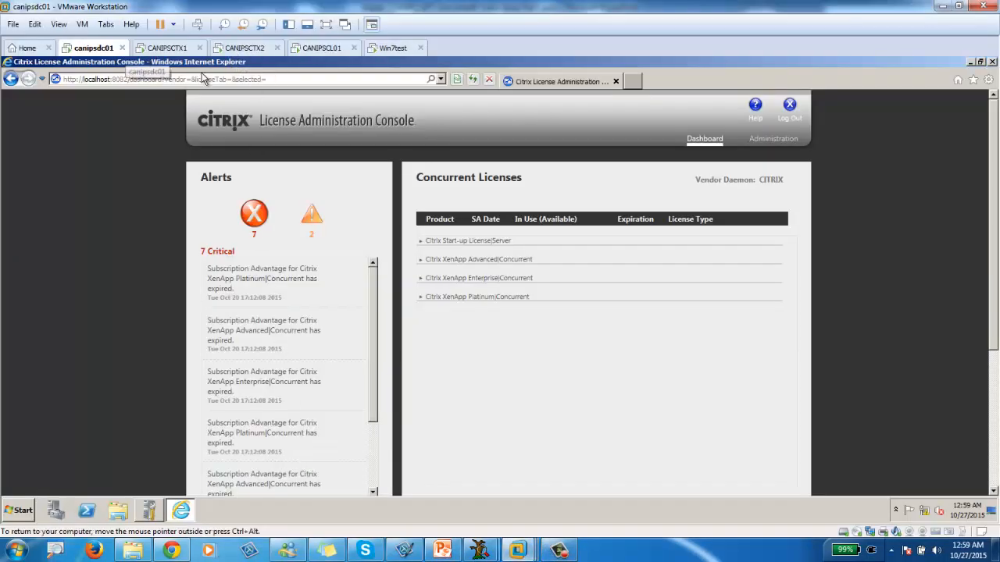
mouse_move(131, 131)
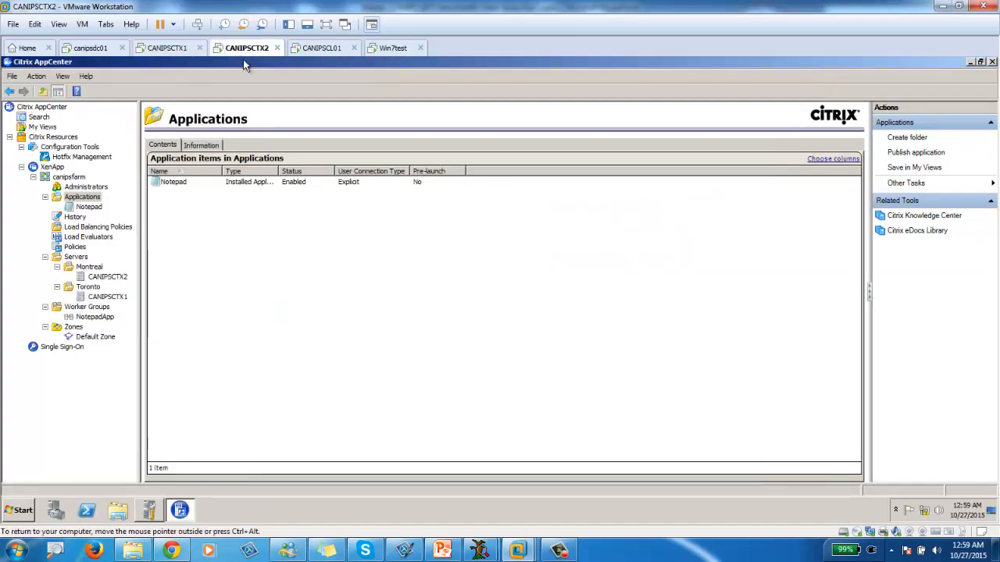
mouse_move(312, 144)
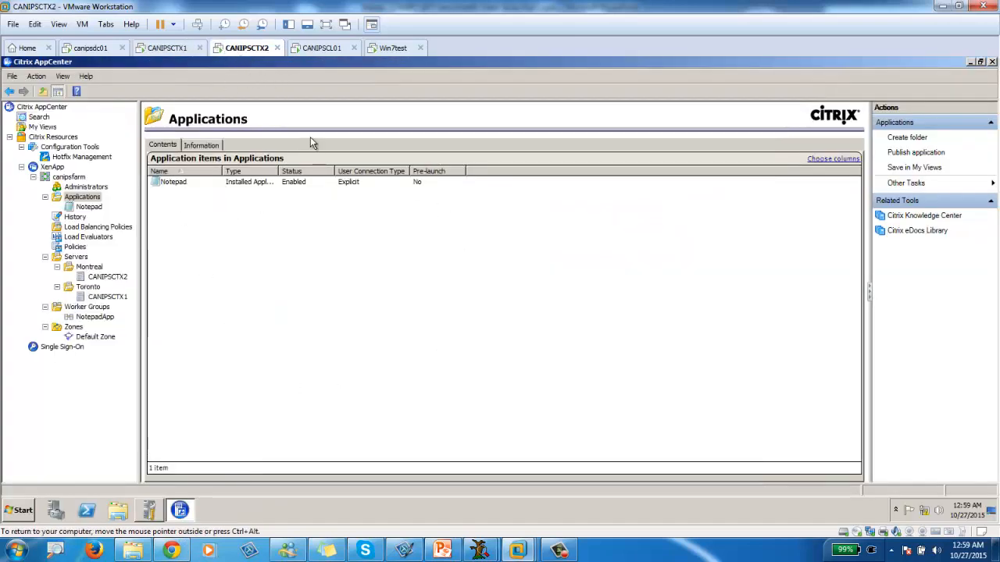
- Switch to the client machine tab that shows the XenApp web logon page
click(324, 47)
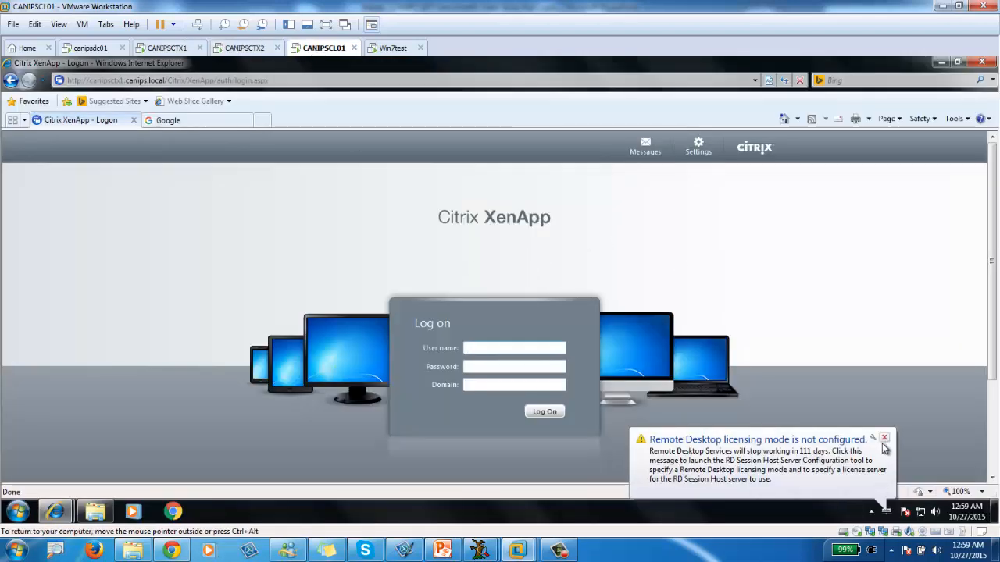
- Log on to the XenApp web site as admin with its password in domain canips
click(884, 437)
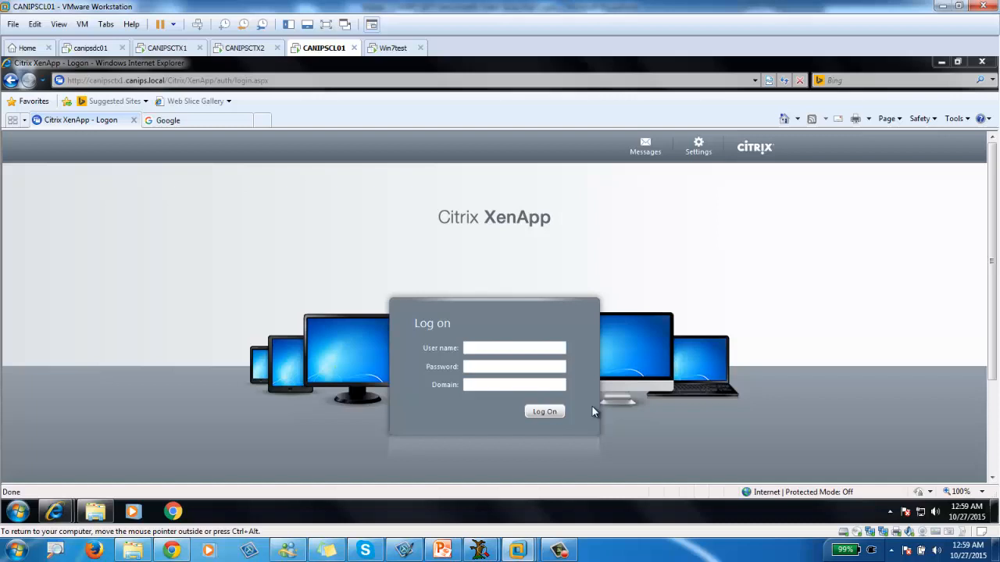
click(513, 347)
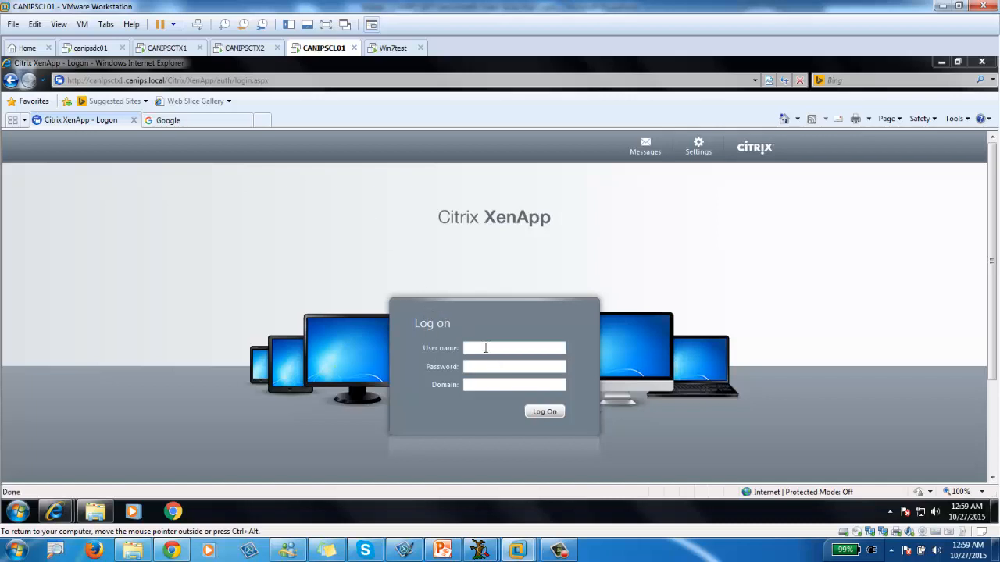
text(administrator)
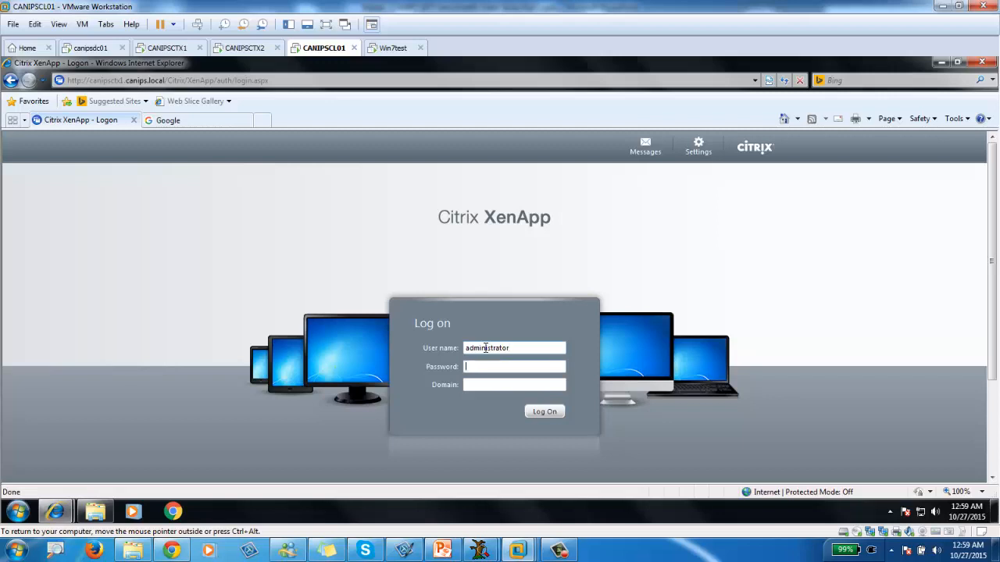
text(password)
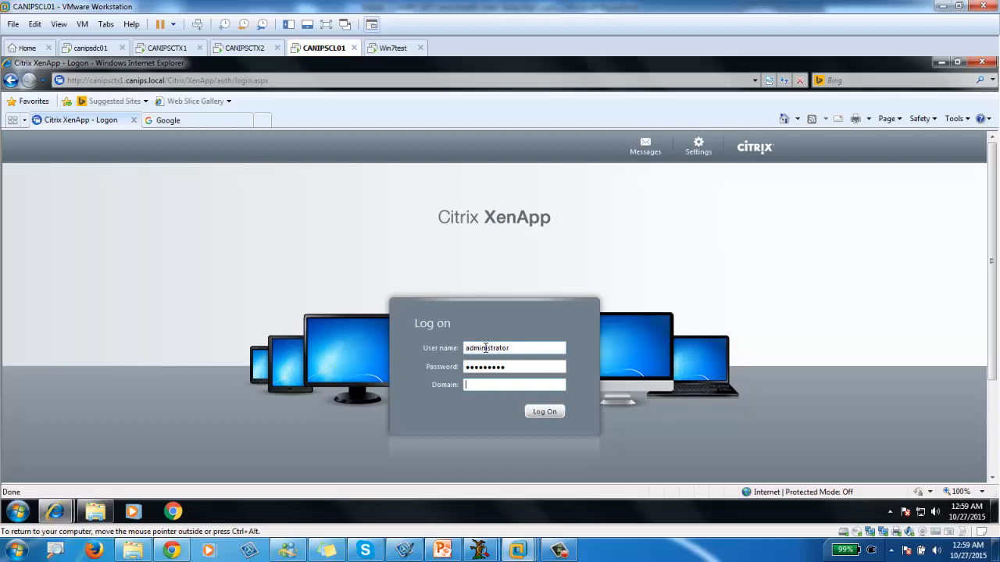
text(canips)
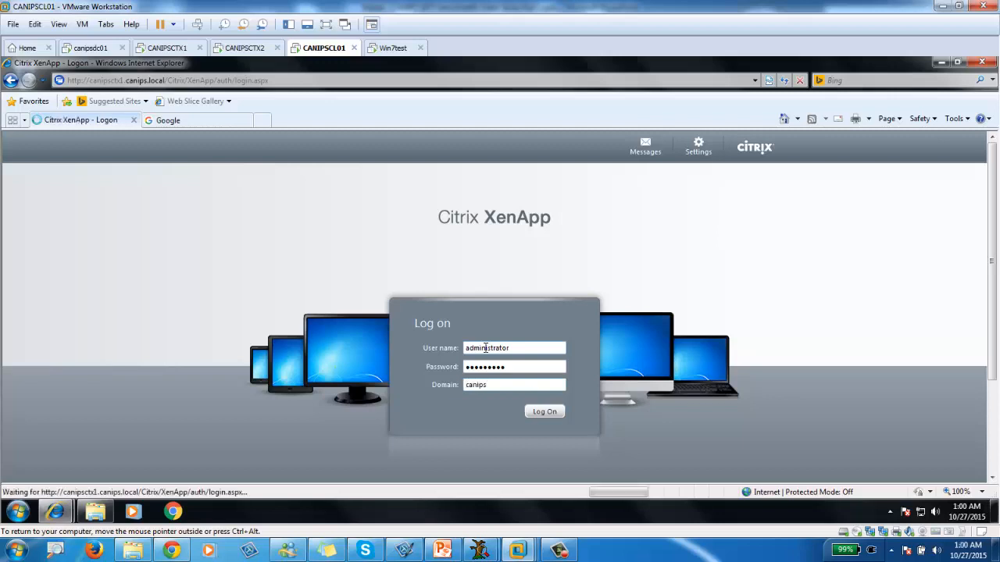
mouse_move(484, 269)
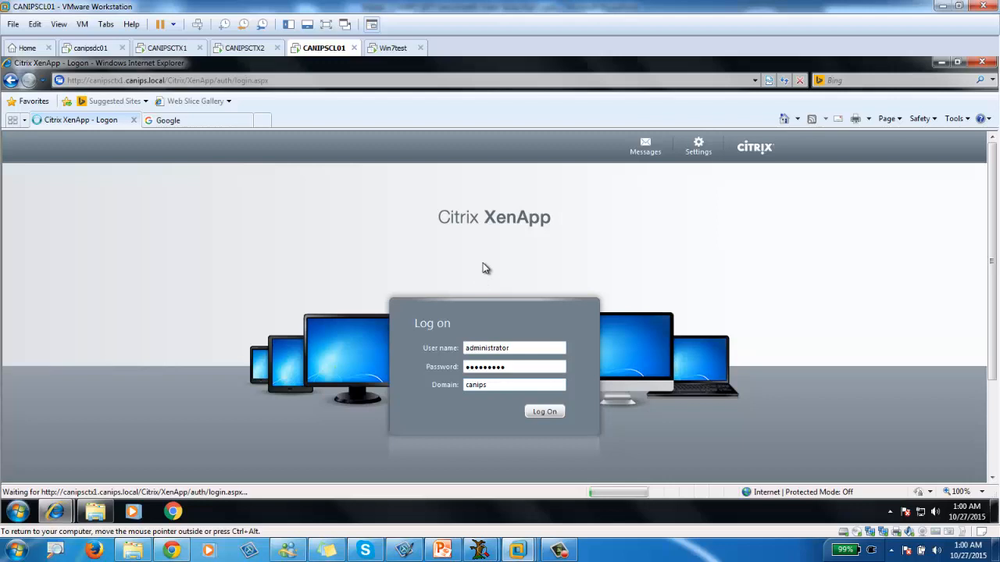
click(512, 384)
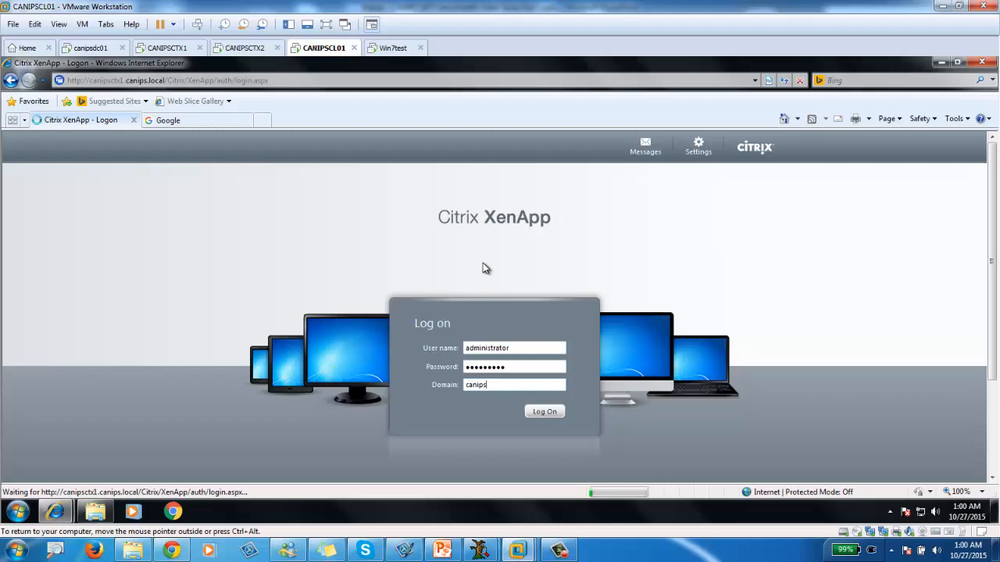
mouse_move(200, 281)
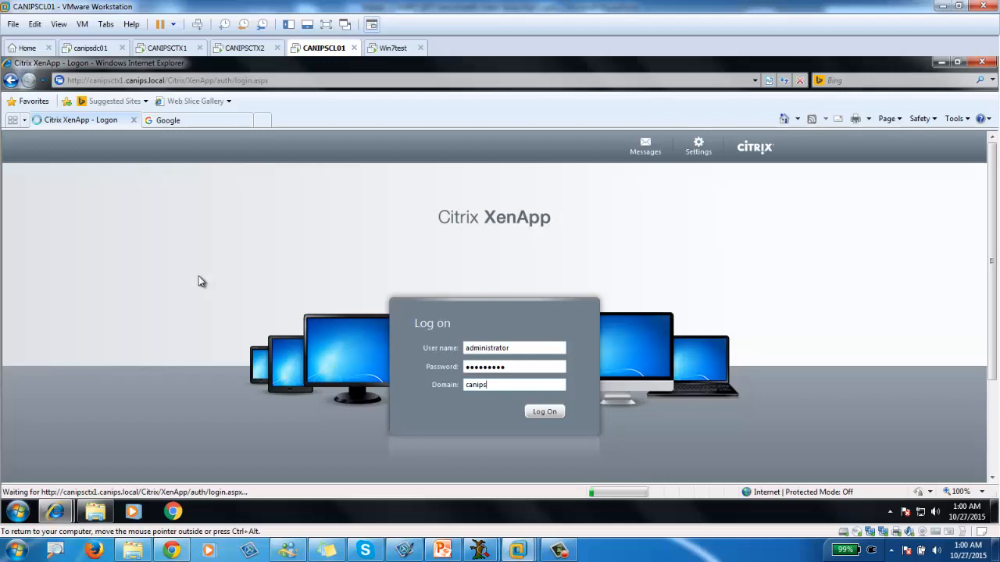
mouse_move(265, 58)
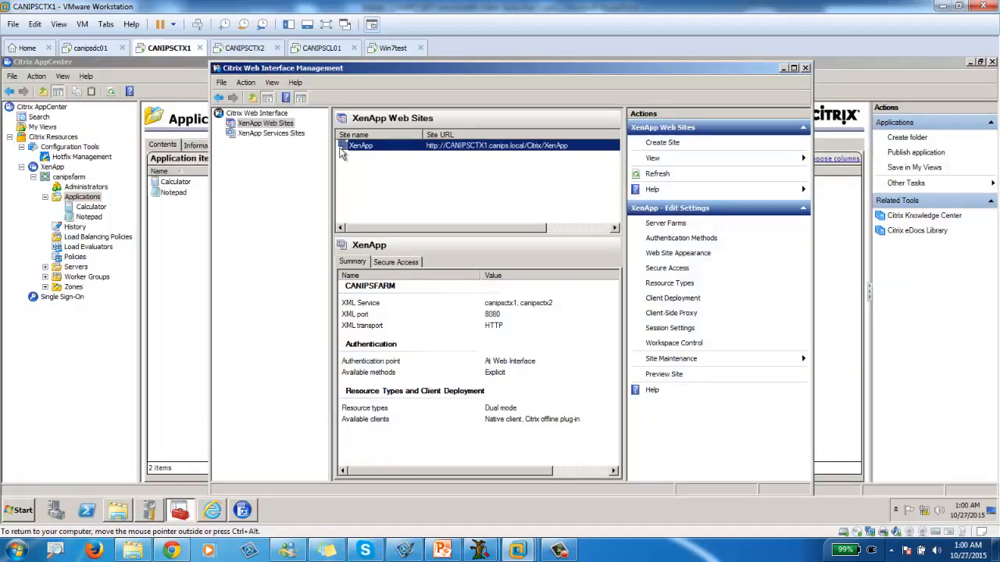
mouse_move(282, 150)
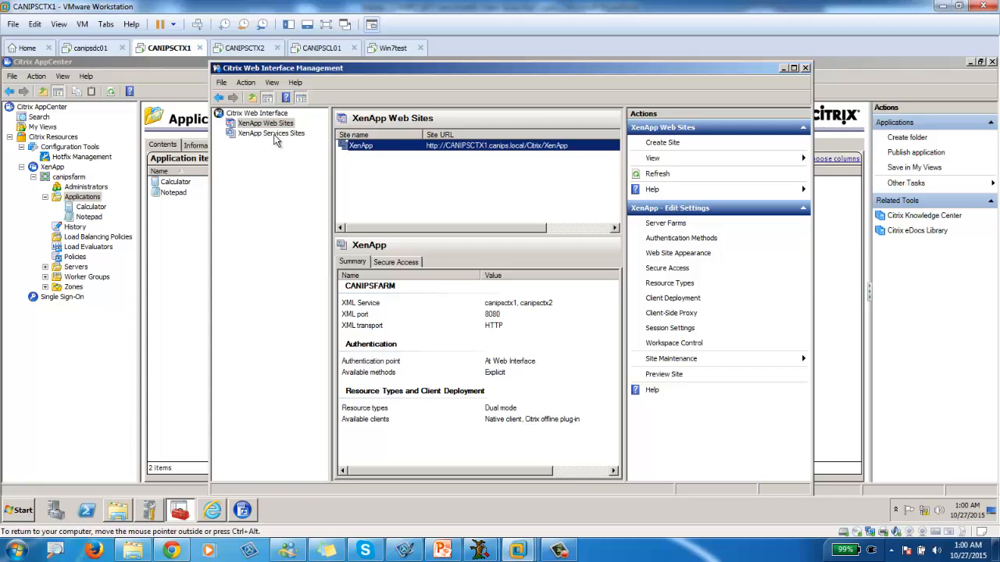
- Show the empty XenApp Services Sites list, then view the client listing Calculator and Notepad
click(270, 133)
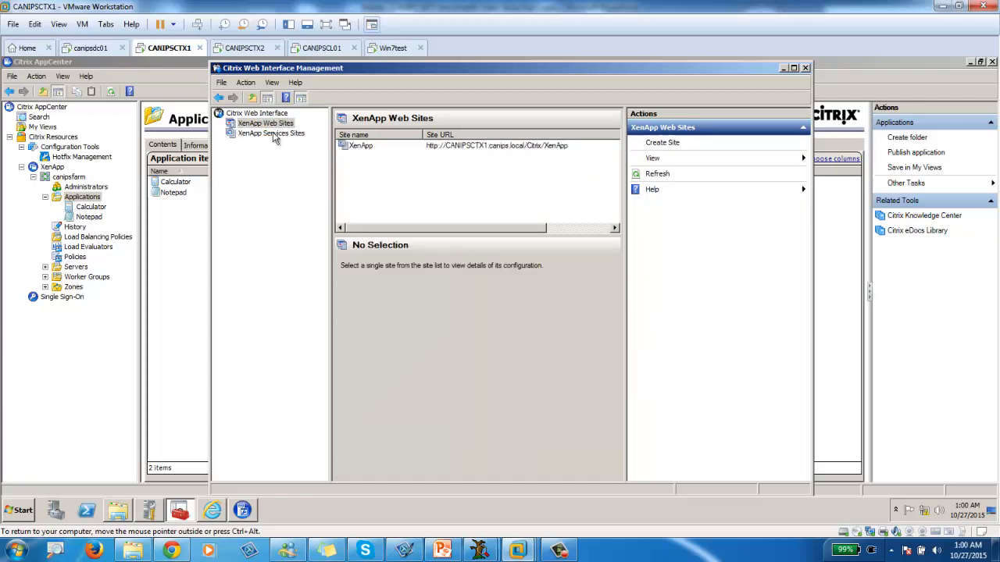
click(270, 133)
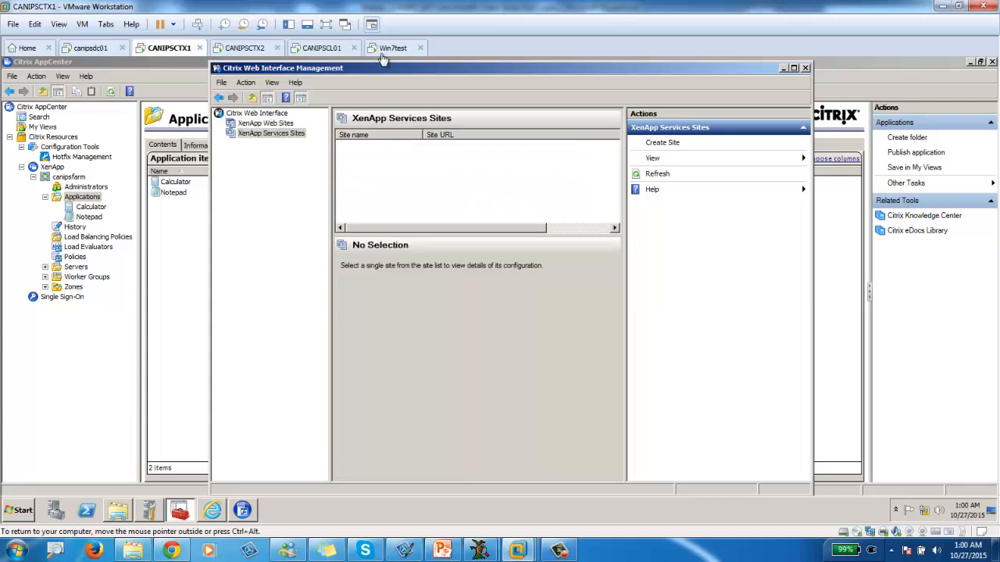
click(322, 46)
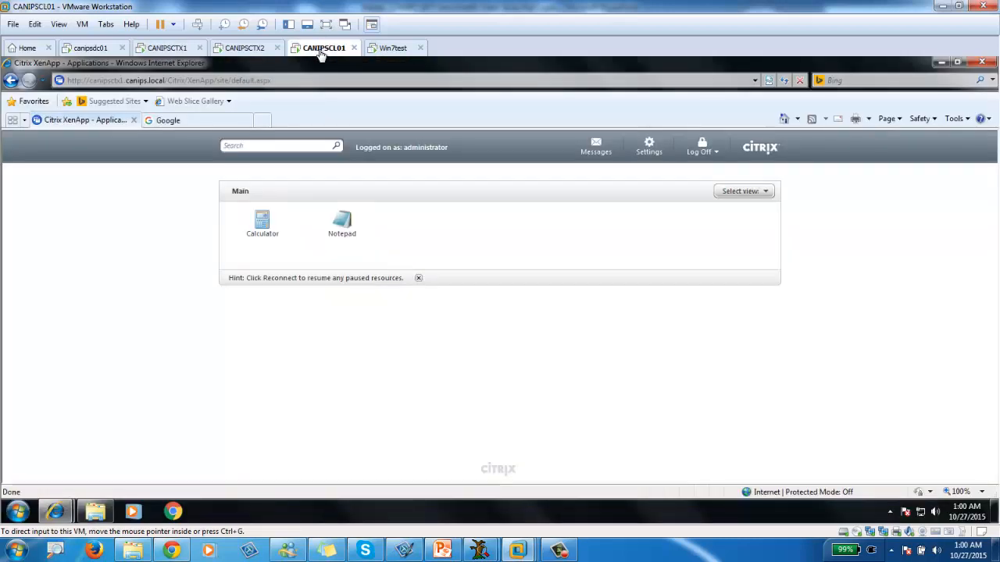
mouse_move(244, 47)
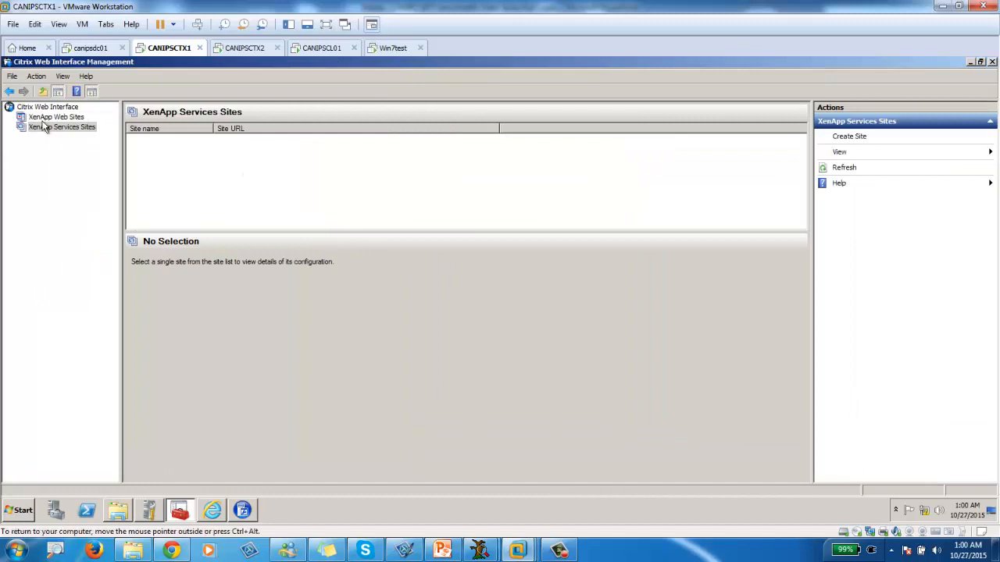
- Create a XenApp Services site PNAgent at /Citrix/PNAgent/ under Default Web Site
click(850, 135)
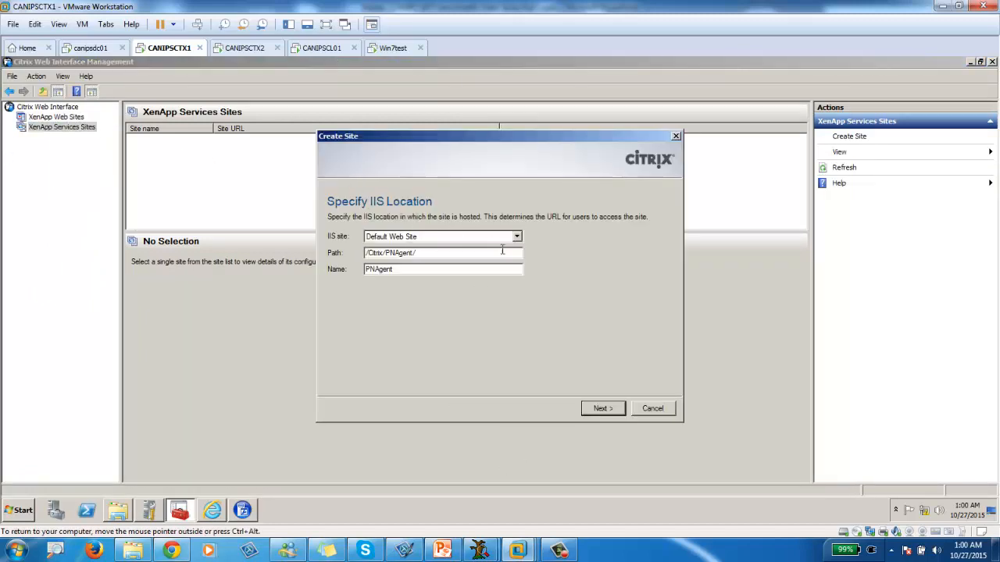
mouse_move(601, 400)
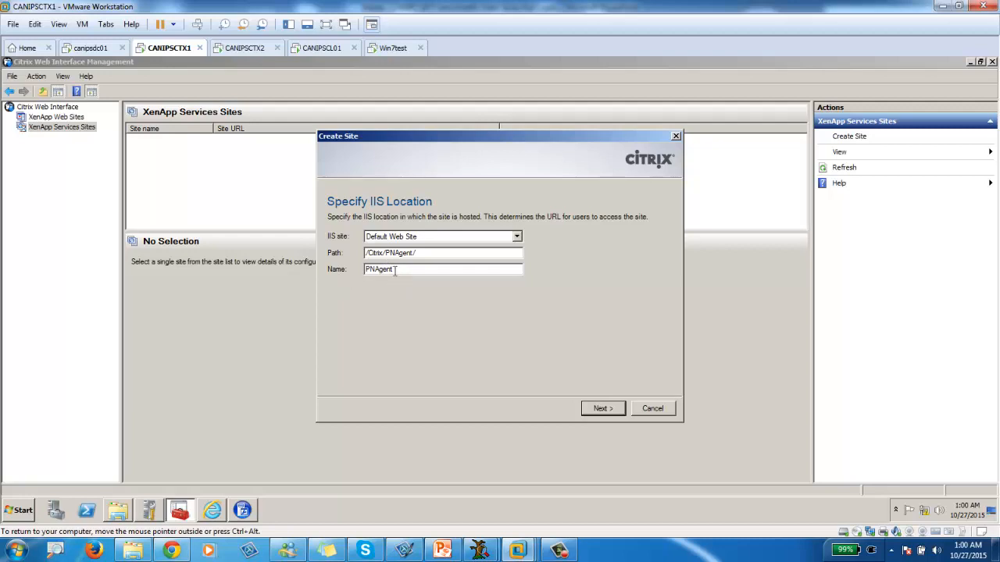
mouse_move(602, 412)
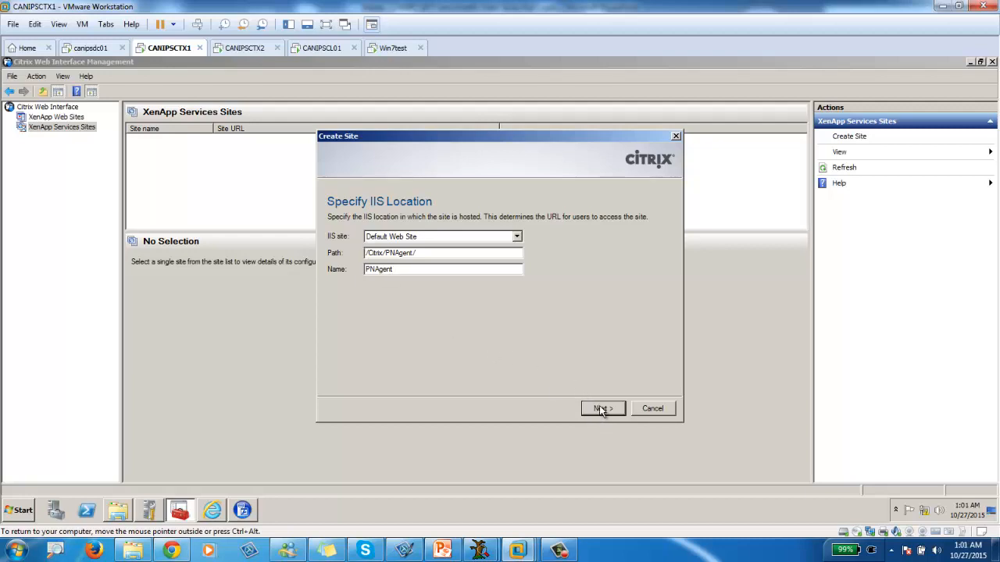
click(603, 407)
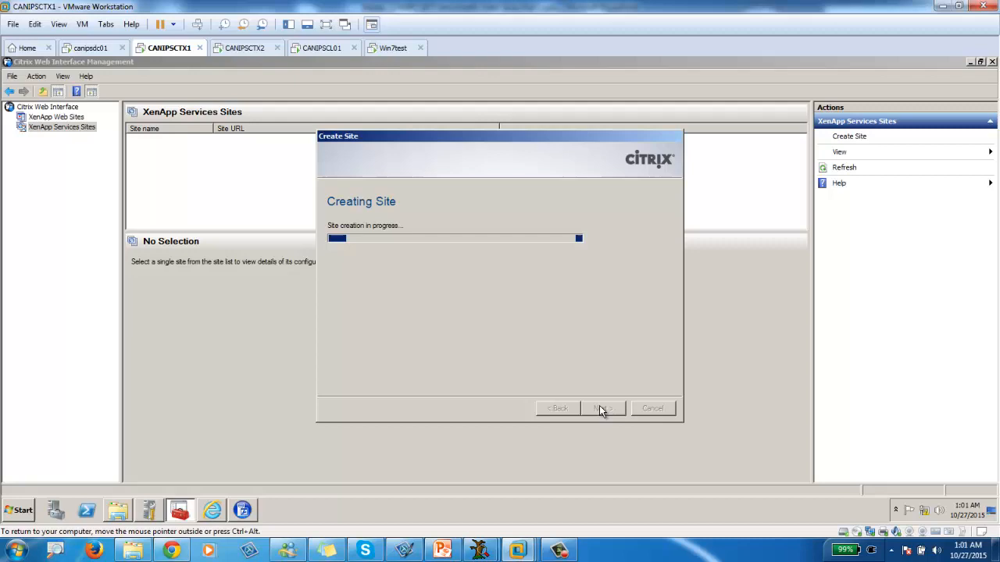
mouse_move(449, 163)
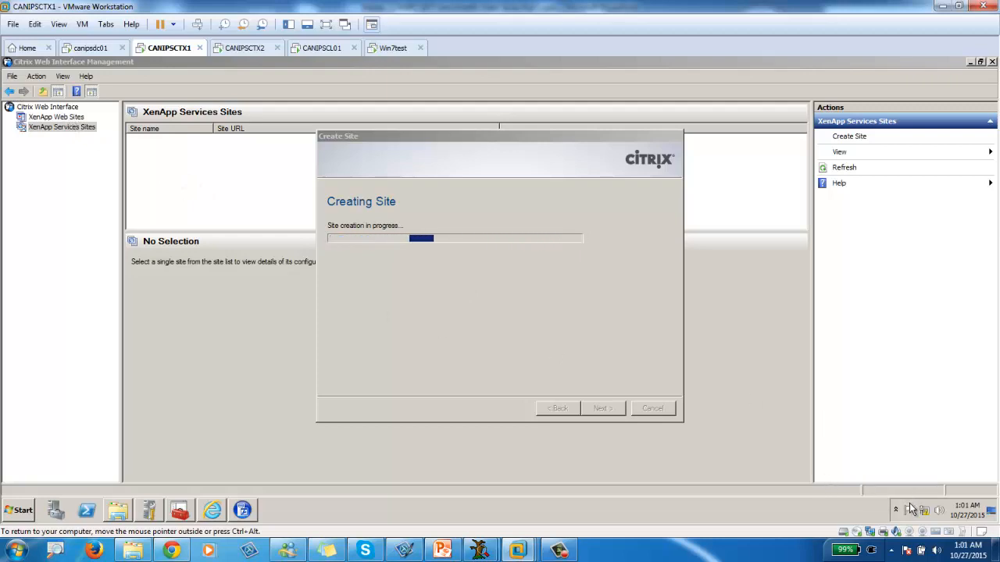
click(895, 509)
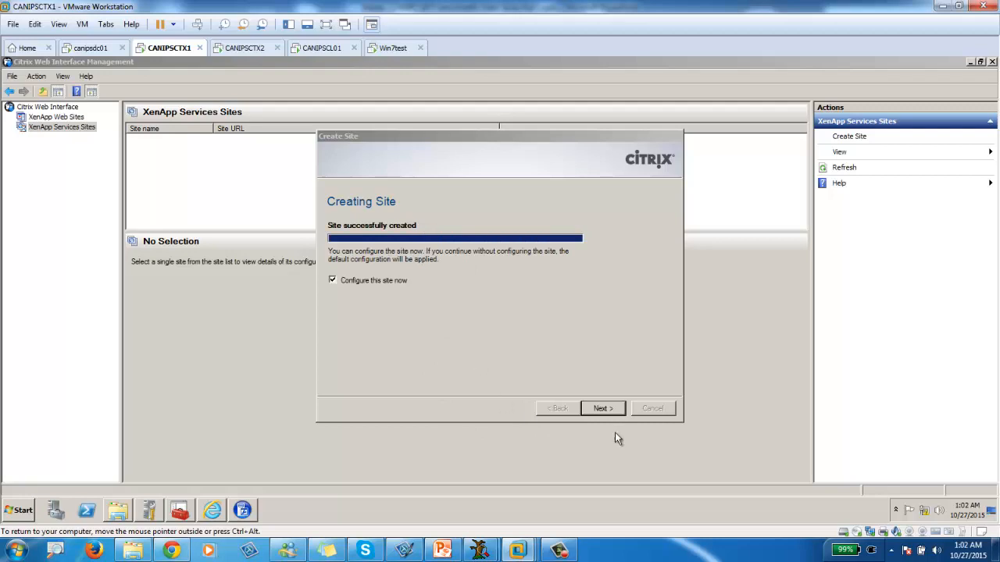
- Add the two farm servers (canips hosts) to the PNAgent site's farm configuration
click(603, 408)
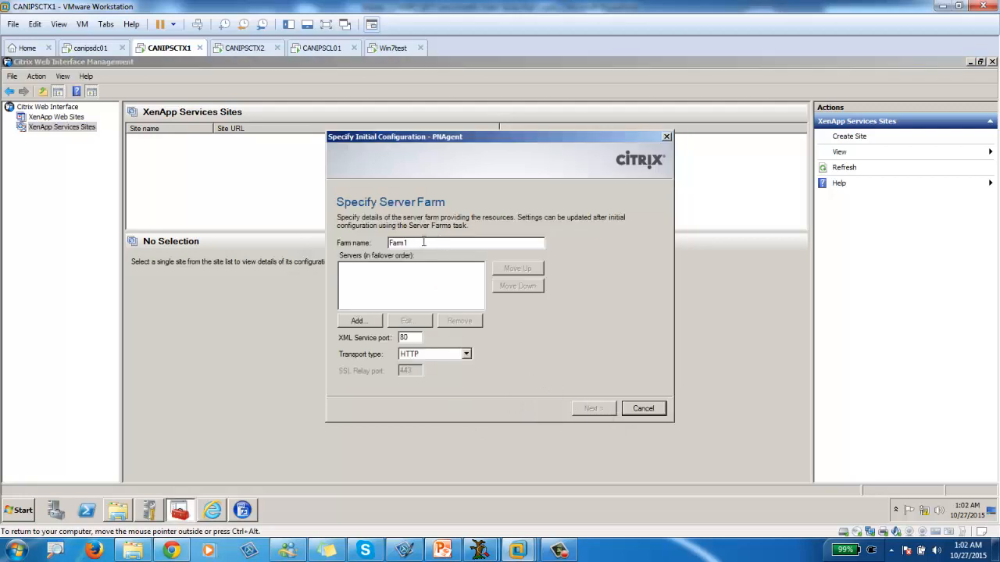
text(CANIPSFARM)
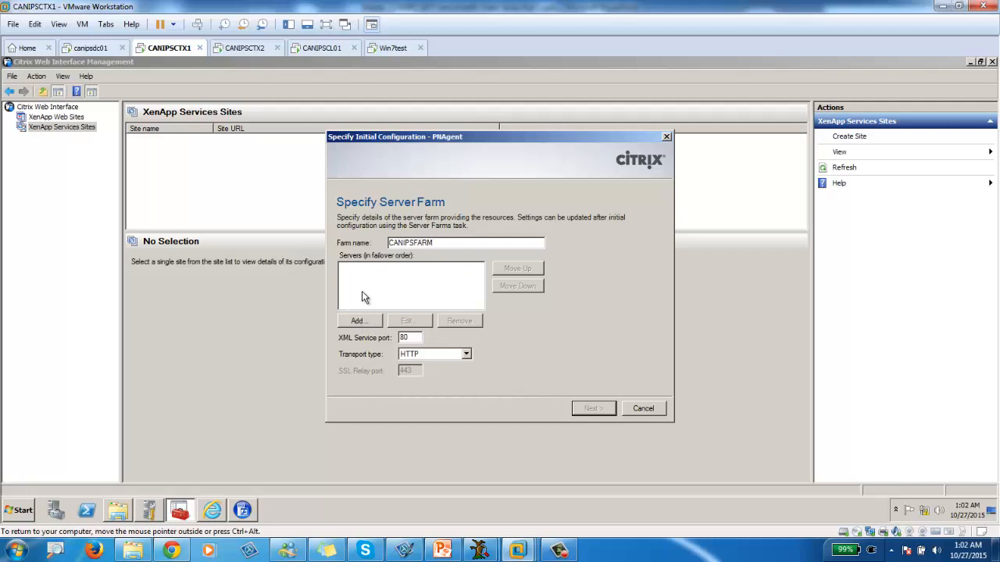
click(358, 320)
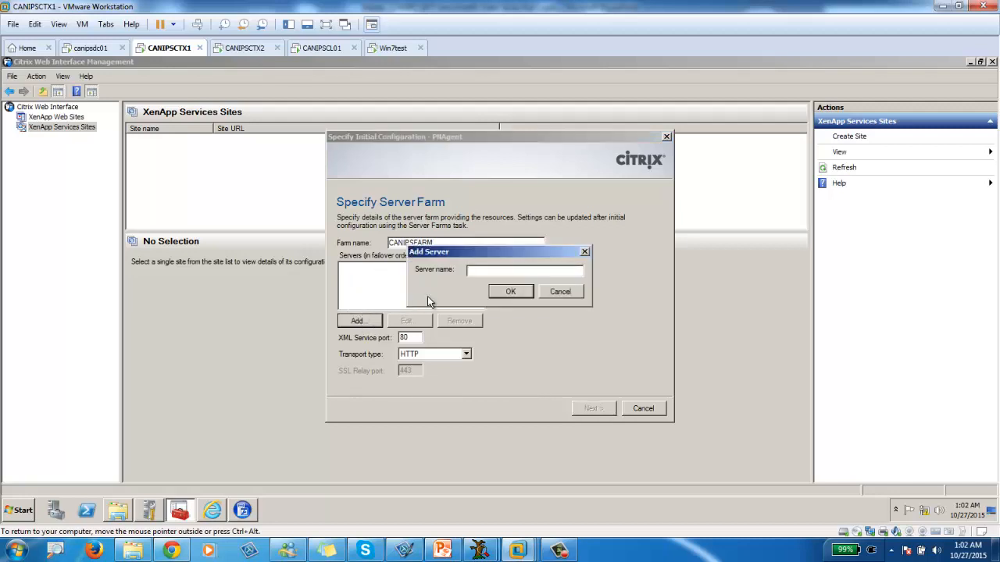
text(canipsctx1)
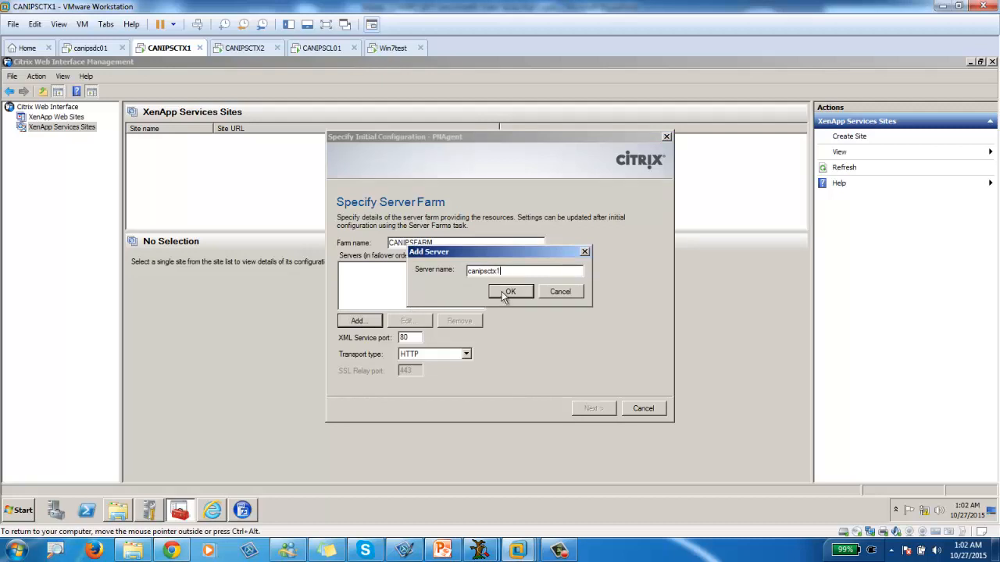
click(509, 292)
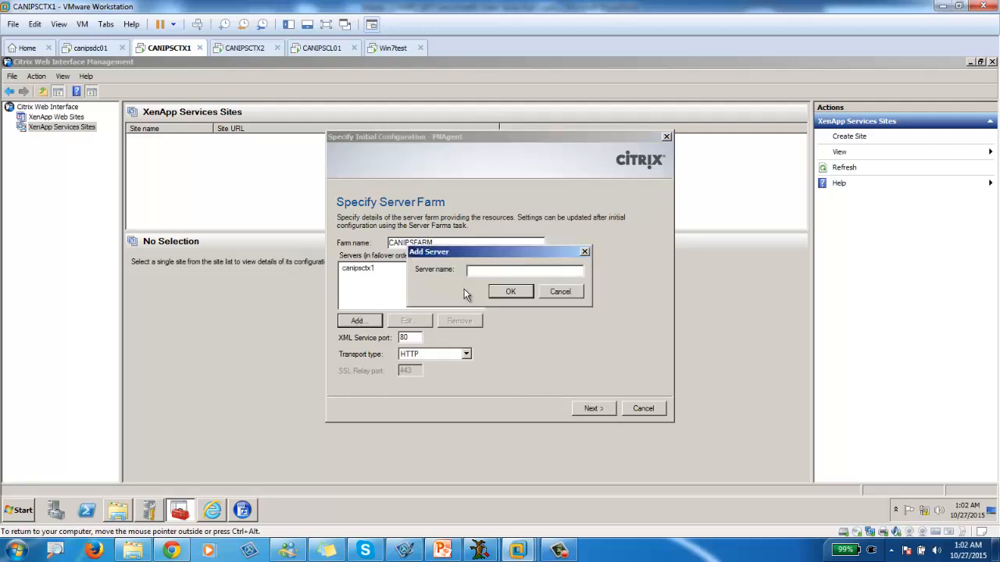
text(canipsctx2)
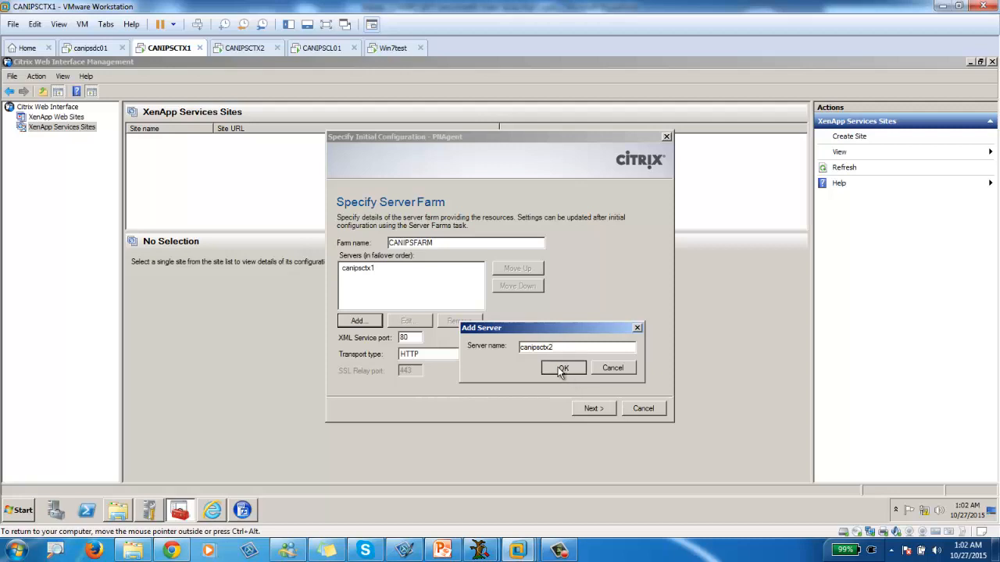
click(562, 369)
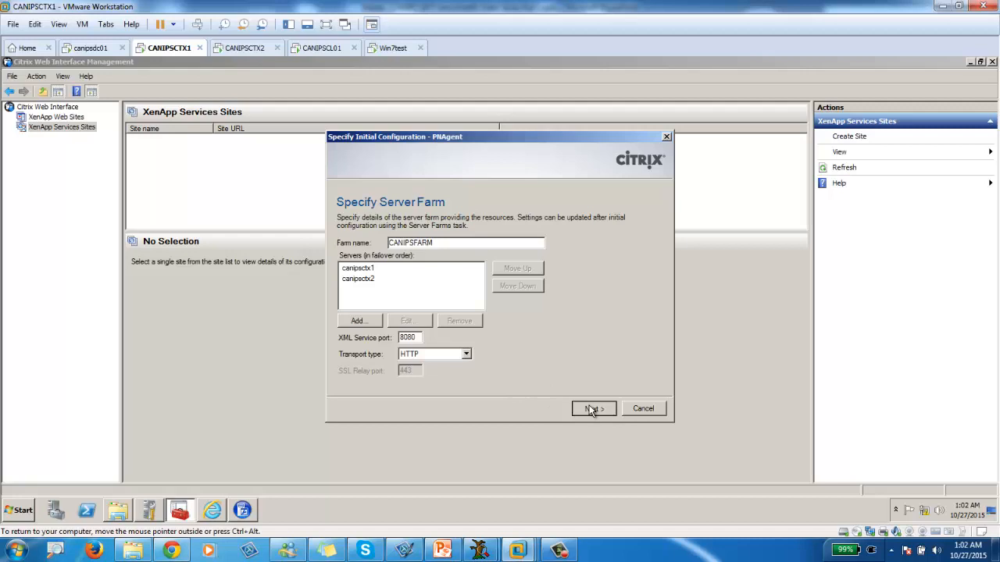
click(593, 409)
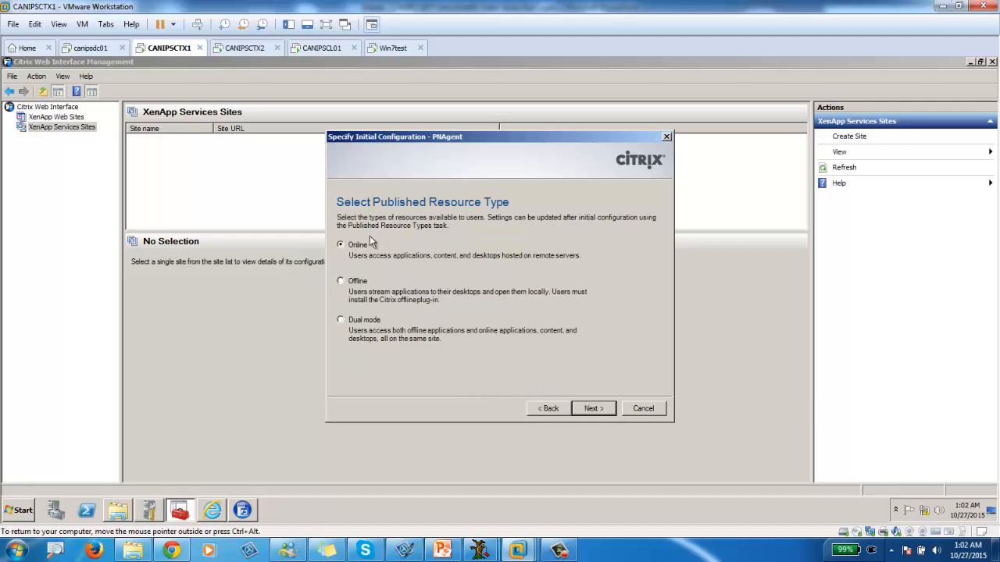
mouse_move(350, 257)
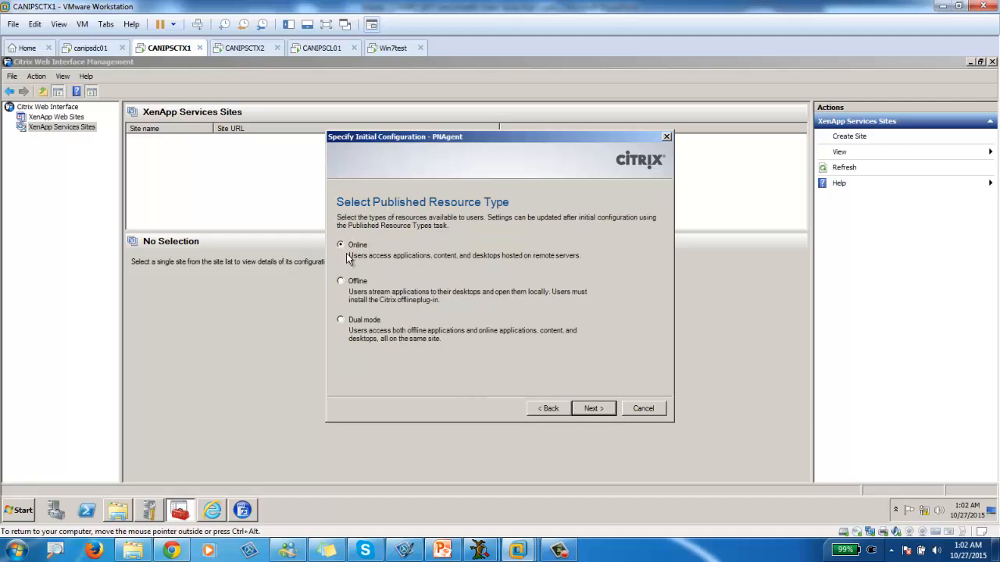
- Choose Dual mode so the site publishes both online and offline applications
click(341, 318)
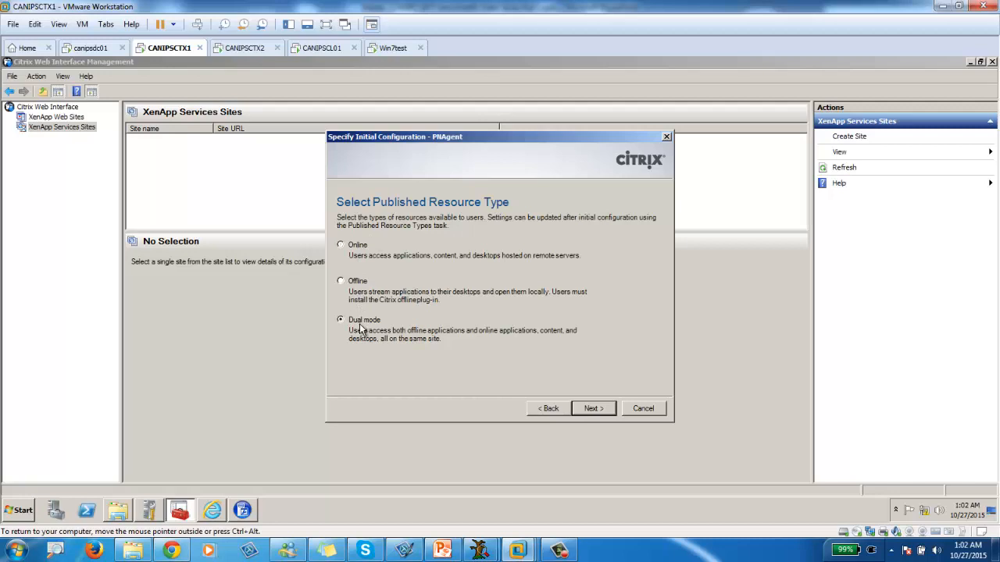
mouse_move(400, 262)
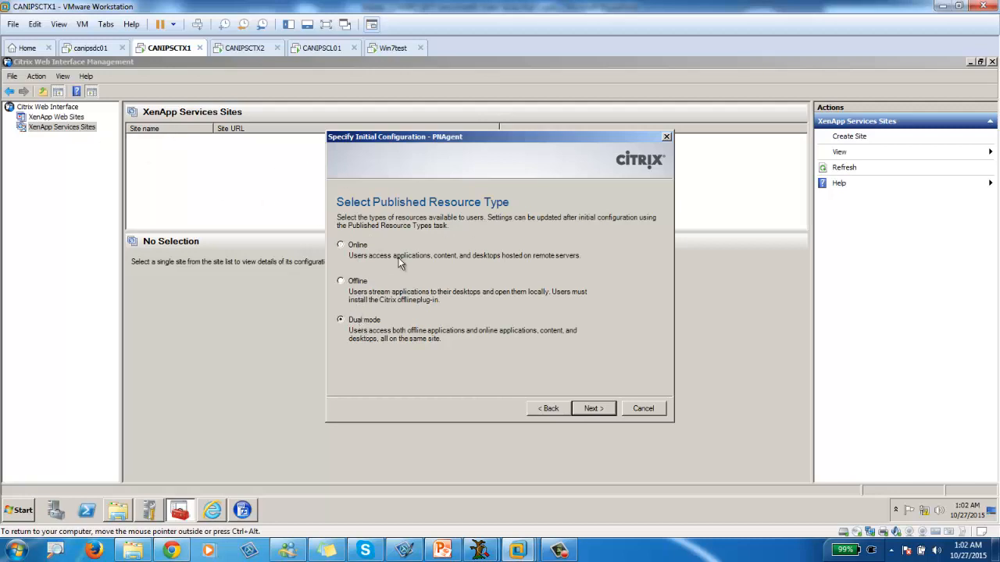
mouse_move(437, 249)
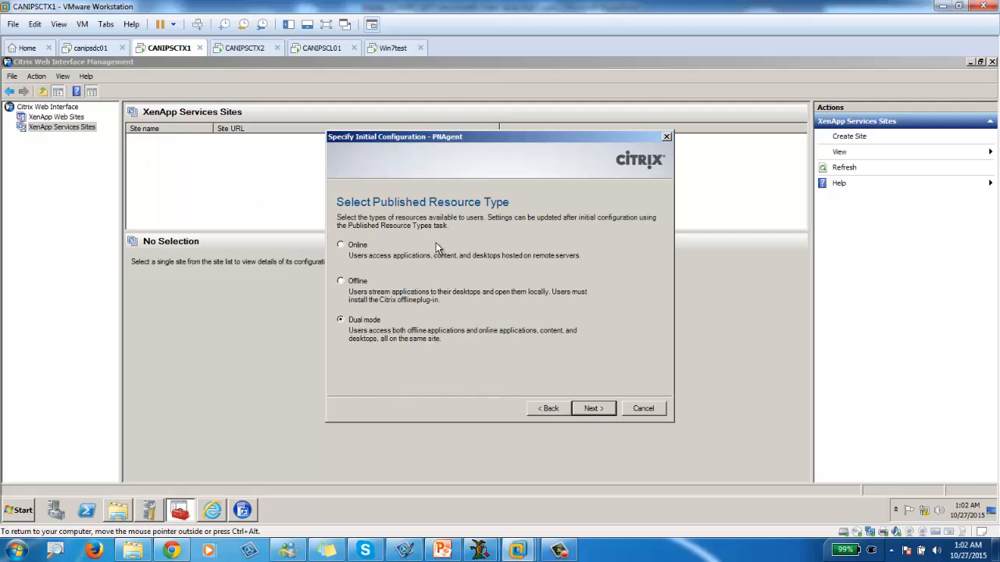
mouse_move(427, 347)
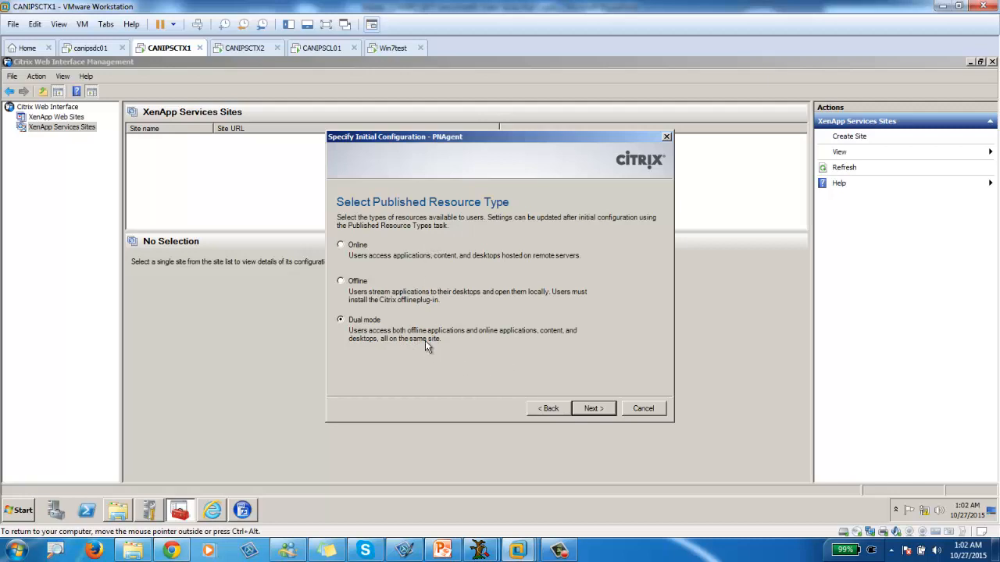
mouse_move(553, 409)
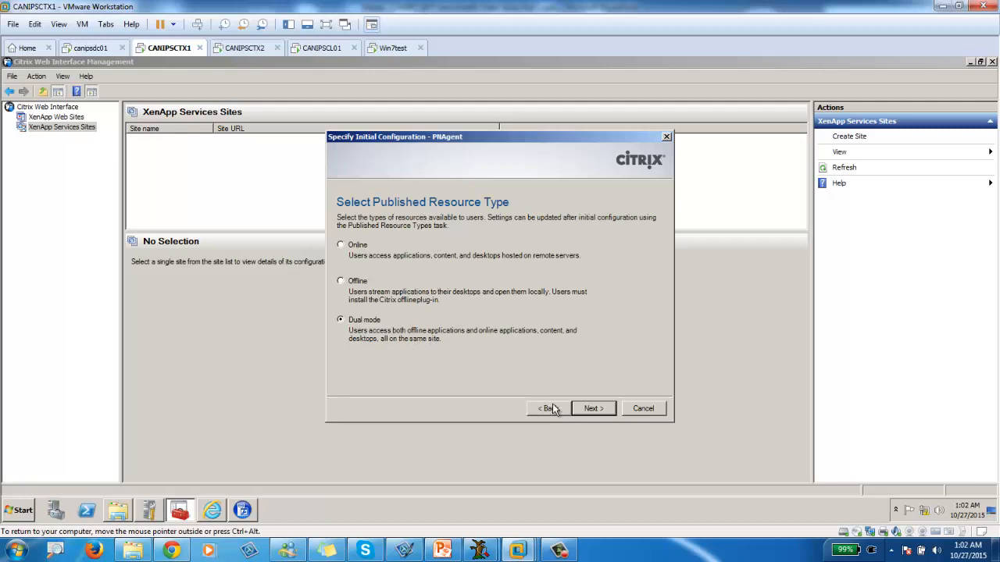
- Finish the wizard and view PNAgent's summary showing dual mode and prompt authentication
click(593, 408)
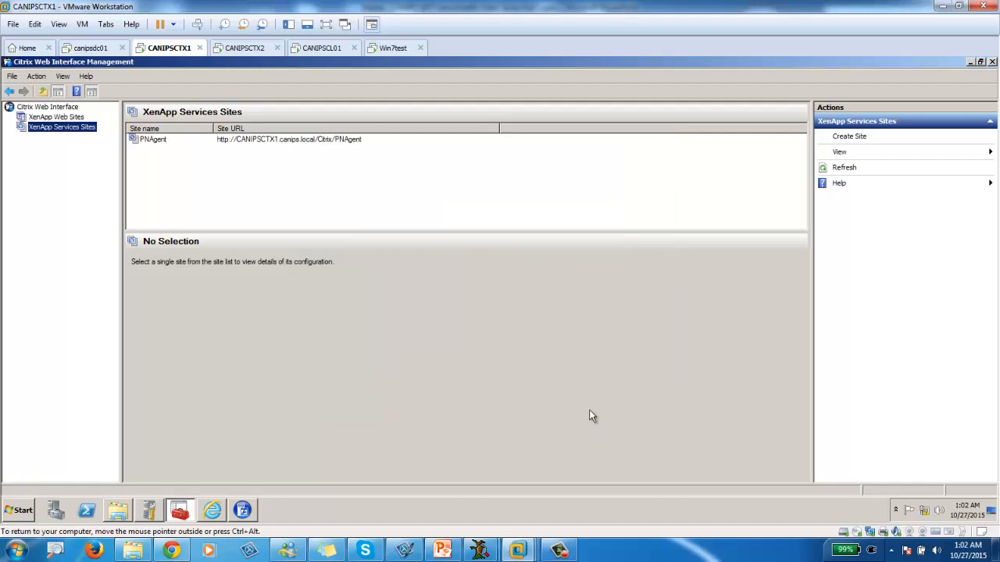
mouse_move(185, 139)
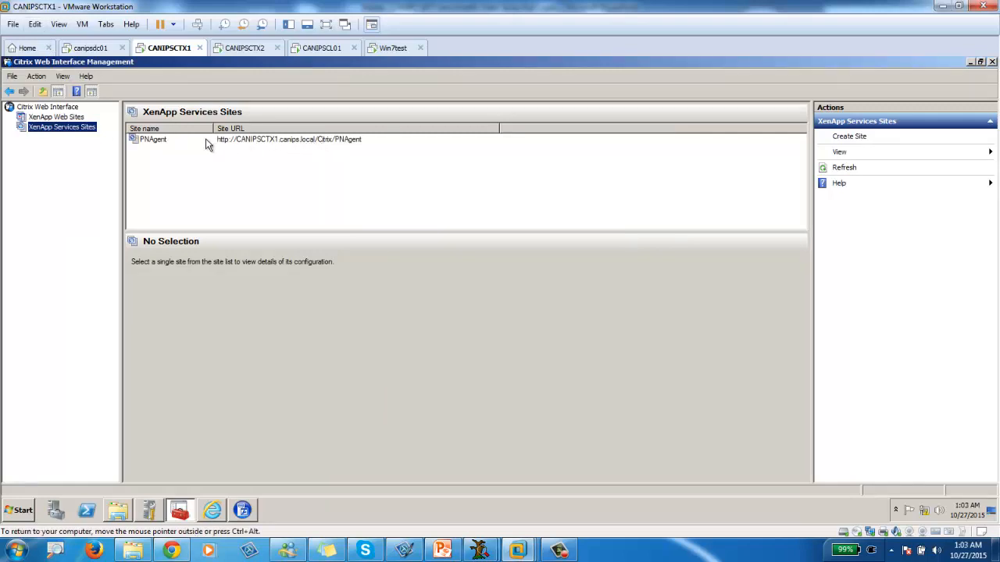
mouse_move(292, 147)
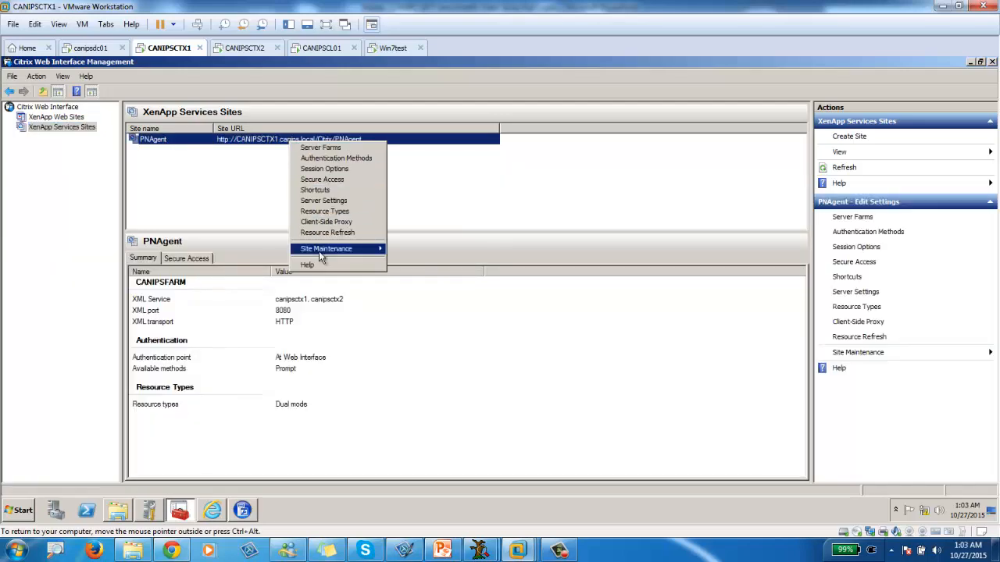
mouse_move(413, 181)
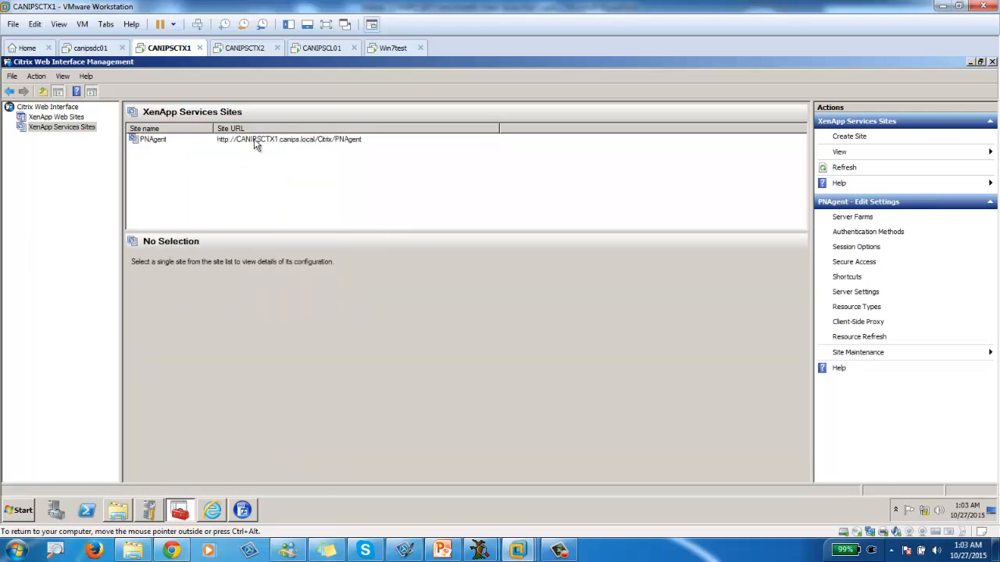
mouse_move(211, 211)
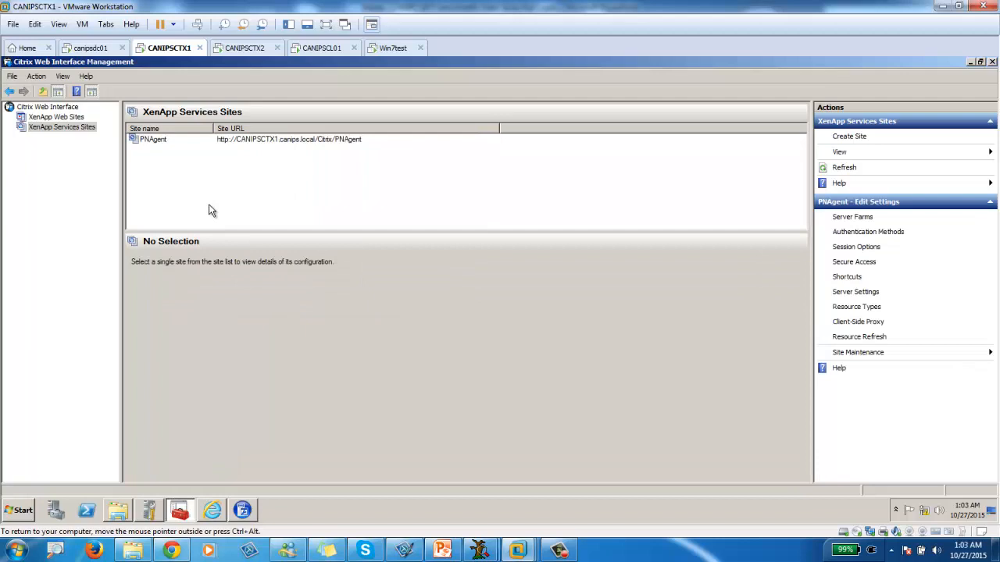
click(153, 139)
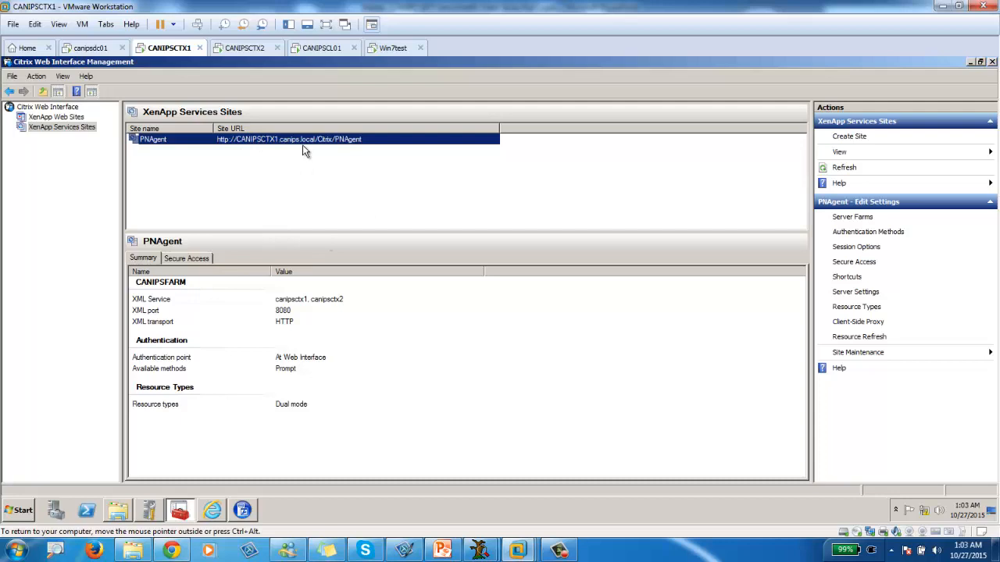
mouse_move(350, 150)
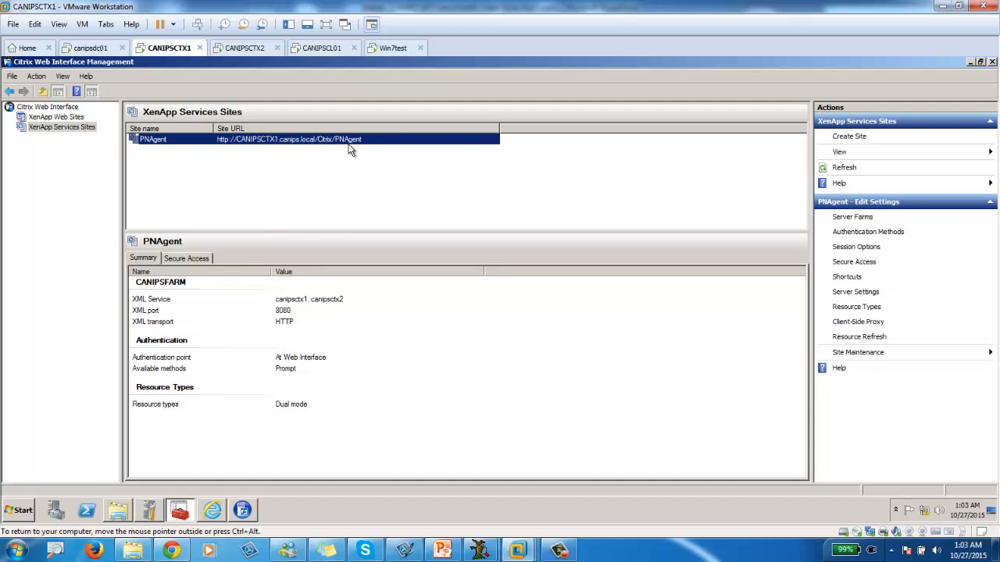
mouse_move(329, 150)
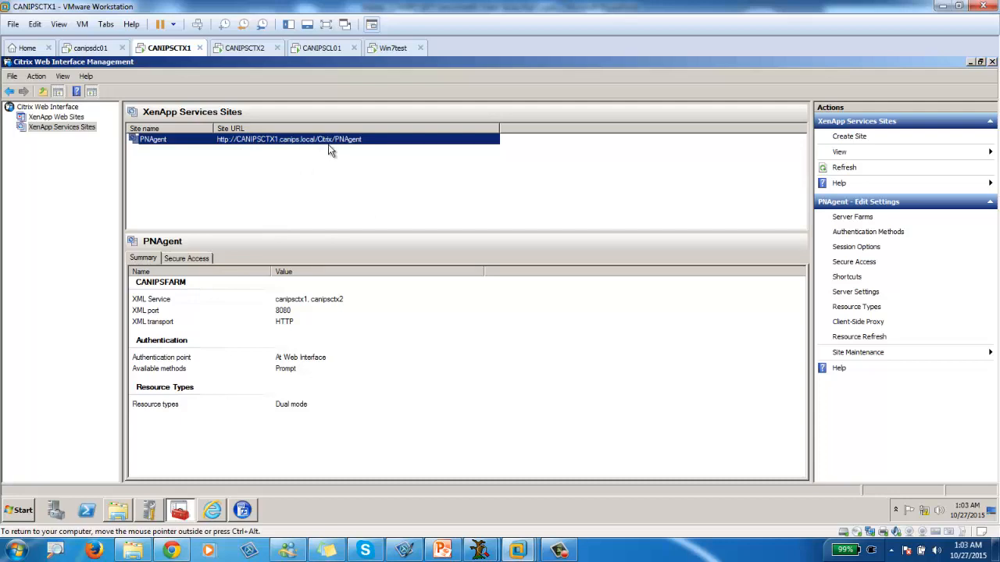
click(441, 550)
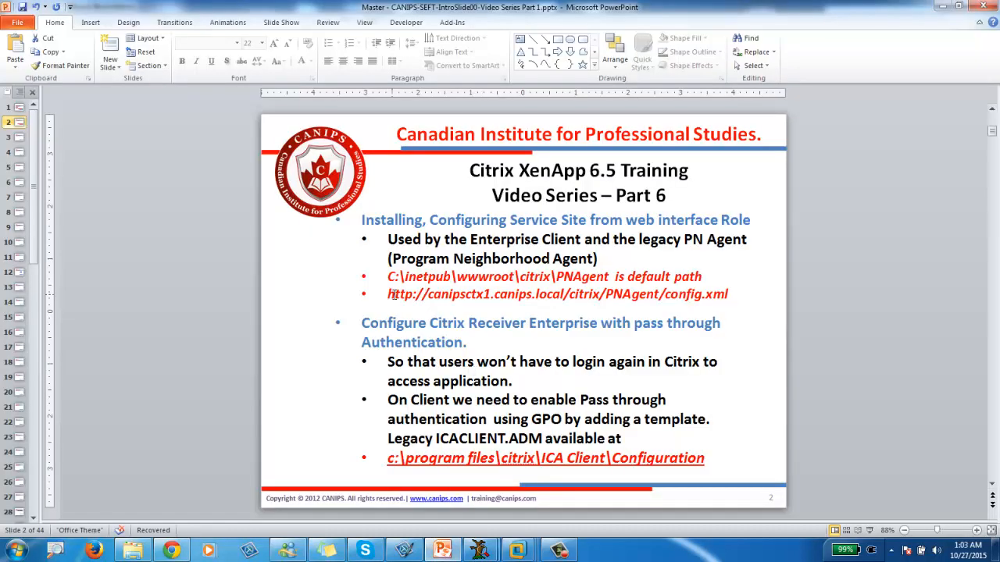
- Highlight the PNAgent config.xml URL line on the training slide
double_click(662, 277)
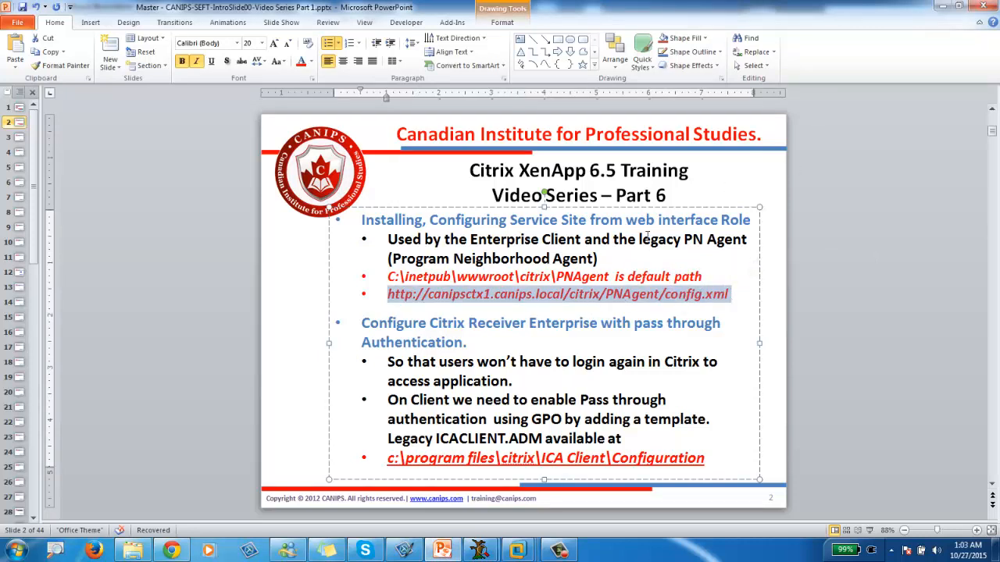
mouse_move(562, 298)
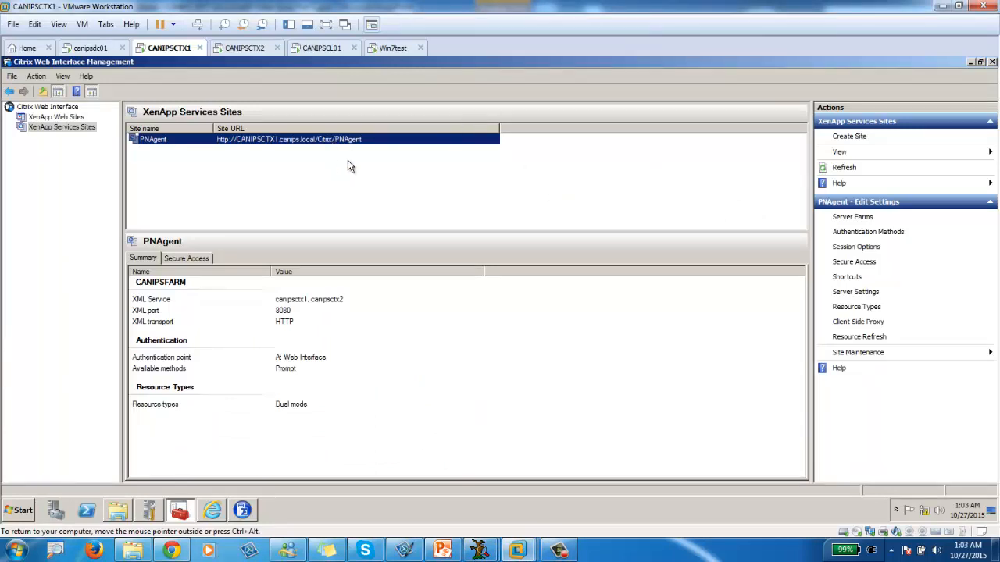
mouse_move(239, 221)
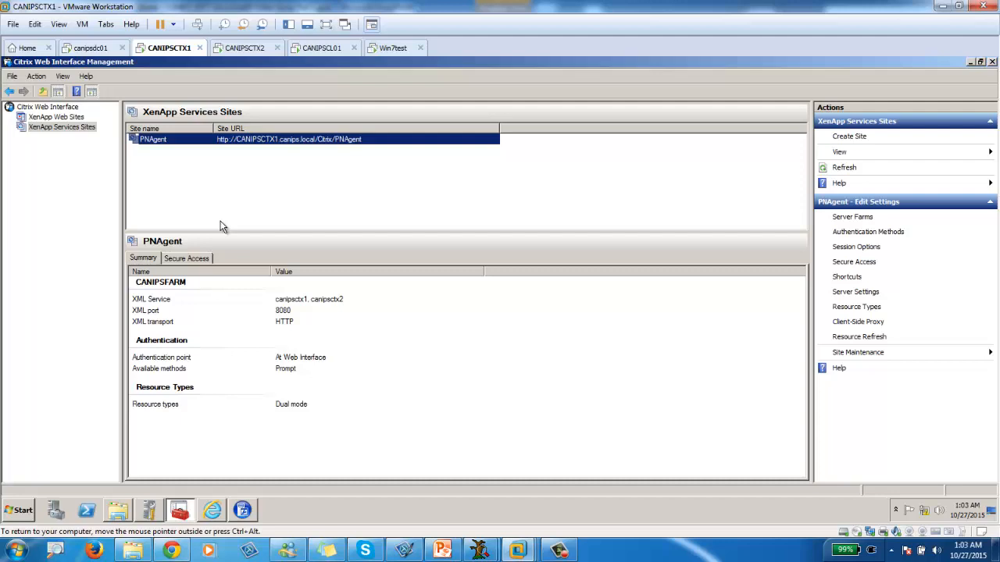
mouse_move(269, 199)
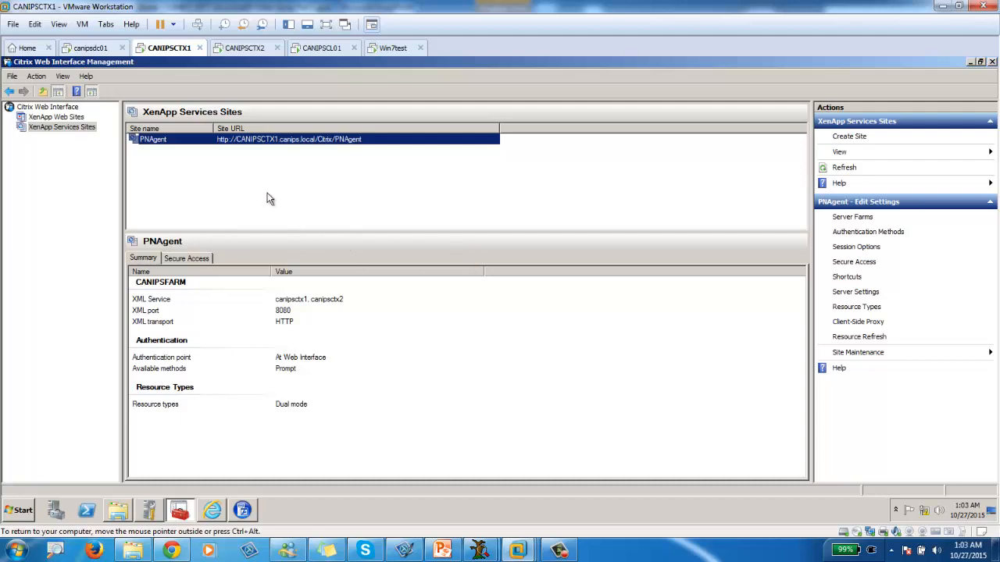
mouse_move(244, 47)
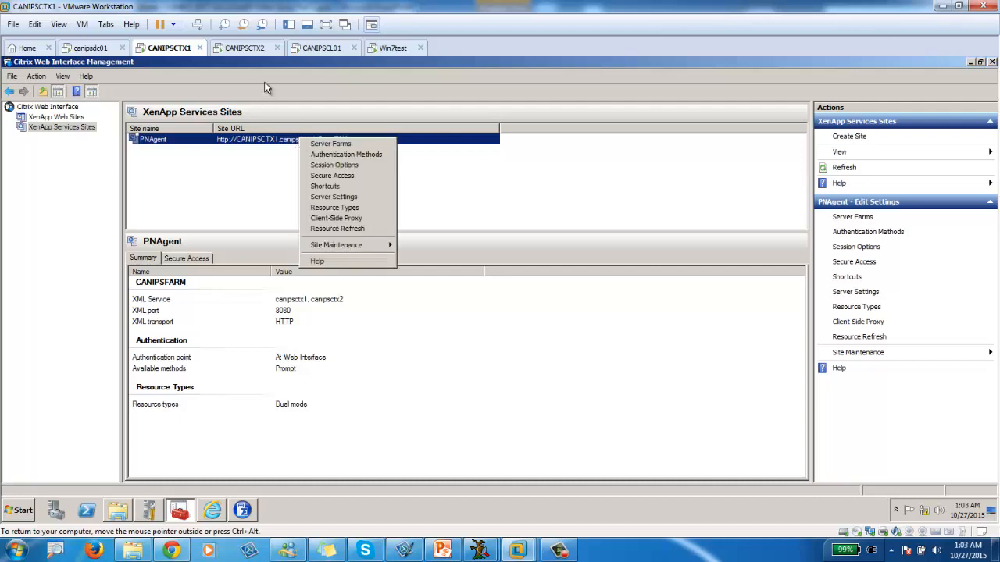
- Set PNAgent authentication to Pass-through only, unticking Prompt, and apply it
click(346, 155)
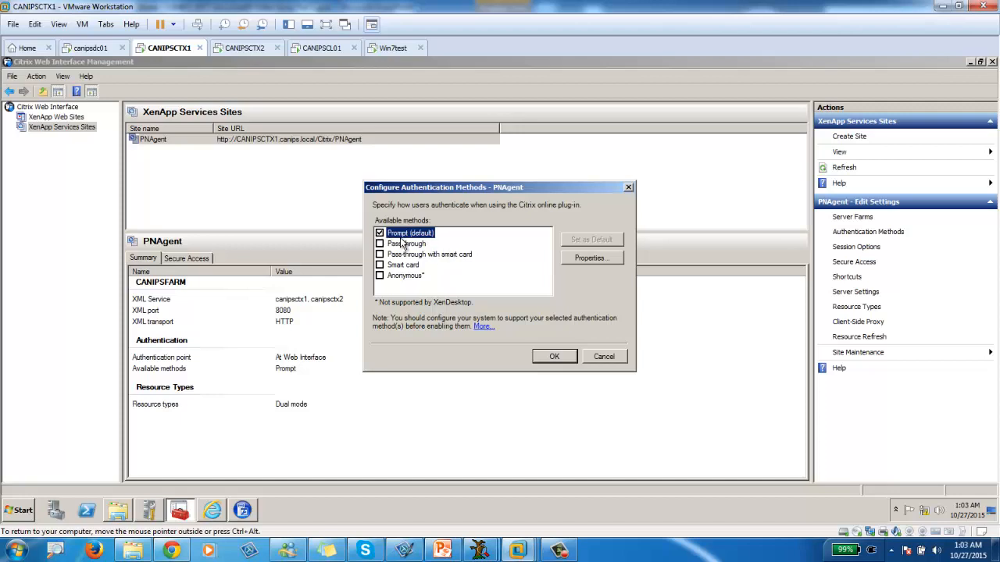
mouse_move(400, 243)
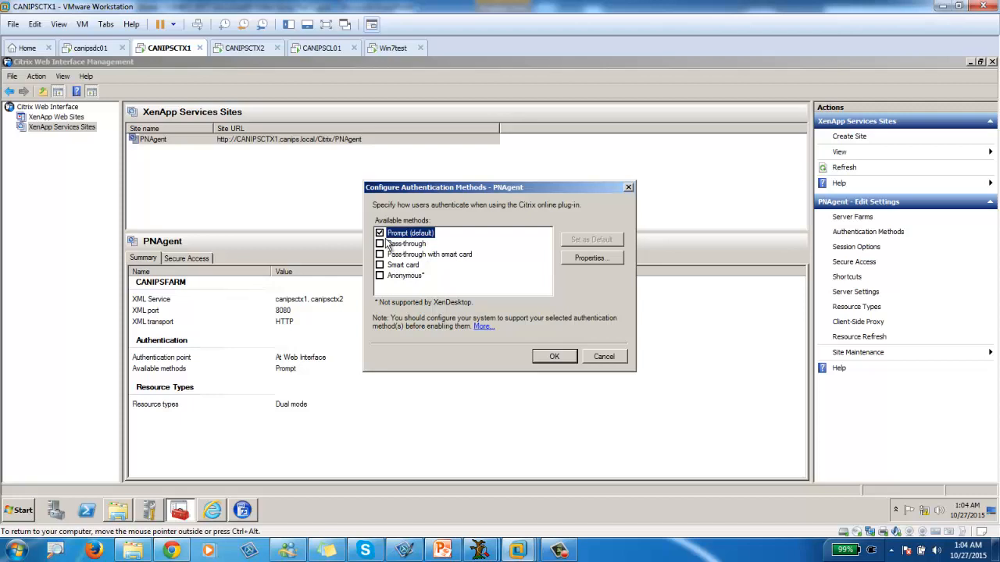
click(379, 243)
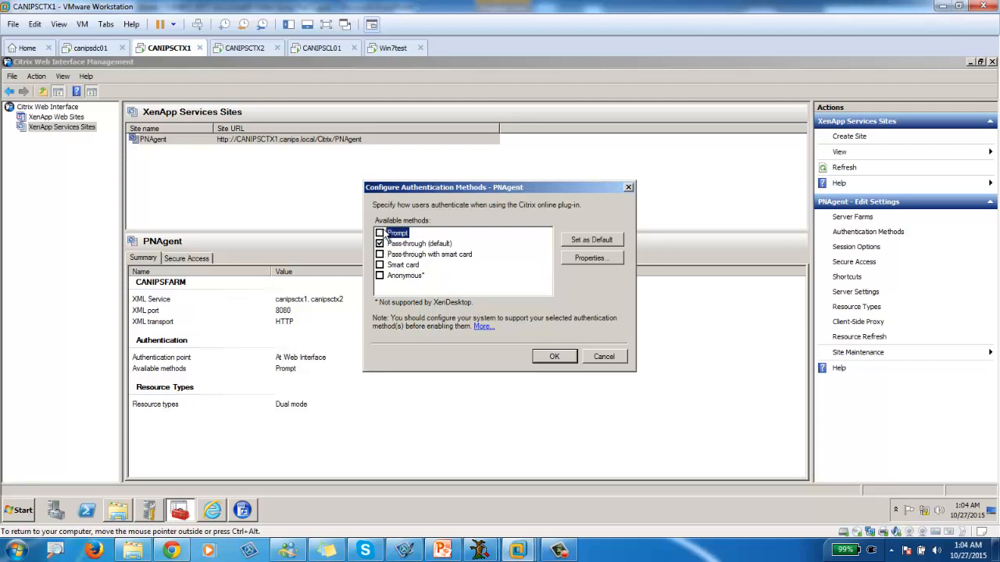
click(379, 233)
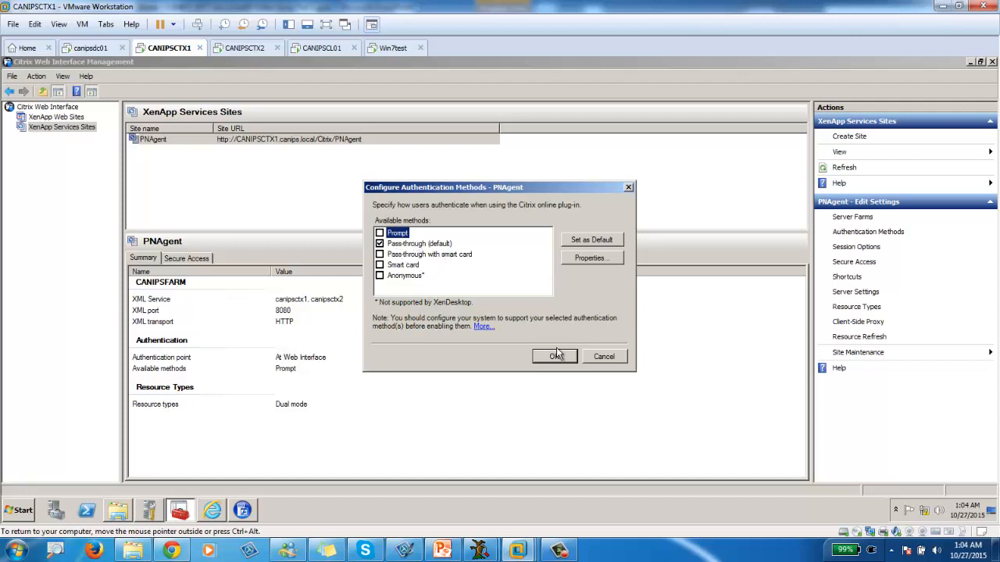
click(554, 356)
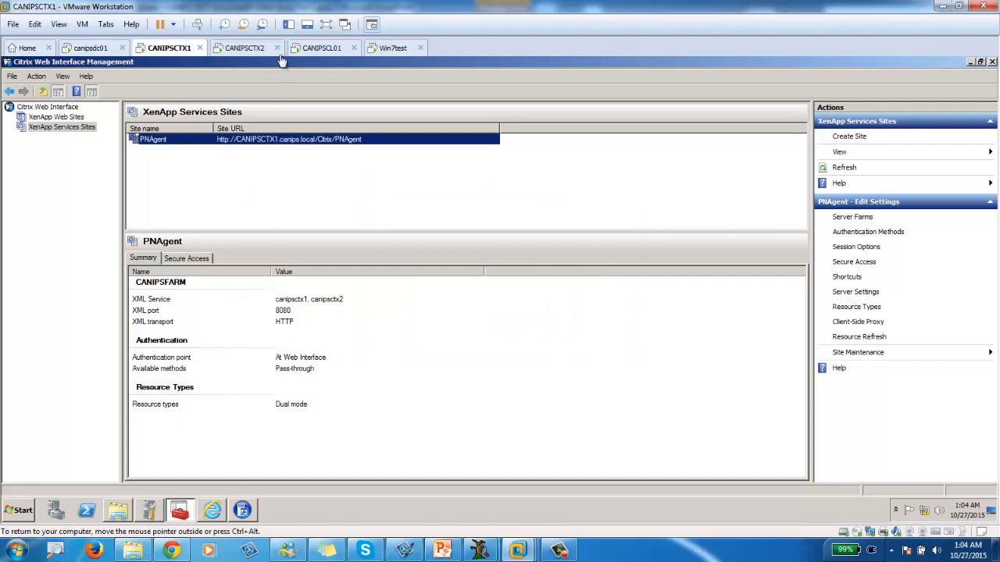
mouse_move(244, 47)
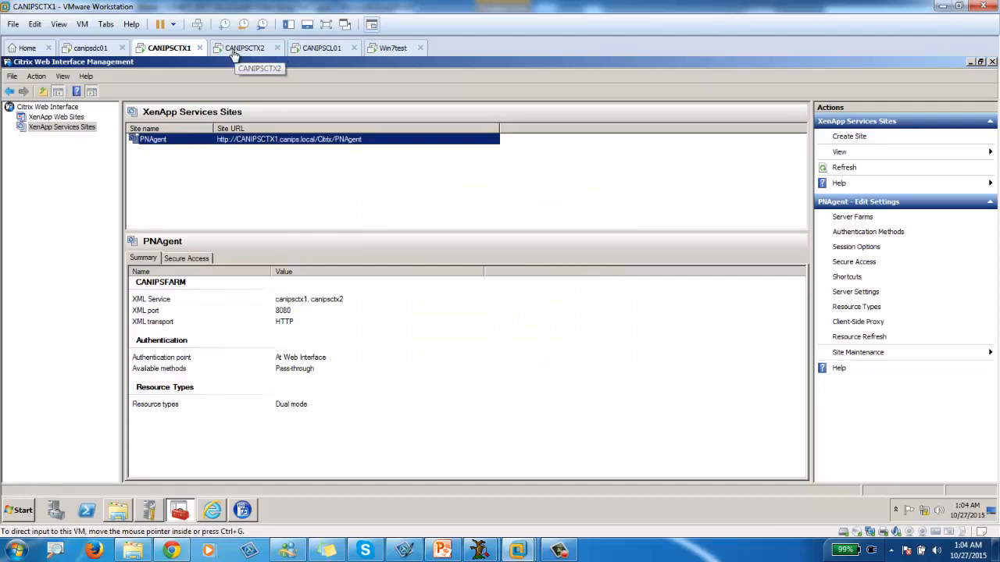
mouse_move(328, 47)
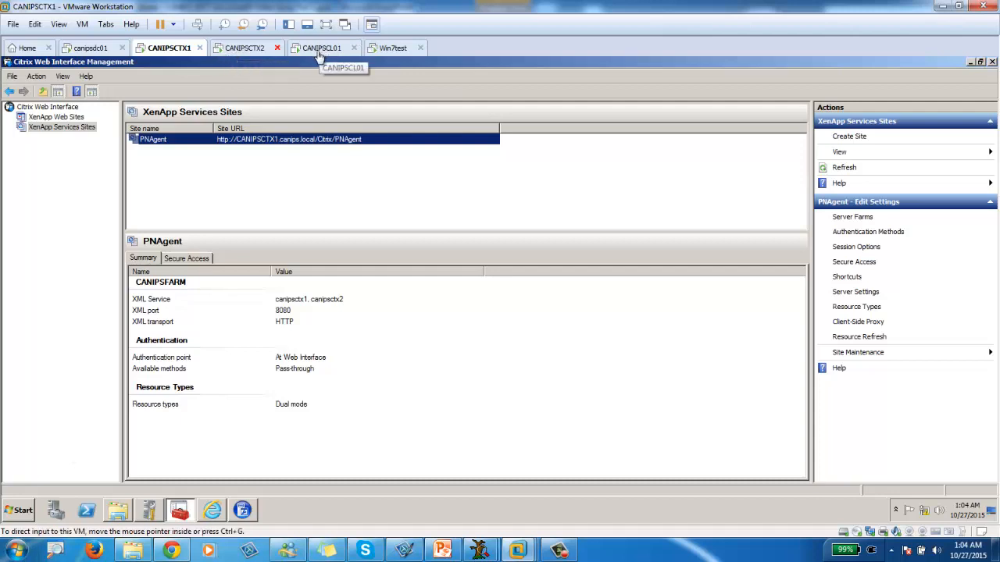
mouse_move(268, 153)
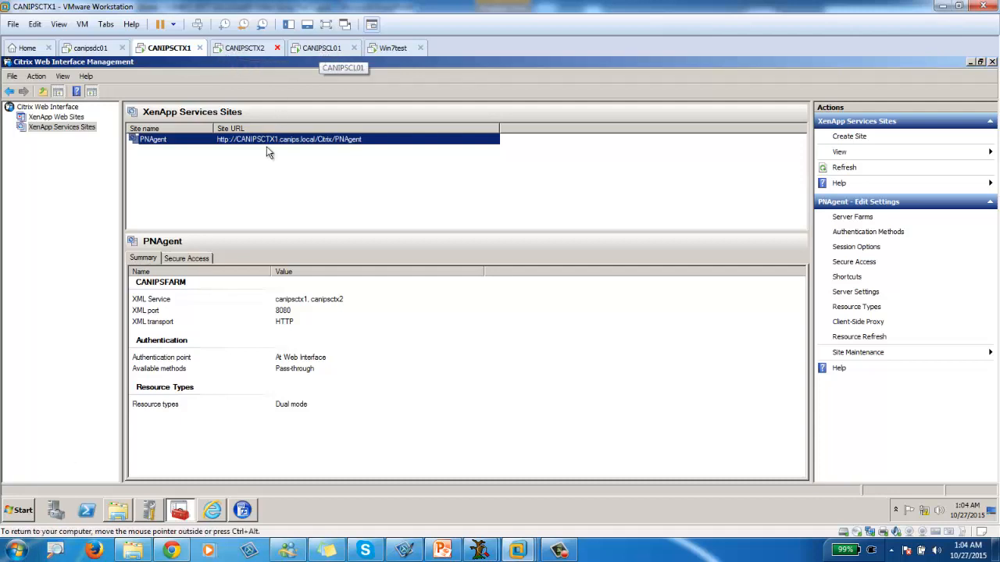
mouse_move(19, 519)
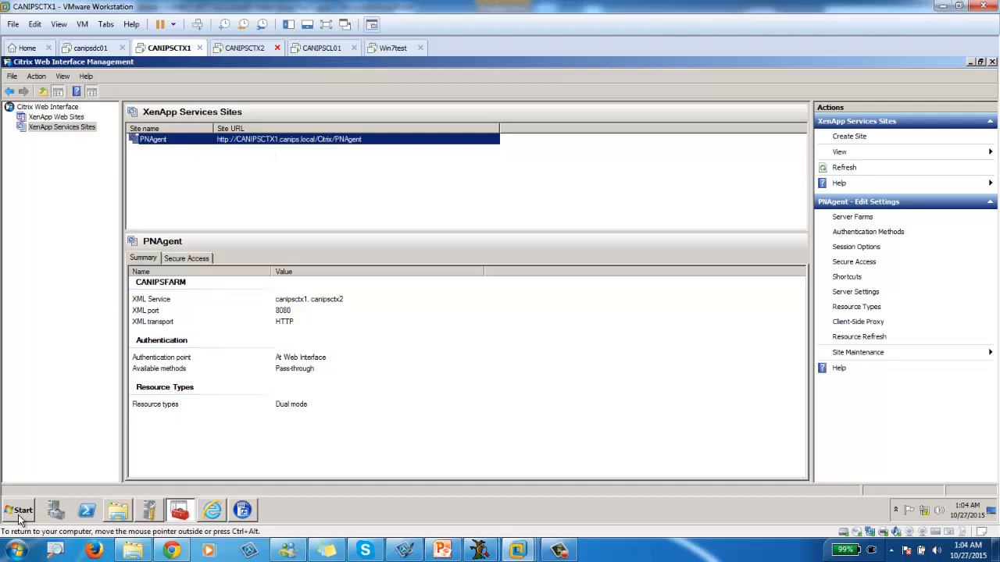
- Launch Group Policy Management and expand Forest, Domains and the domain node
click(19, 509)
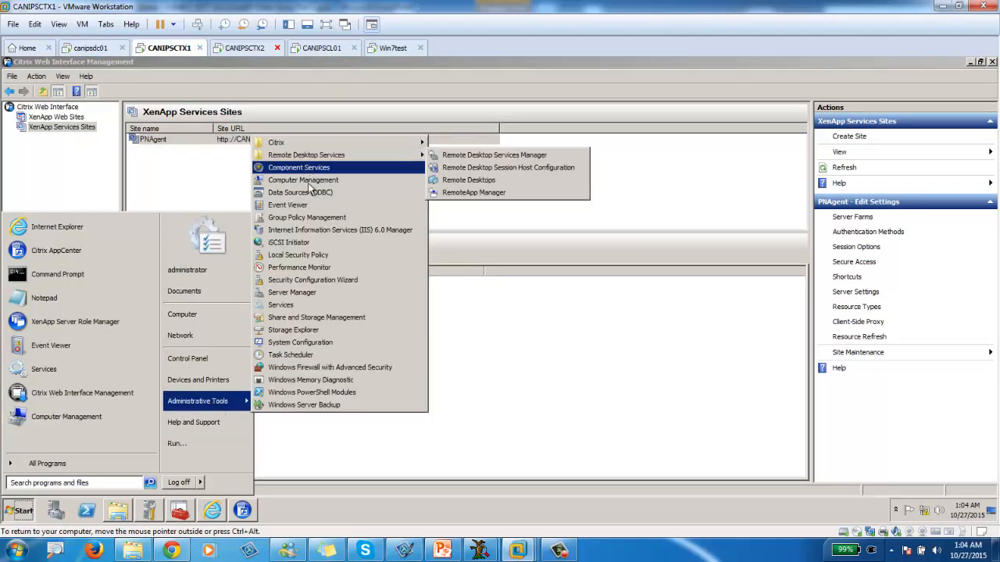
mouse_move(312, 280)
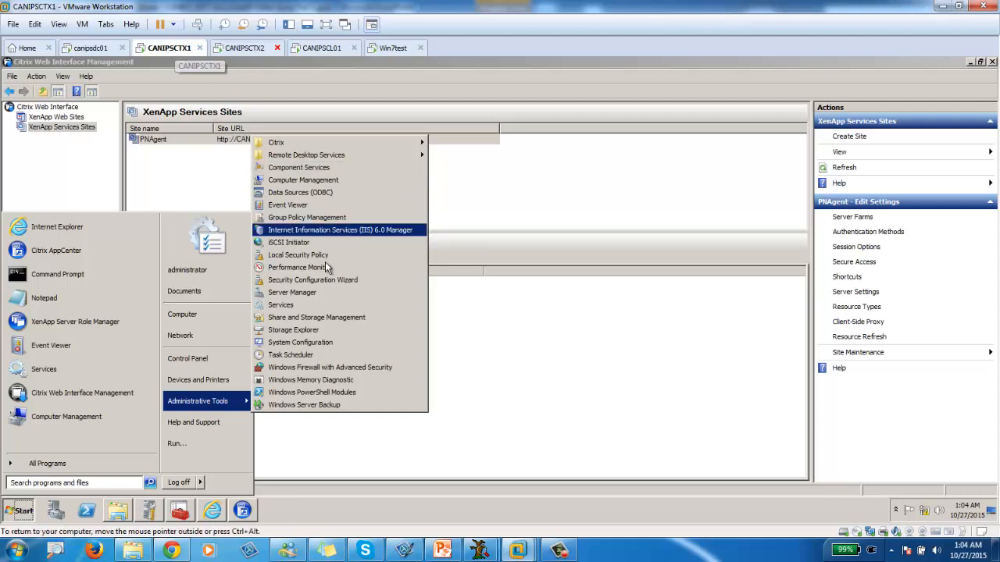
mouse_move(306, 217)
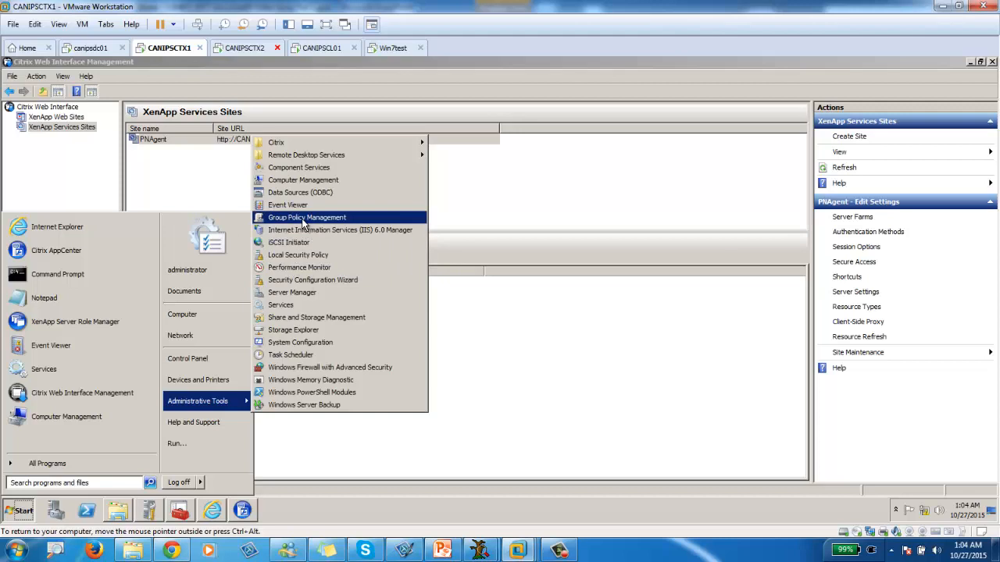
click(306, 217)
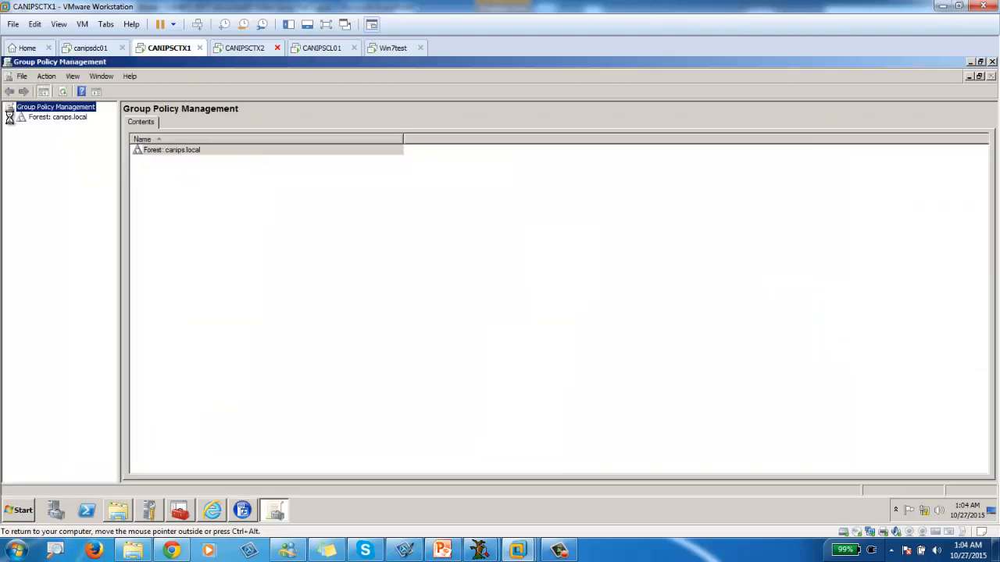
click(11, 115)
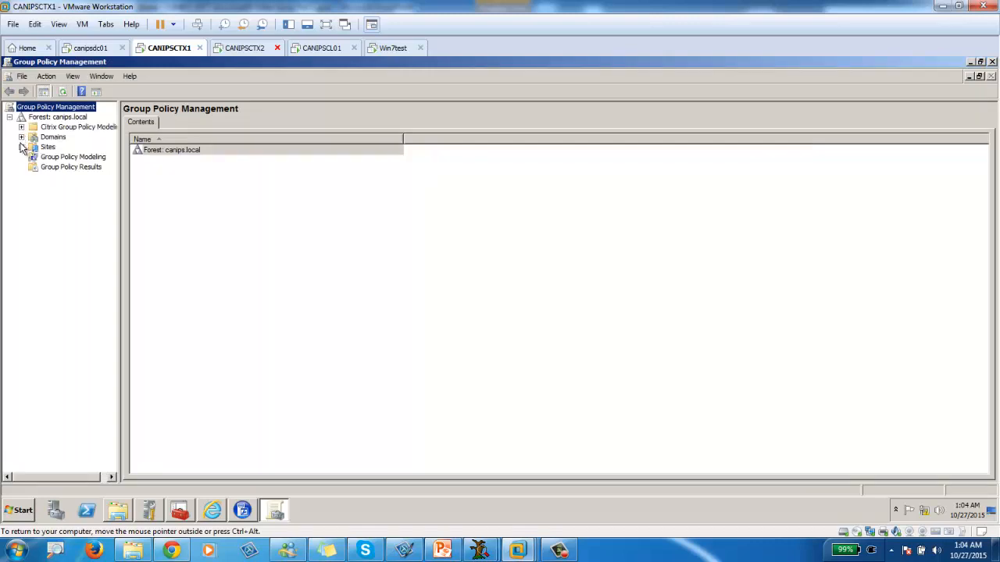
click(22, 137)
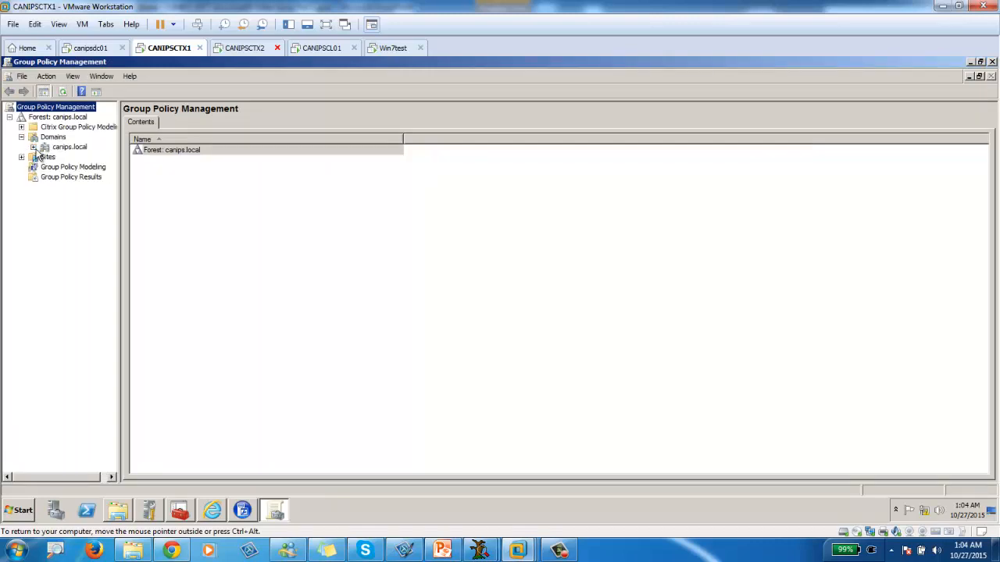
click(44, 147)
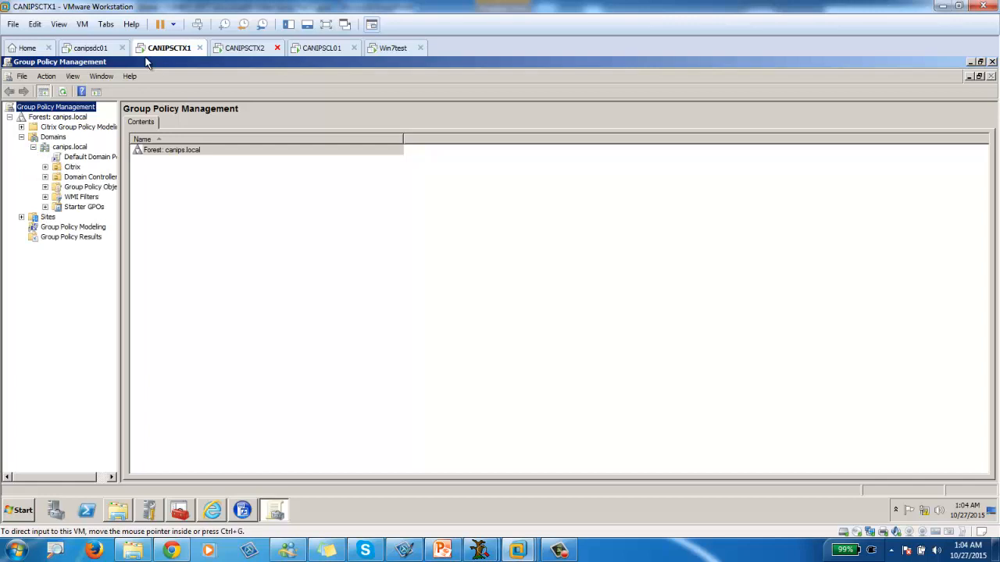
mouse_move(66, 61)
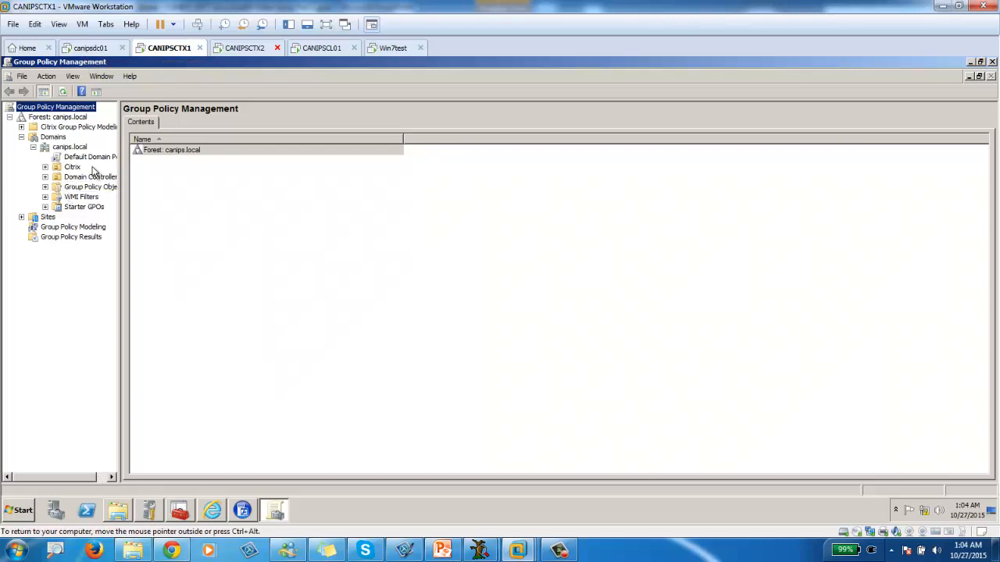
- Create and link a GPO named CitrixServiceSettings to the domain and select it
click(69, 147)
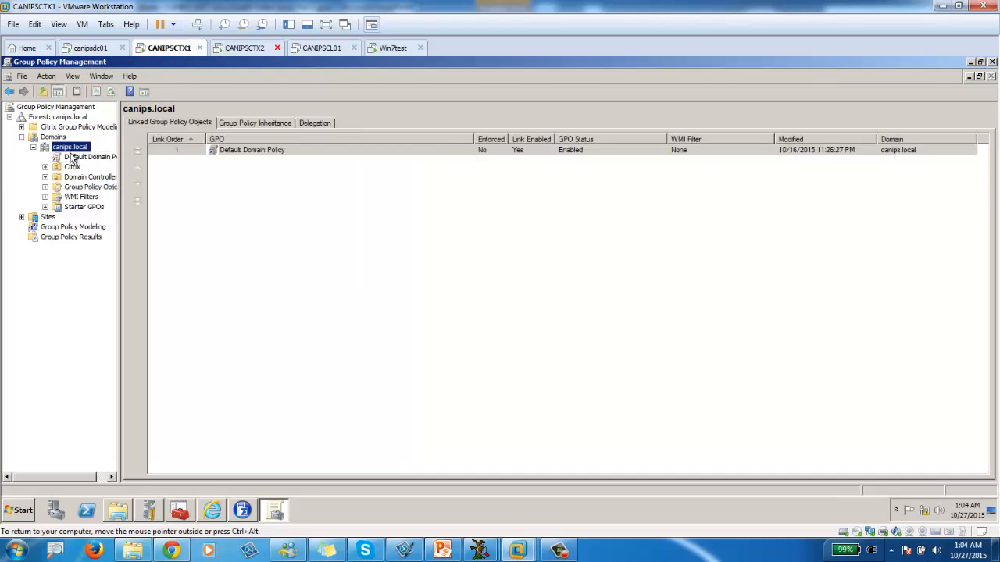
right_click(69, 147)
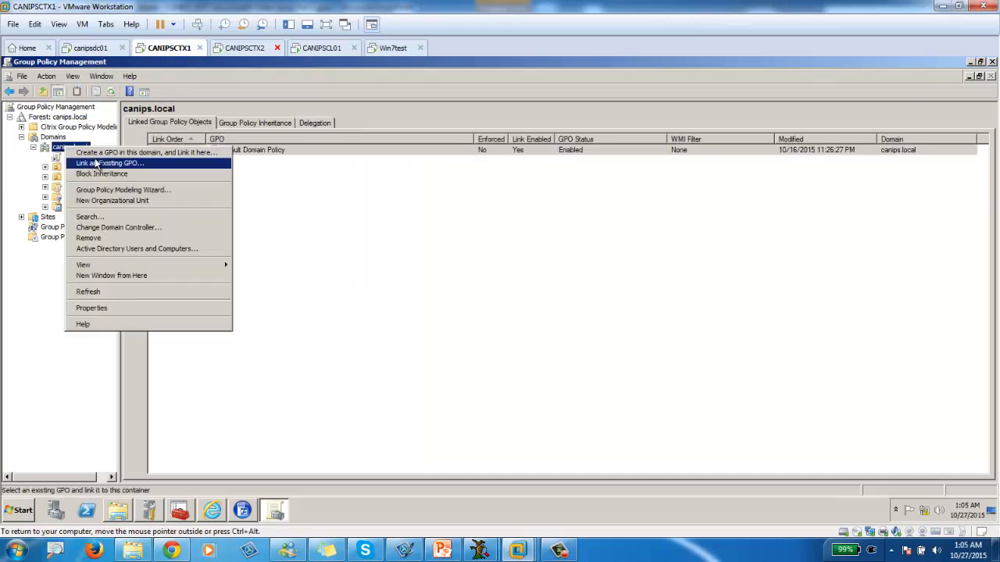
mouse_move(138, 249)
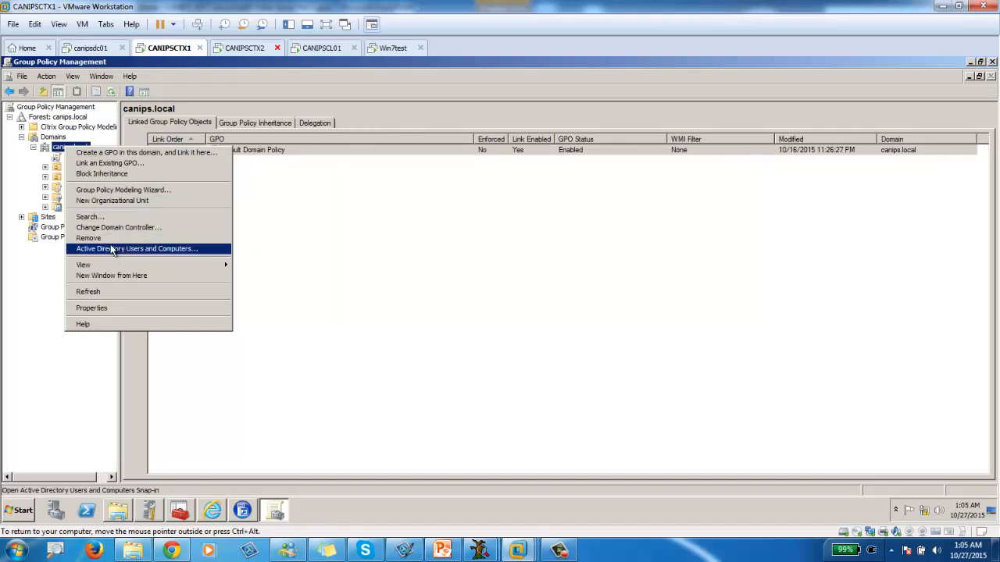
mouse_move(118, 228)
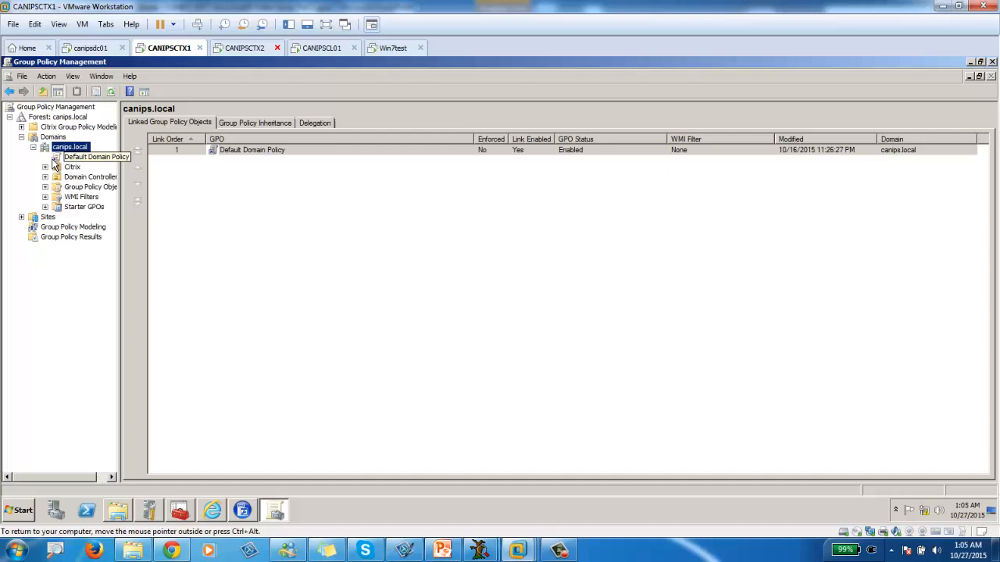
right_click(69, 147)
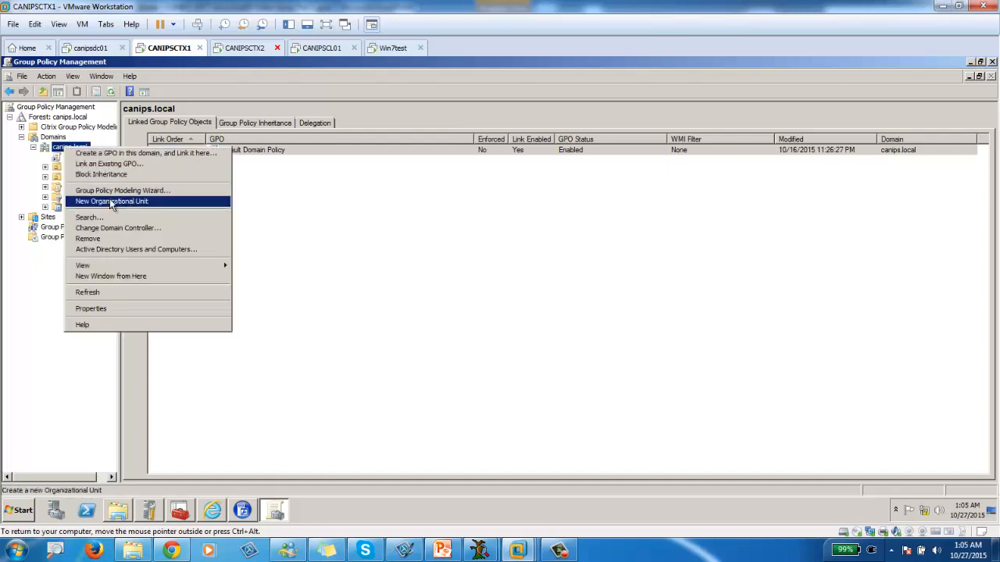
mouse_move(100, 175)
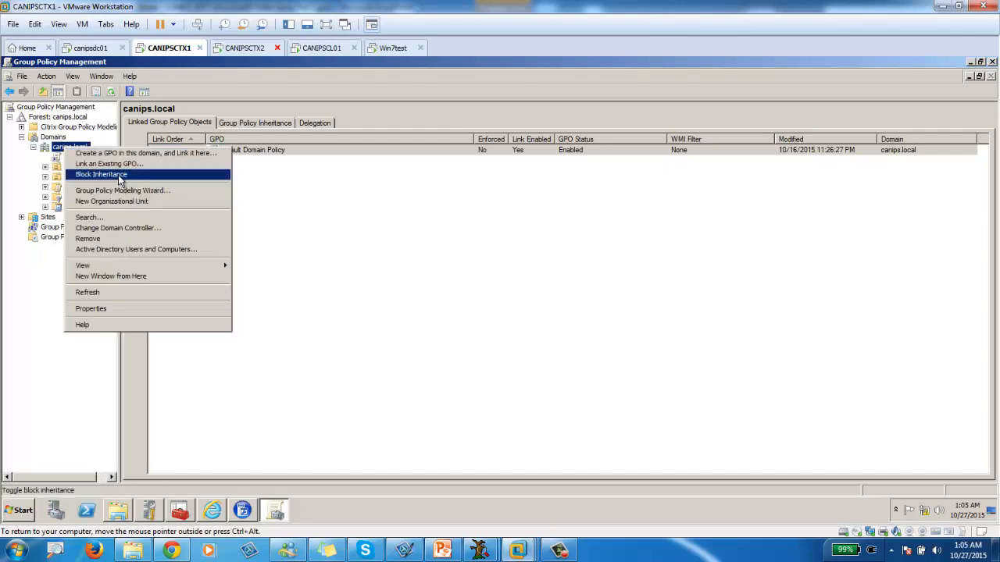
click(144, 153)
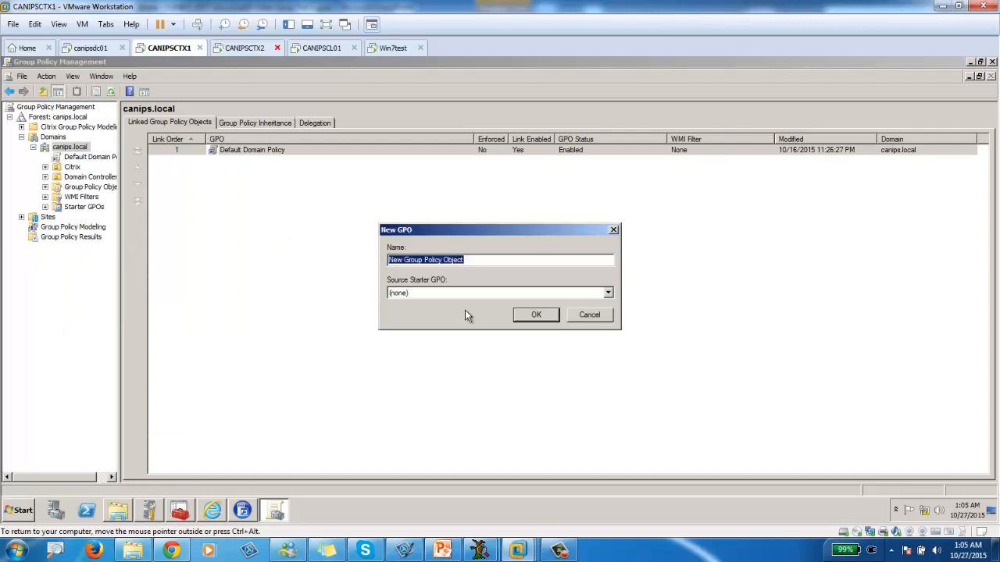
mouse_move(466, 284)
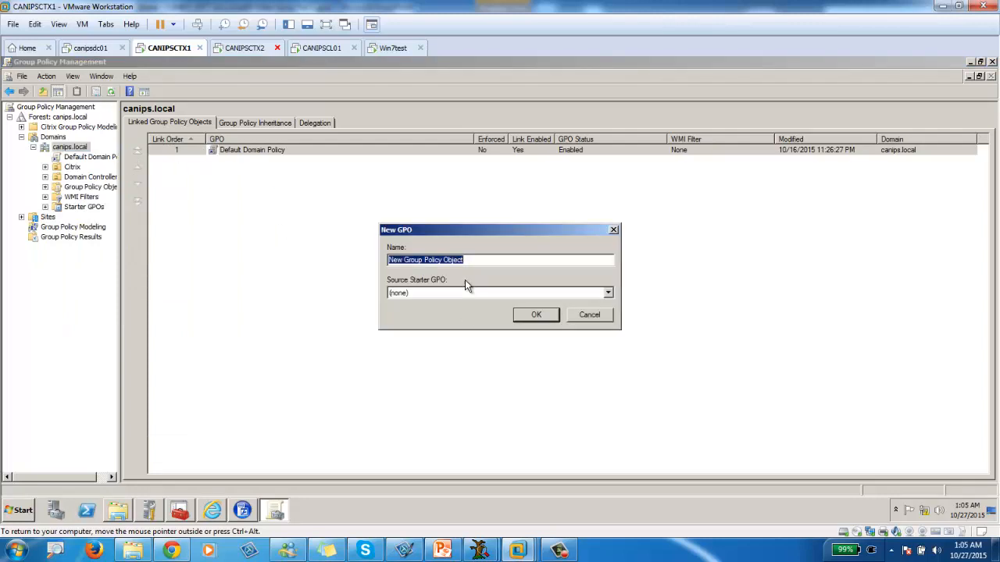
text(Ctrl)
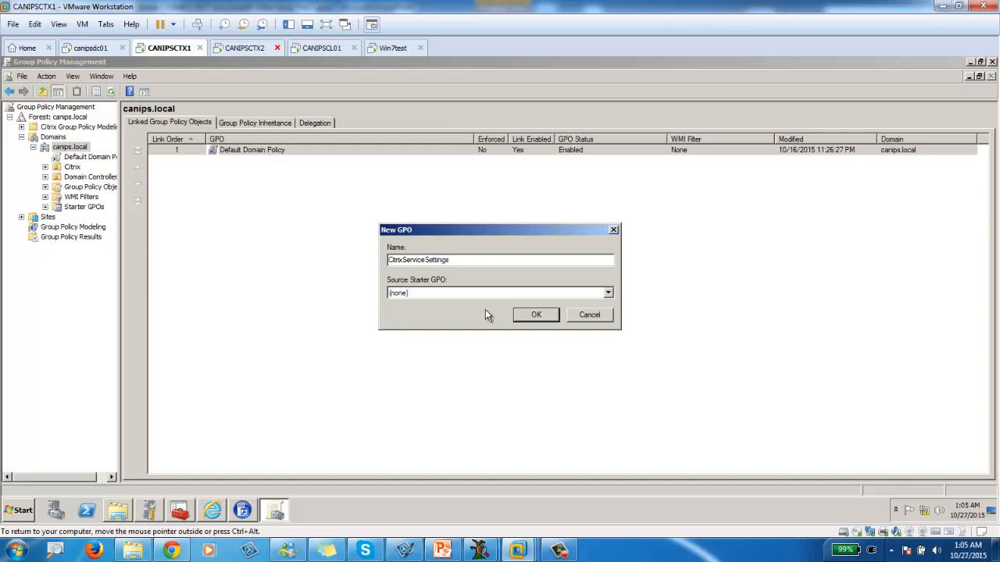
click(536, 313)
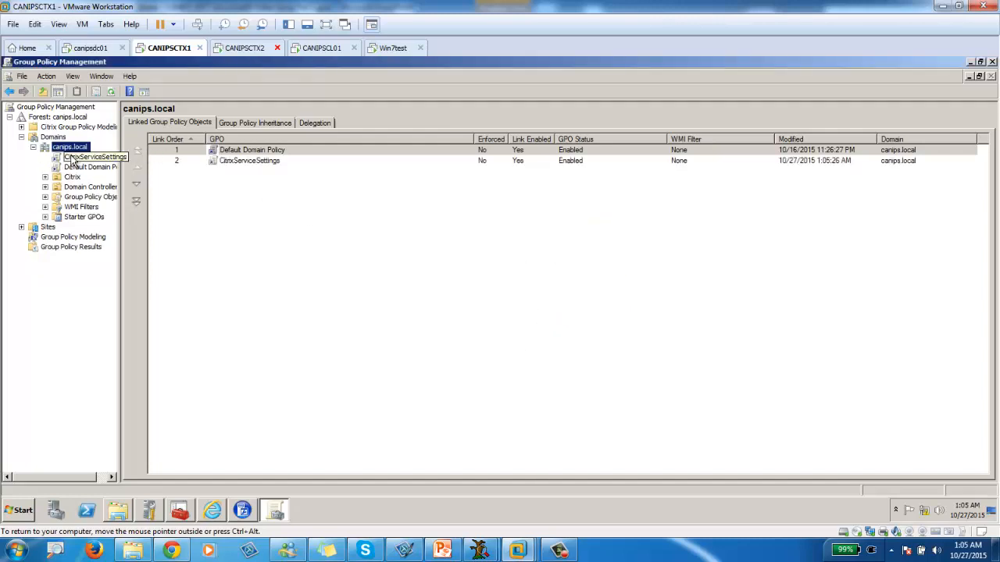
click(94, 156)
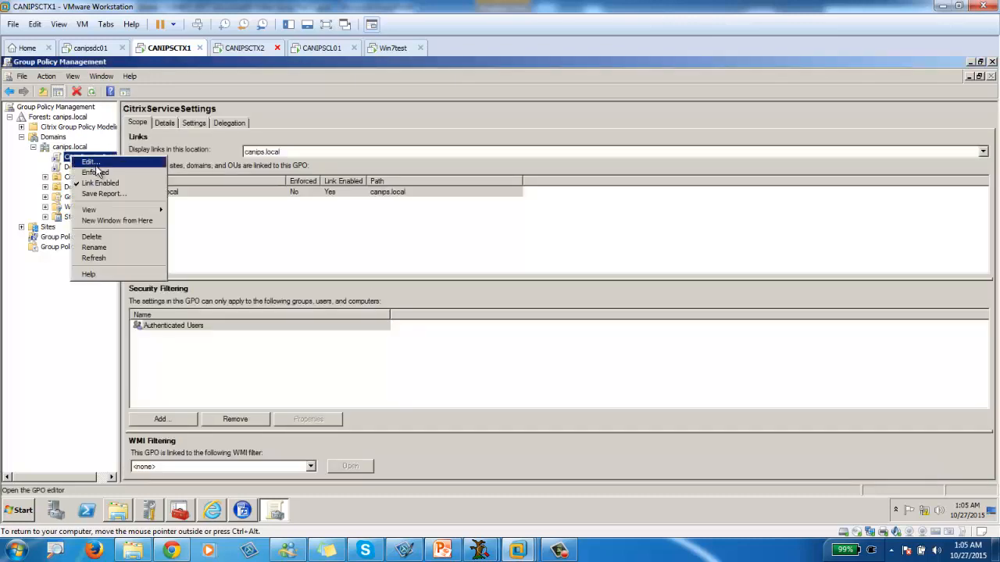
- Edit the CitrixServiceSettings policy and start browsing for an administrative template to add
click(91, 161)
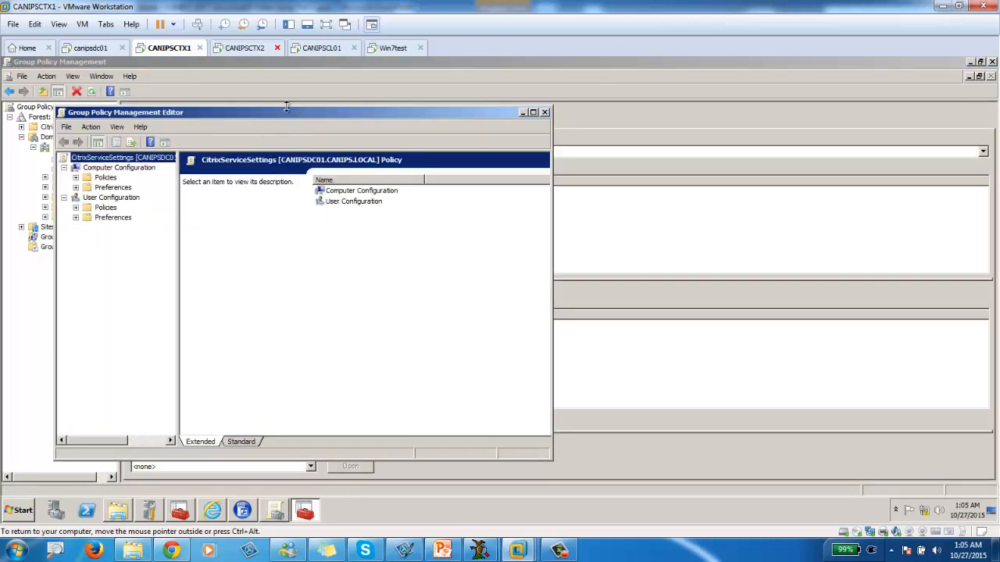
mouse_move(561, 462)
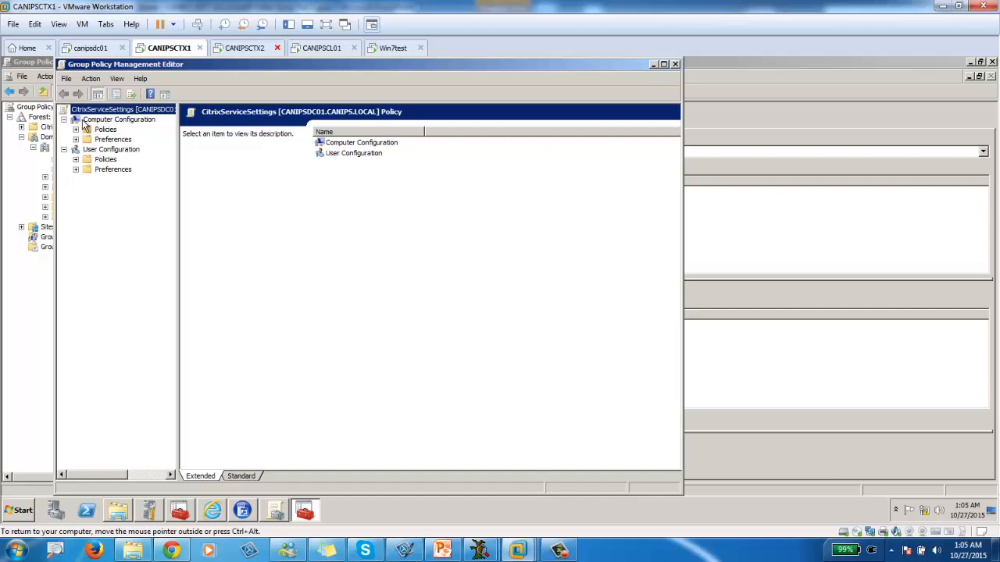
click(75, 128)
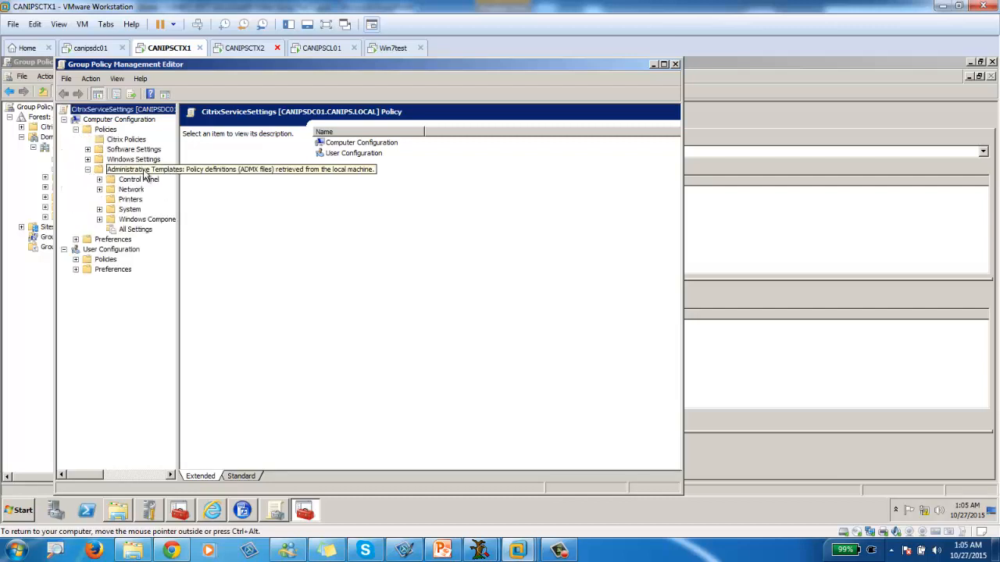
right_click(140, 168)
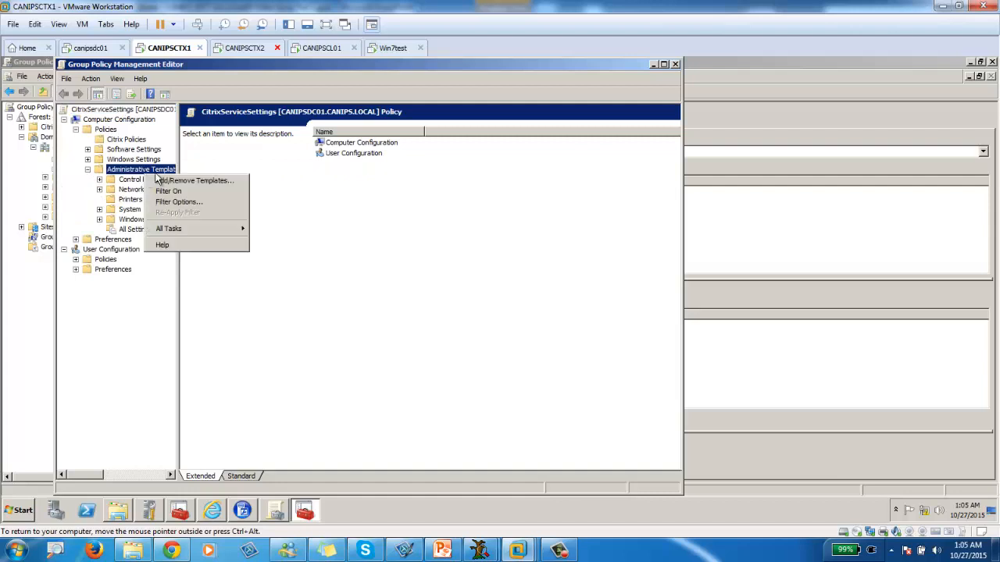
mouse_move(128, 188)
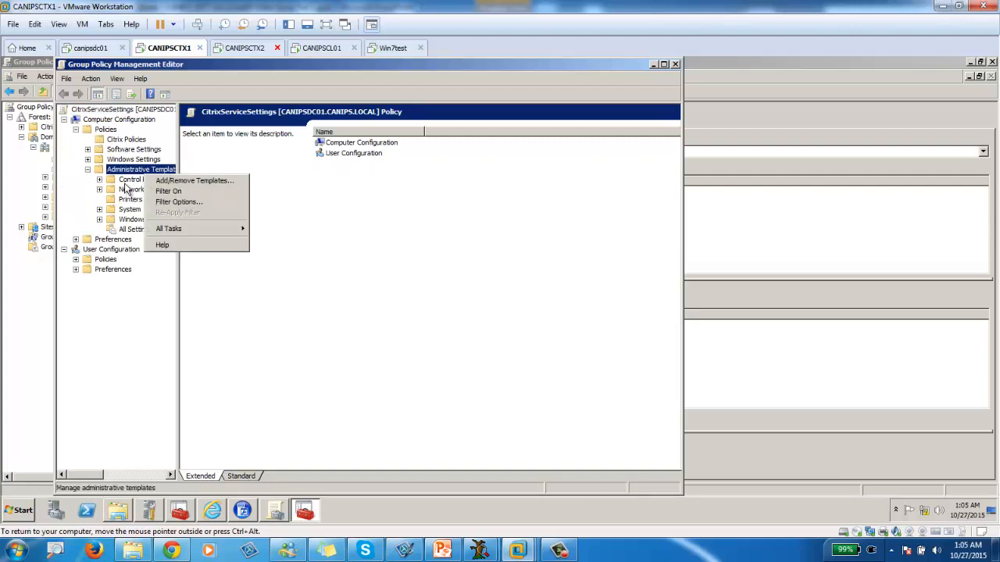
mouse_move(194, 182)
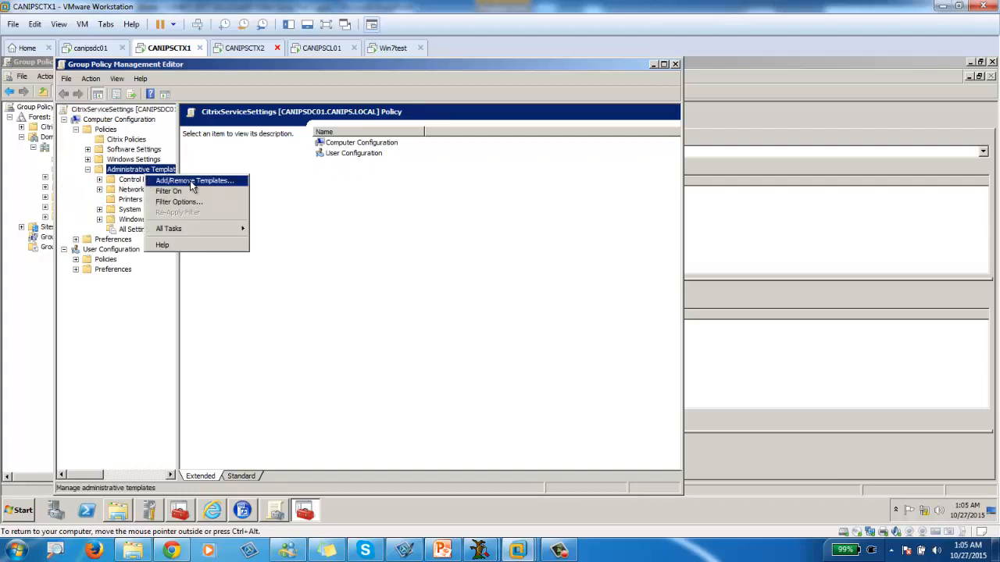
mouse_move(122, 144)
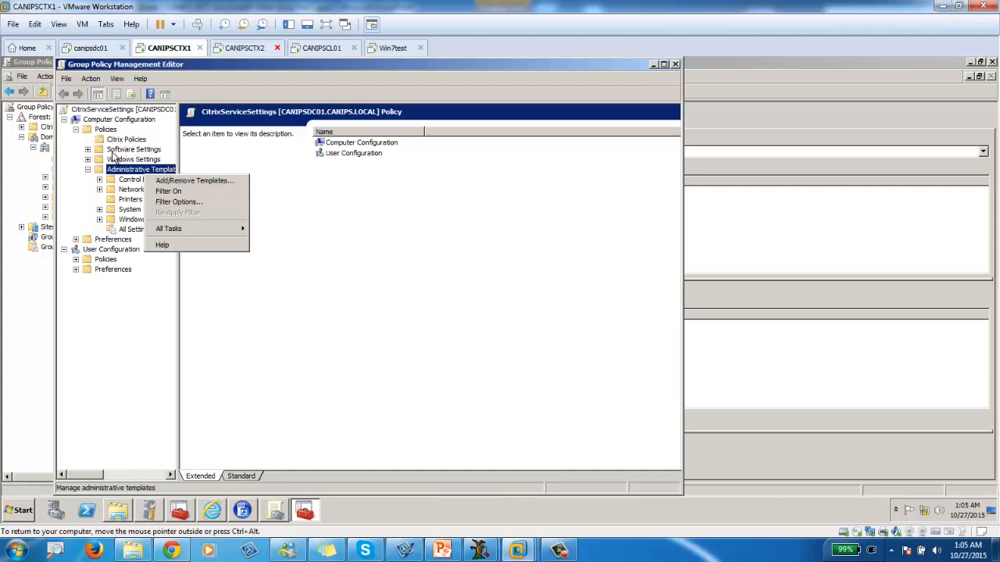
mouse_move(134, 150)
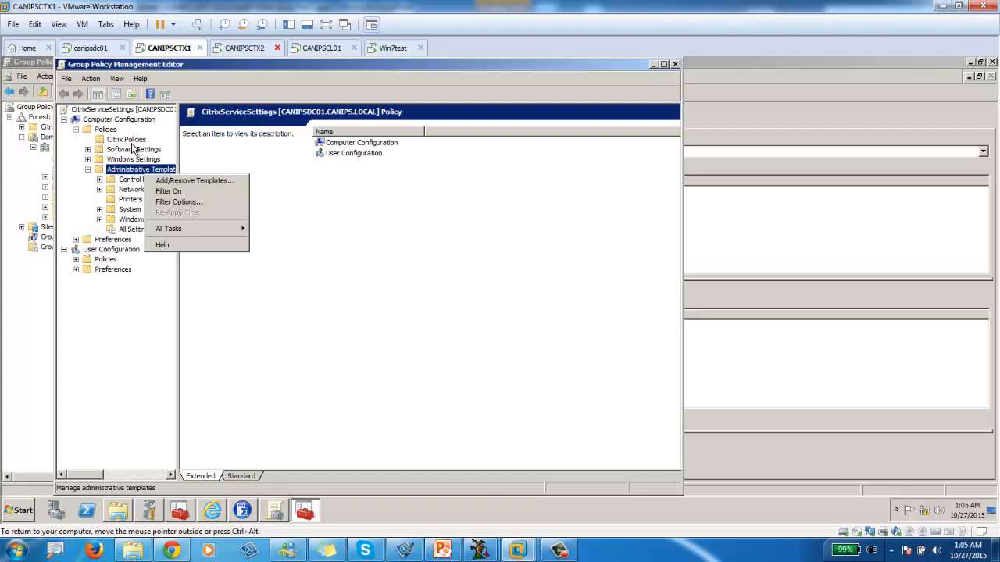
mouse_move(194, 181)
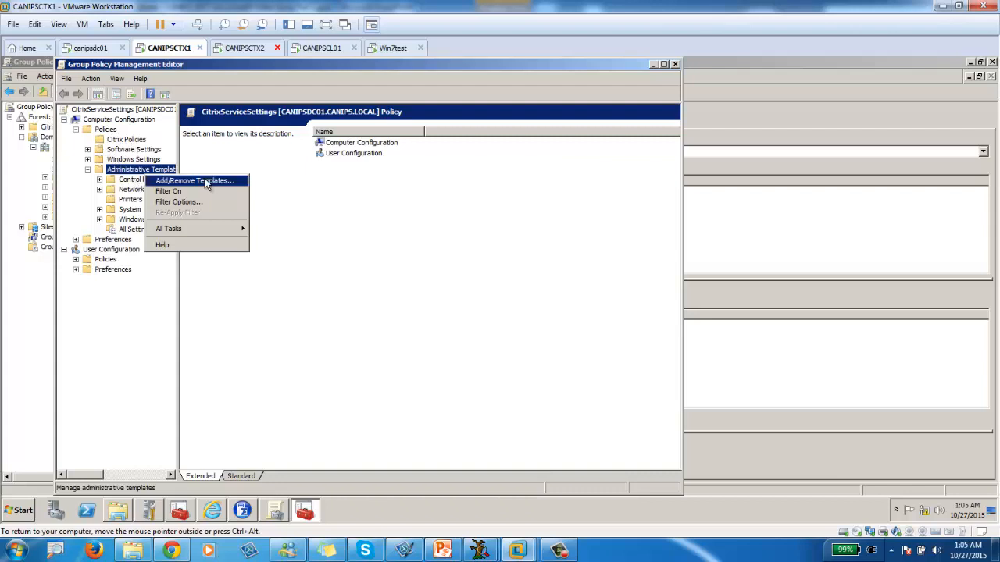
mouse_move(194, 187)
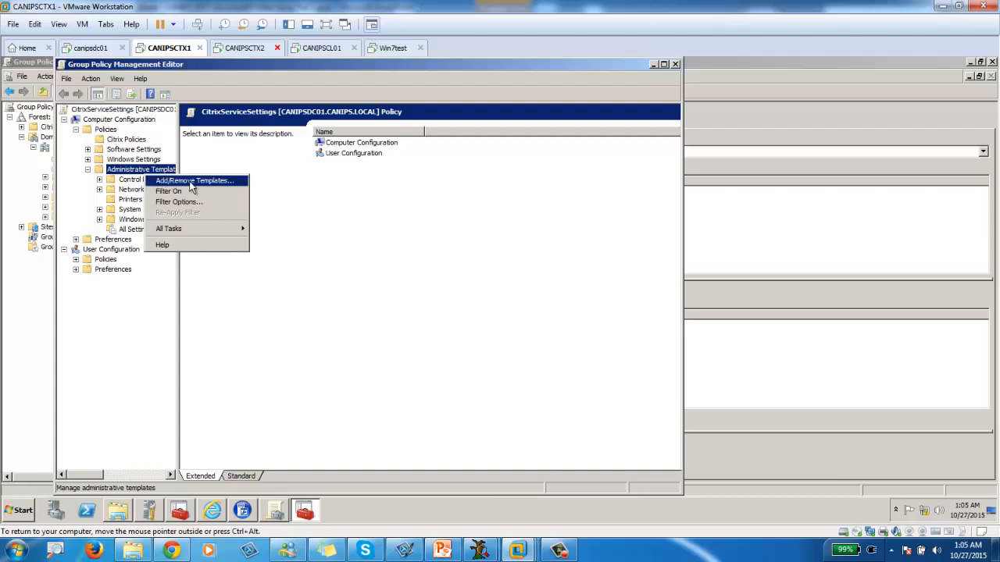
click(194, 181)
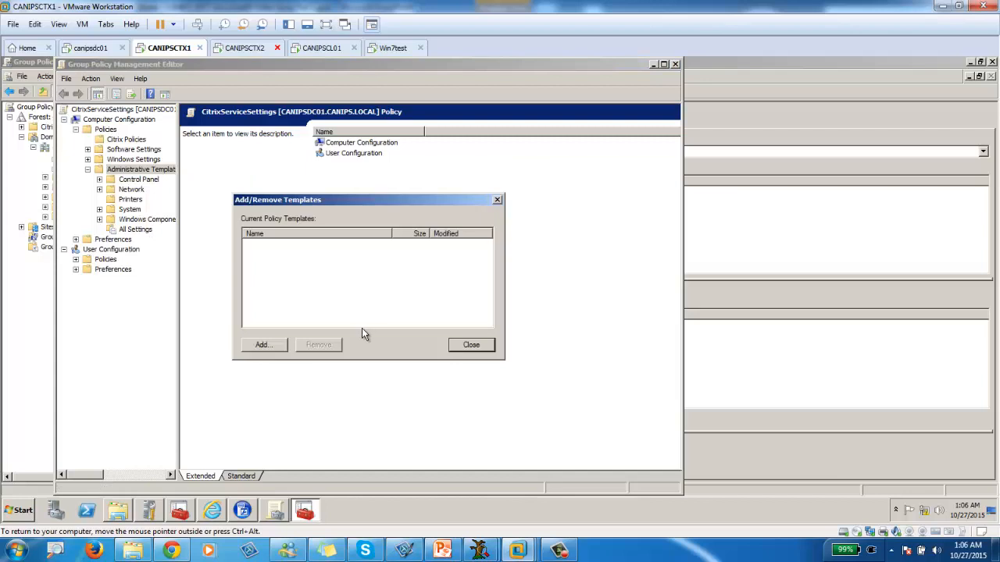
click(262, 345)
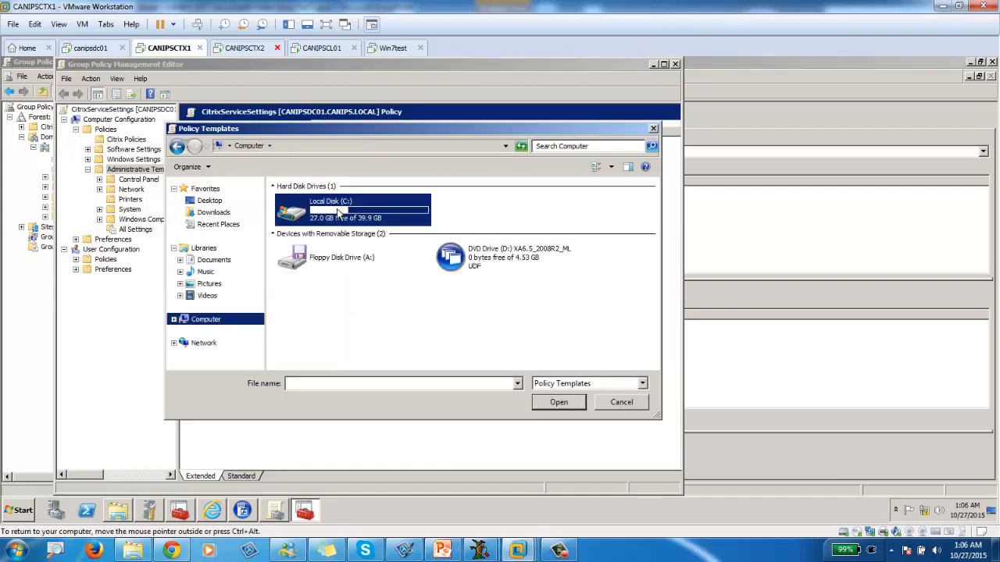
- Browse C:\Program Files and Program Files (x86)\Citrix to locate the Citrix client files
double_click(352, 209)
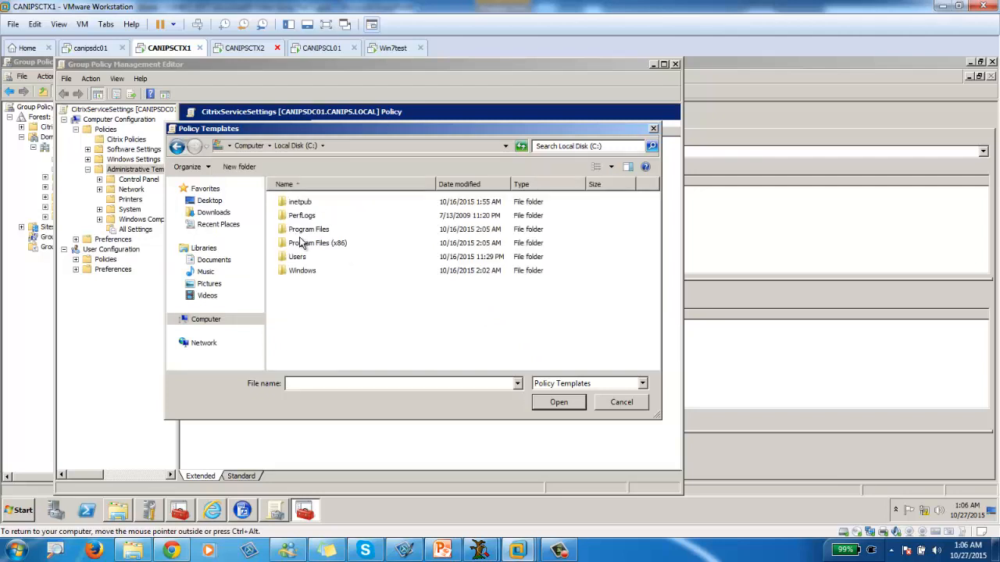
click(309, 228)
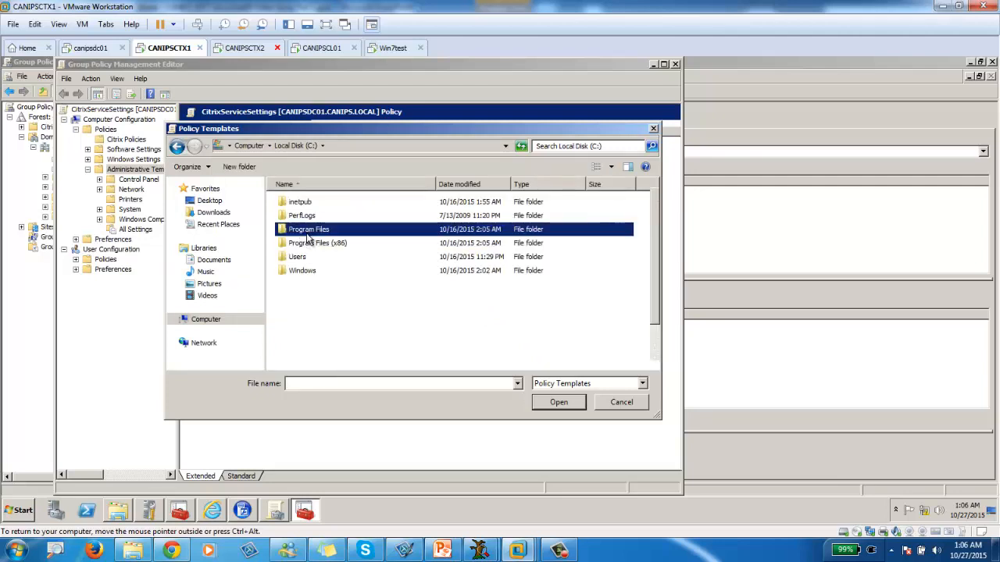
double_click(310, 228)
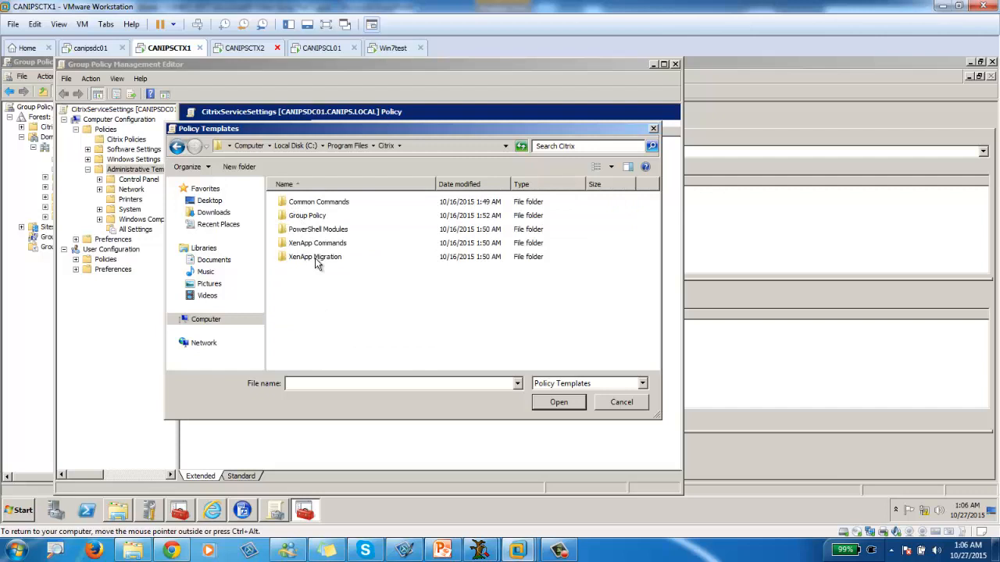
mouse_move(186, 182)
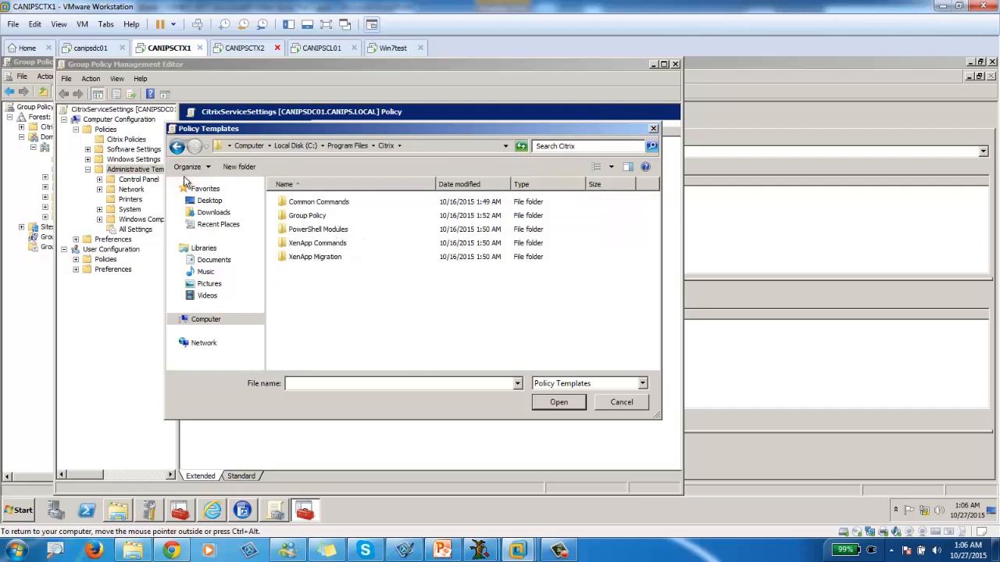
click(177, 147)
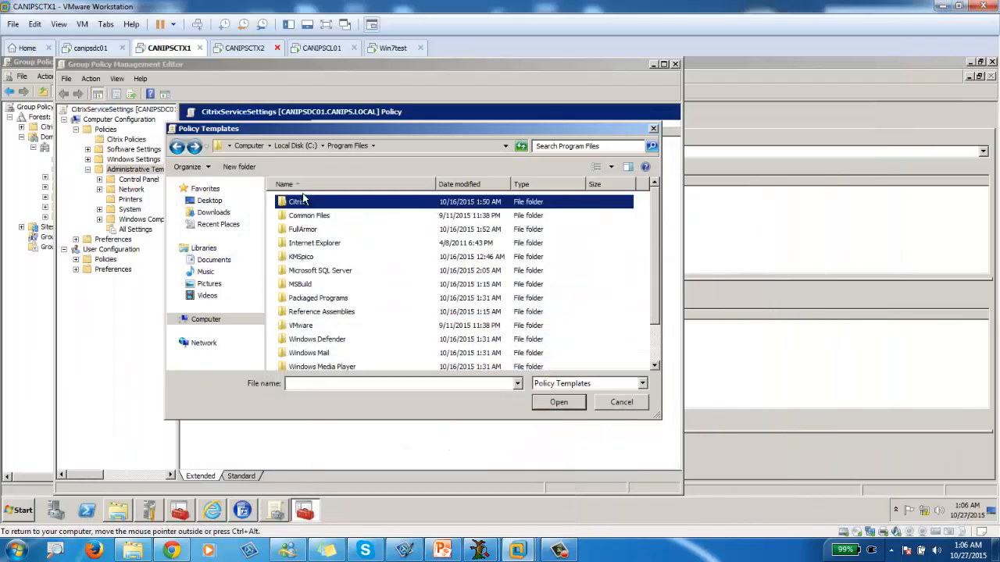
click(300, 284)
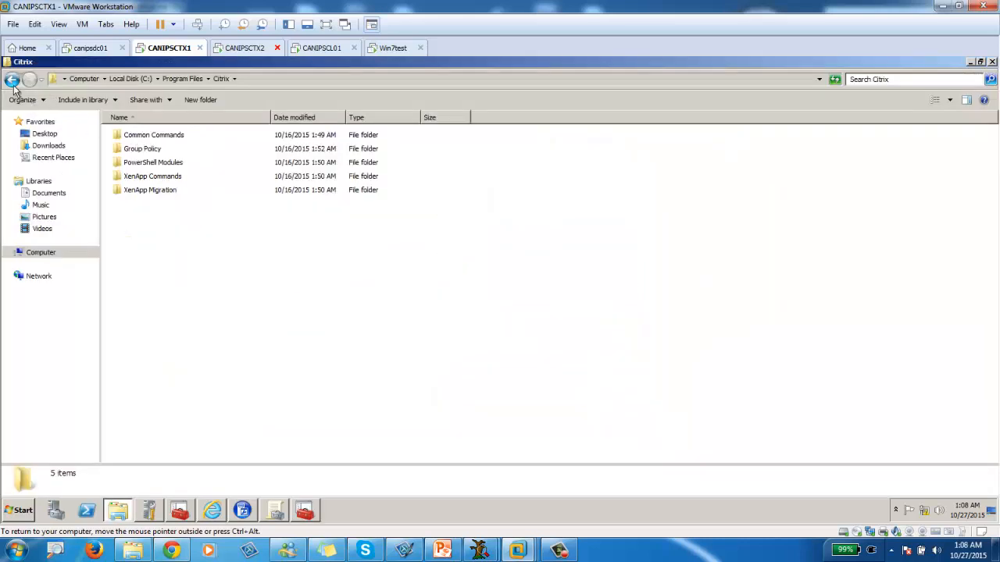
click(12, 78)
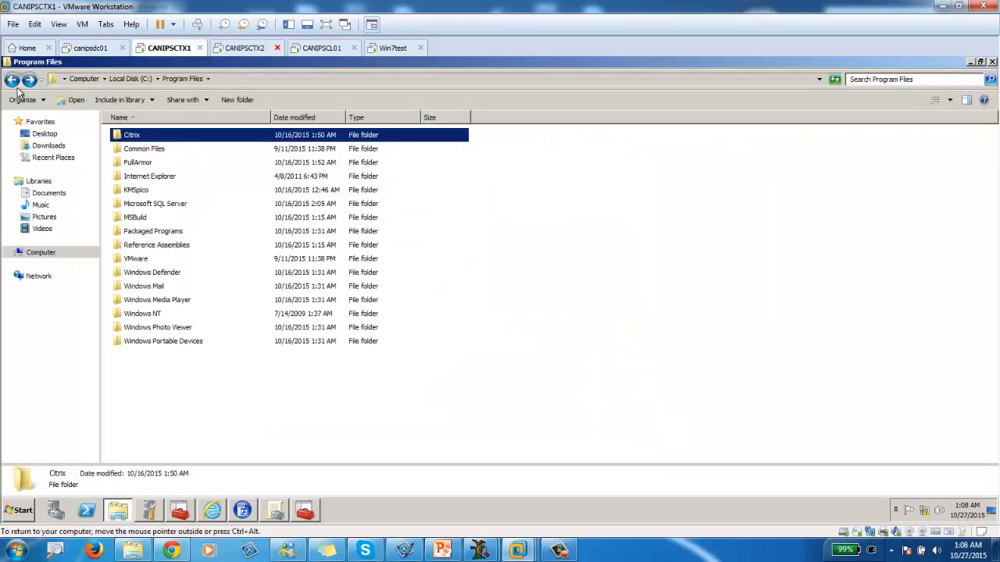
click(13, 78)
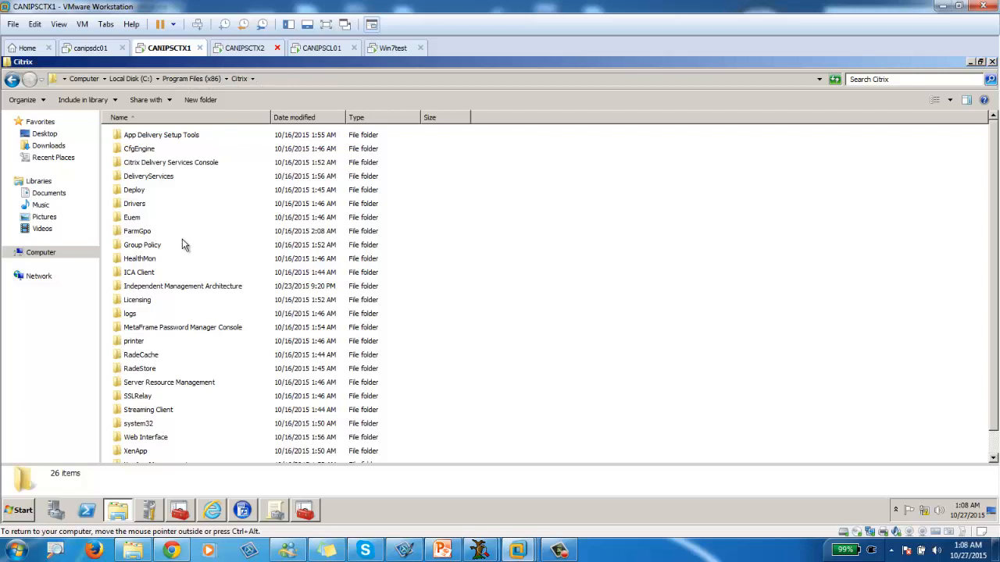
double_click(139, 272)
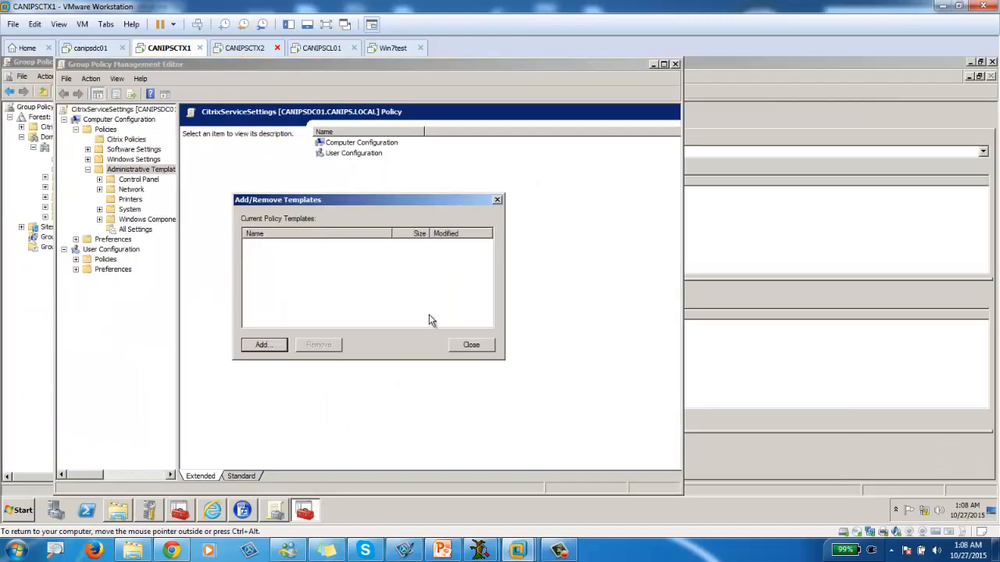
mouse_move(128, 181)
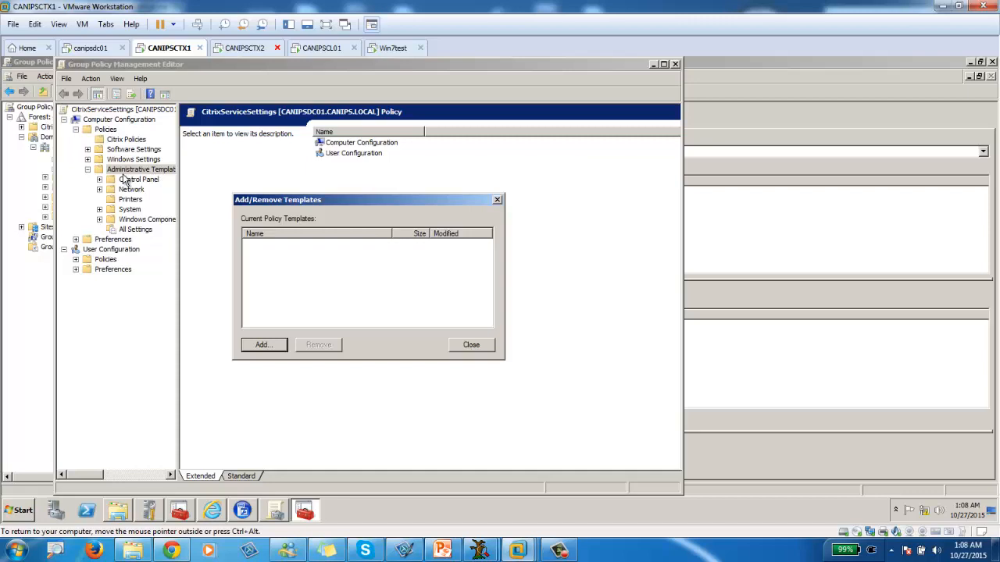
mouse_move(462, 294)
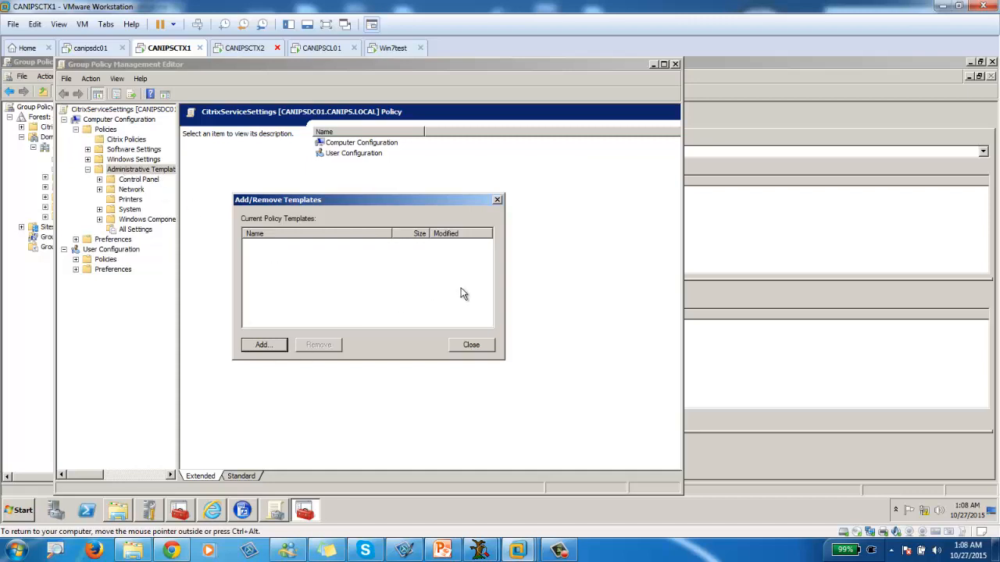
- Return to Add/Remove Templates on the Administrative Templates node
right_click(140, 169)
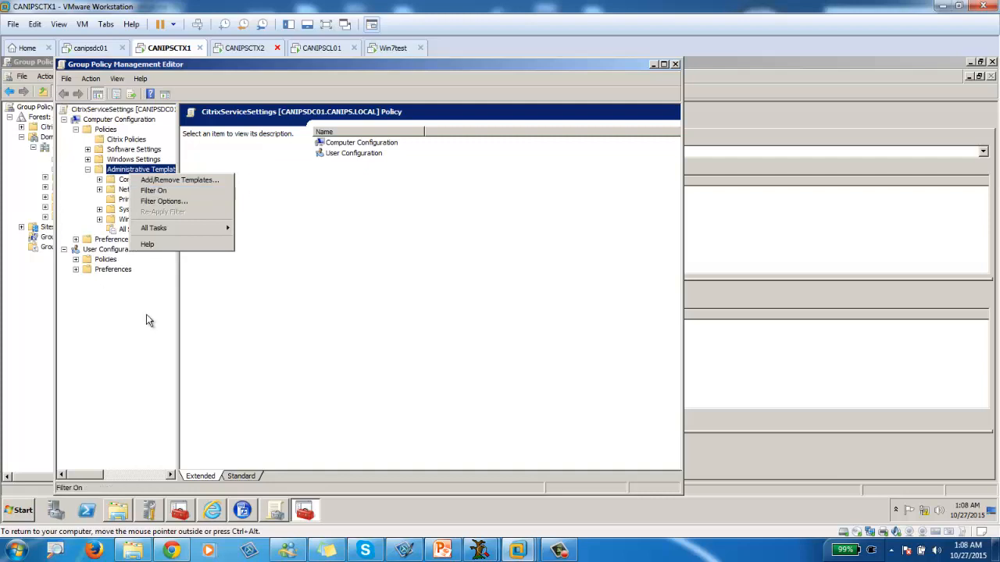
mouse_move(110, 156)
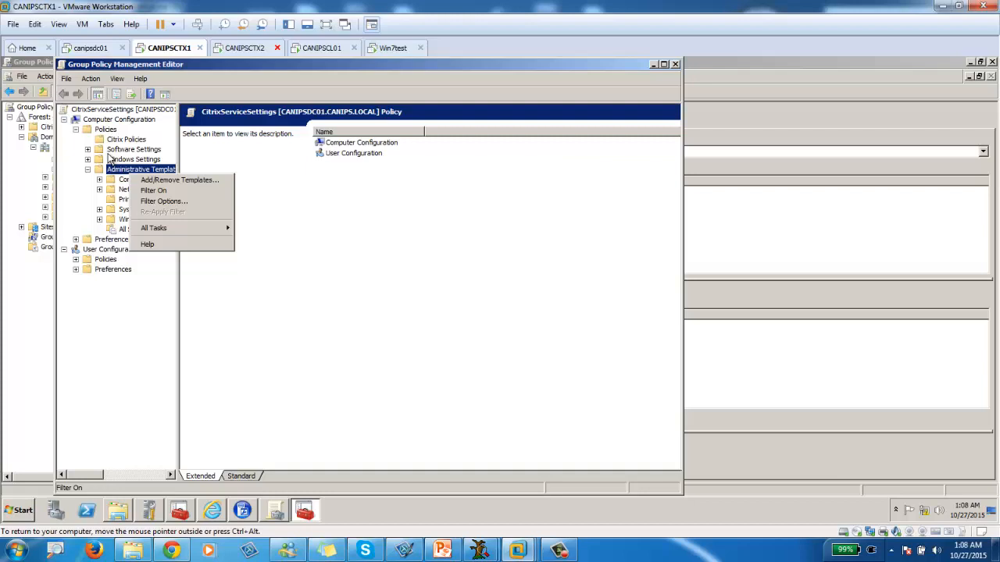
mouse_move(179, 180)
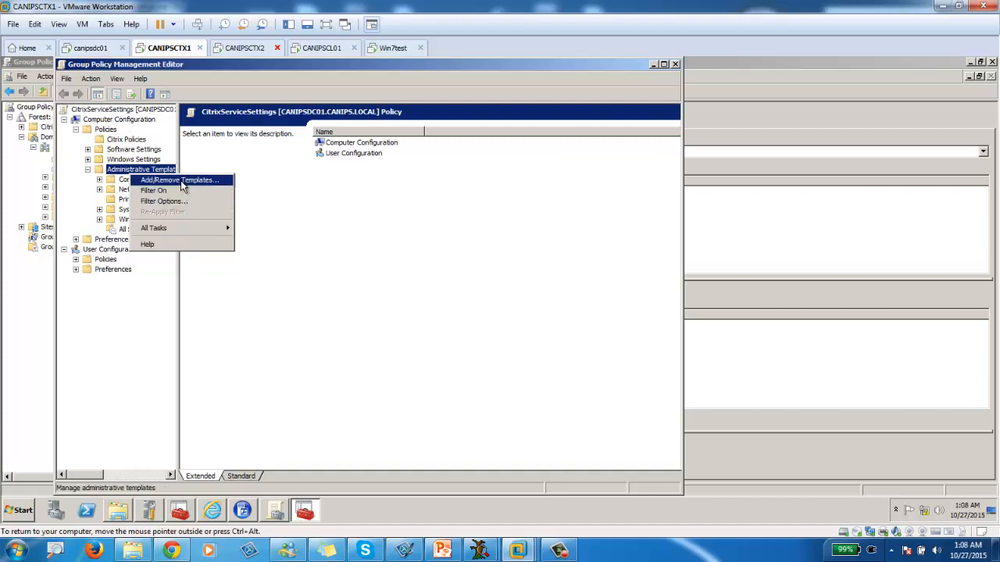
click(178, 181)
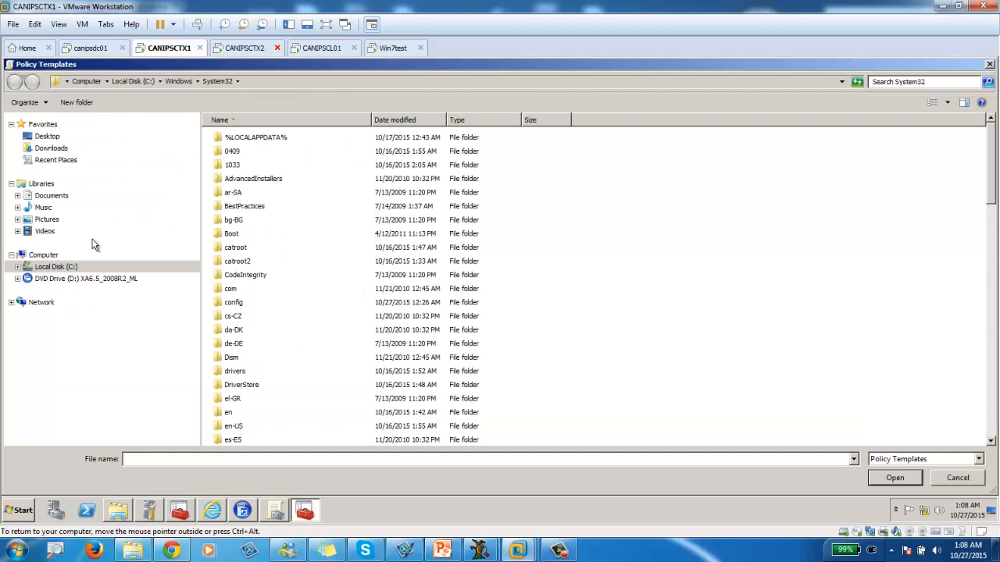
- Add icaclient.adm from Program Files (x86)\Citrix\ICA Client\Configuration and close the template list
click(14, 82)
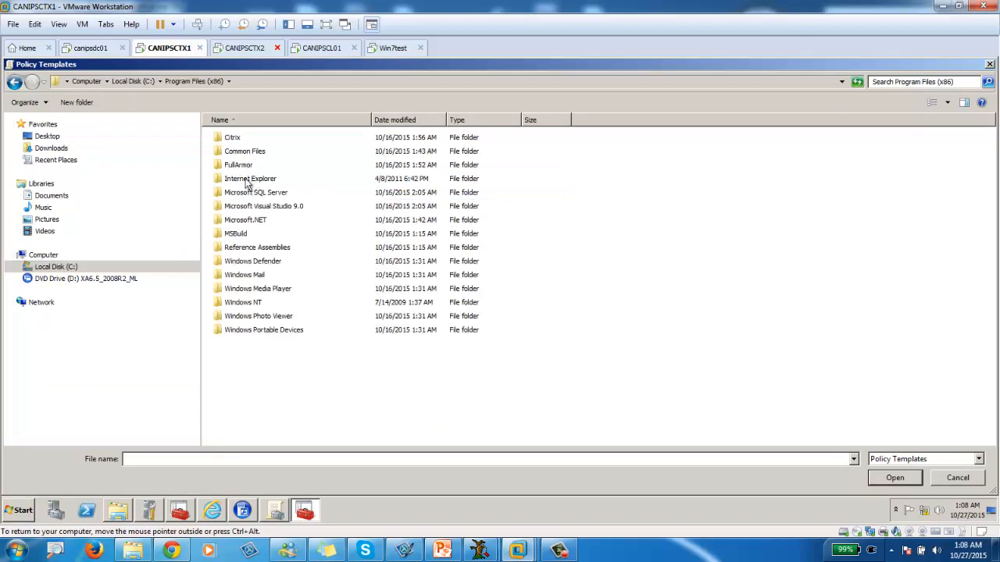
double_click(231, 137)
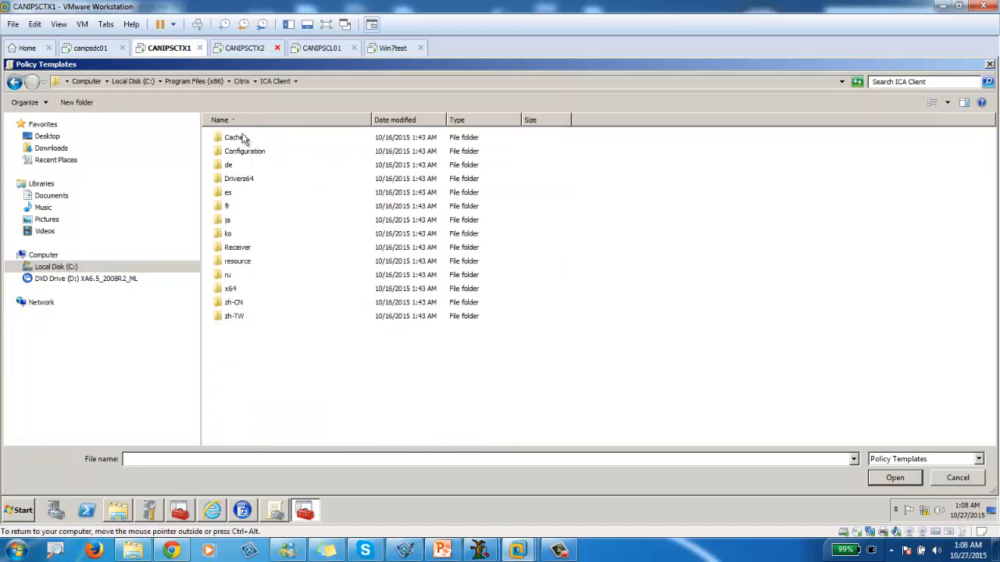
double_click(243, 150)
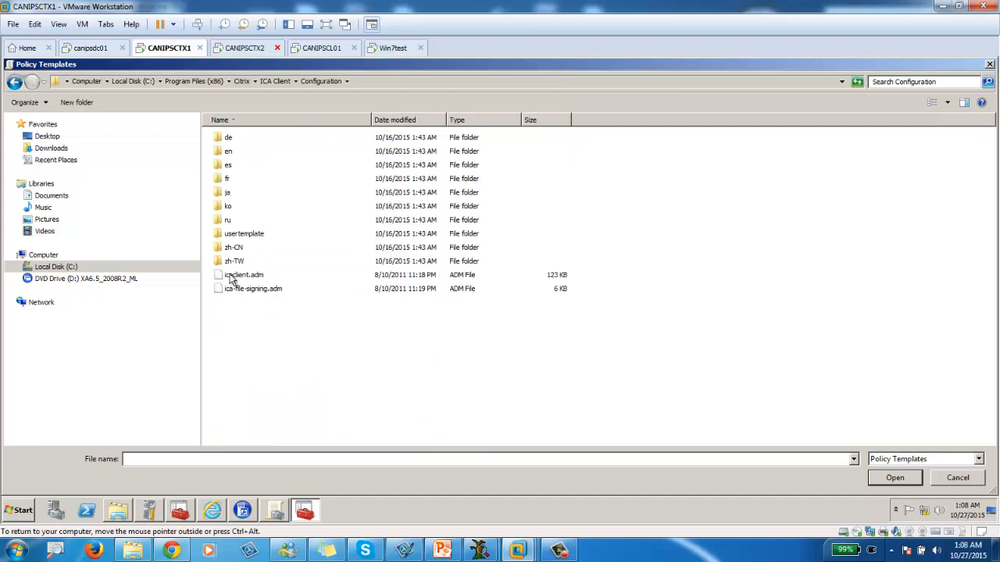
click(893, 478)
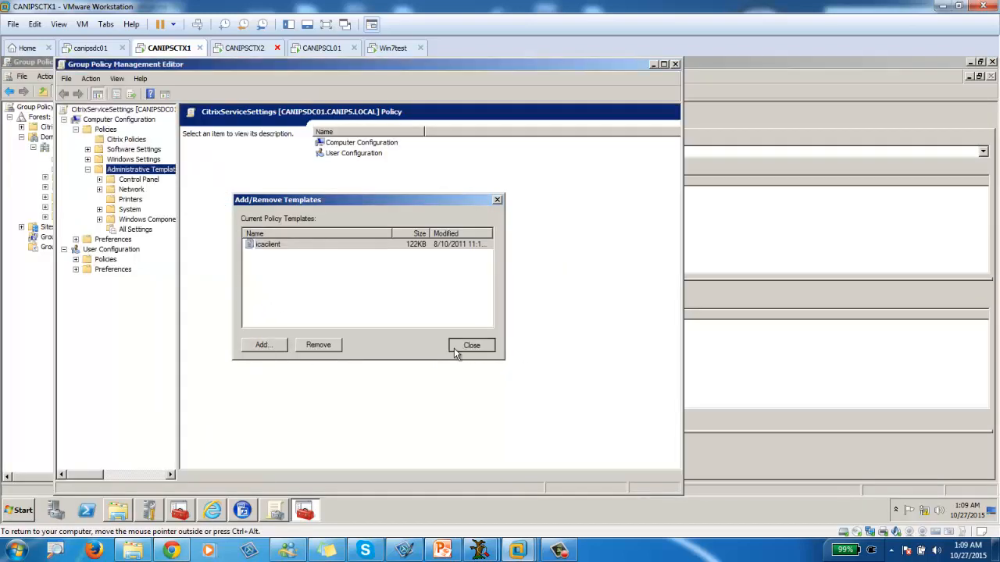
click(472, 345)
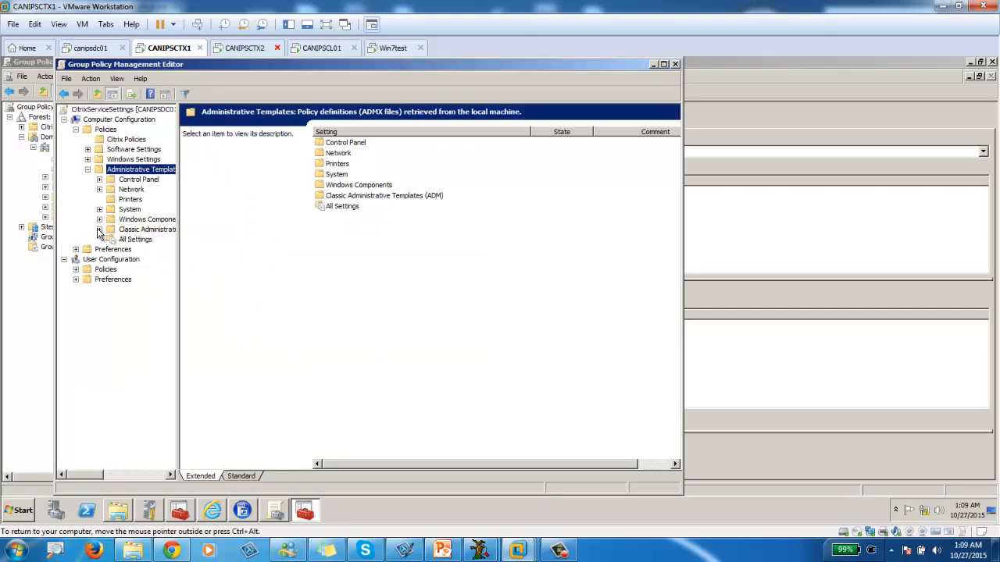
- Enable Citrix Receiver 'Local user name and password' with pass-through authentication under User authentication
click(100, 230)
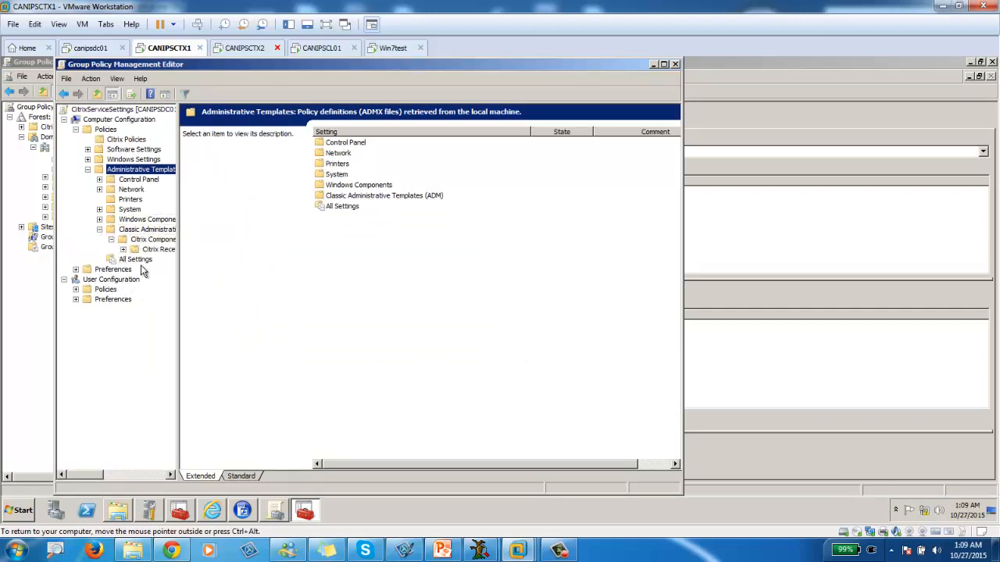
click(124, 249)
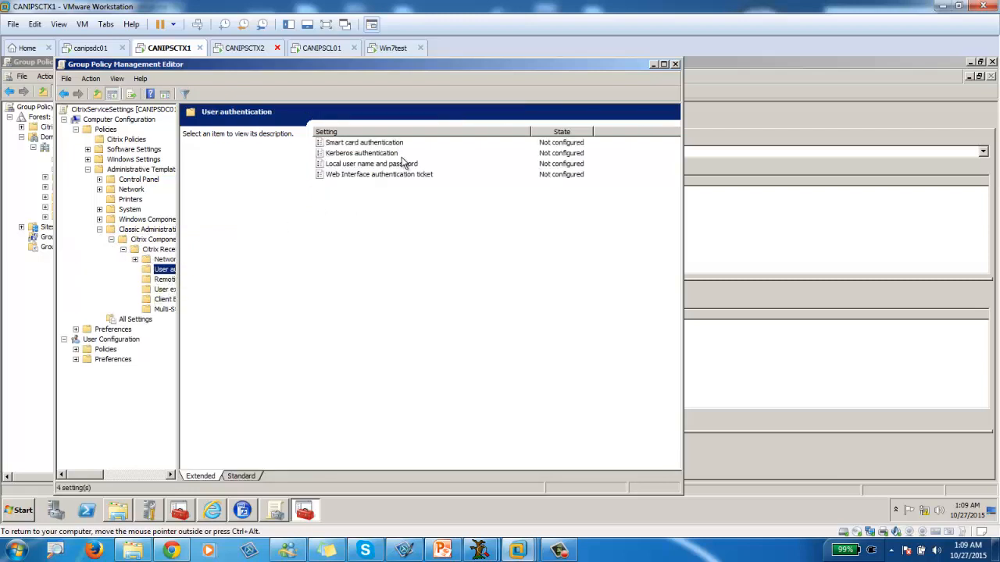
click(371, 164)
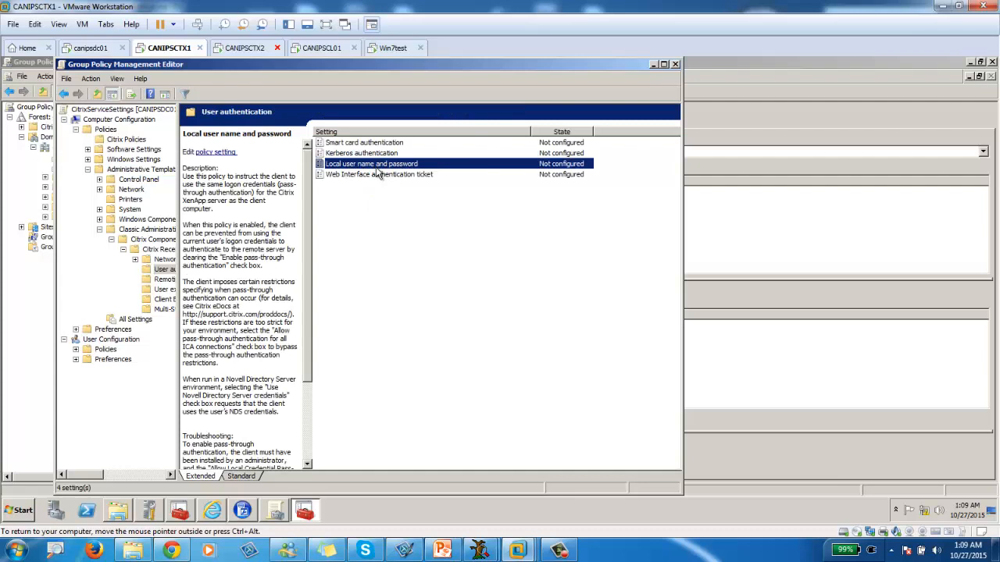
mouse_move(382, 179)
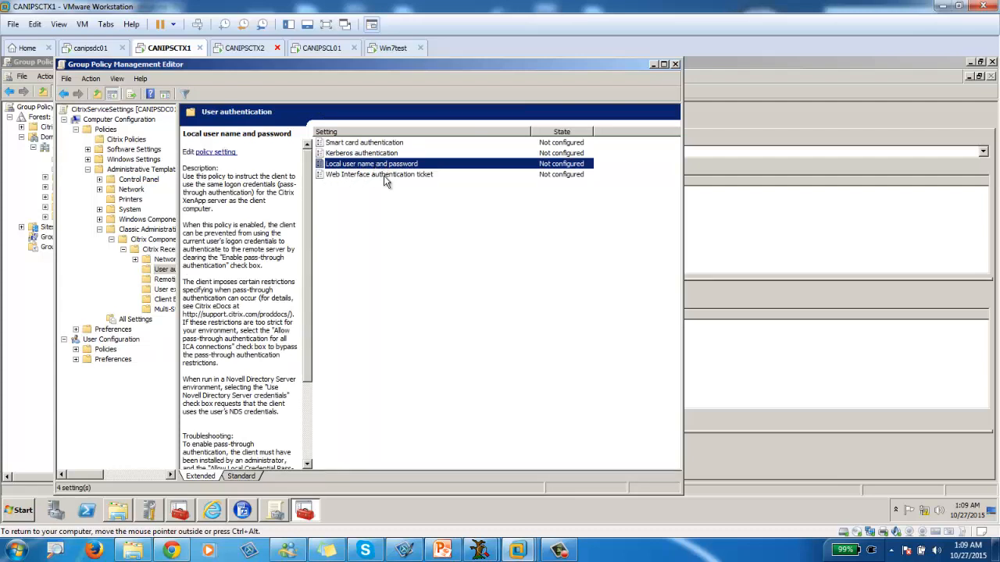
mouse_move(376, 173)
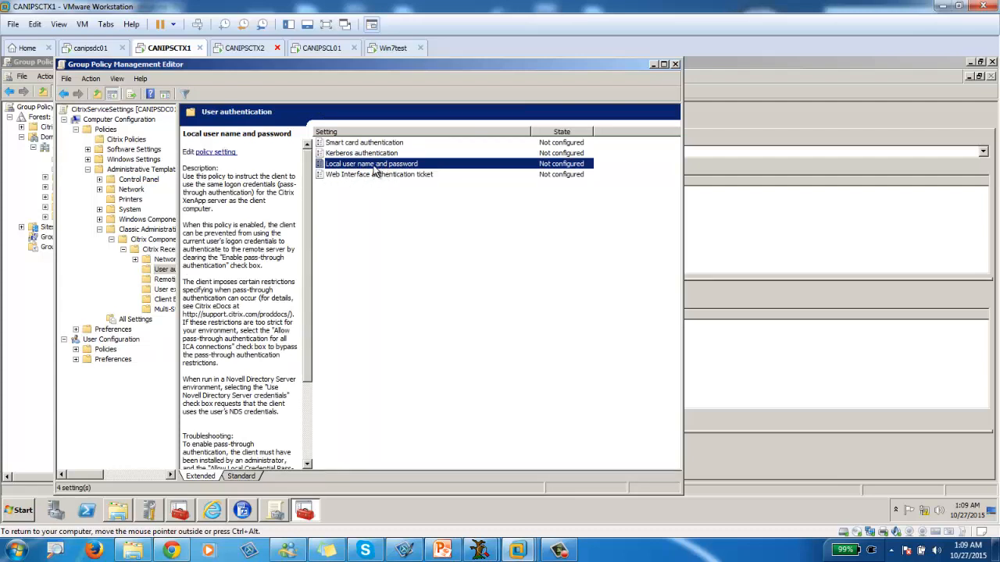
double_click(372, 164)
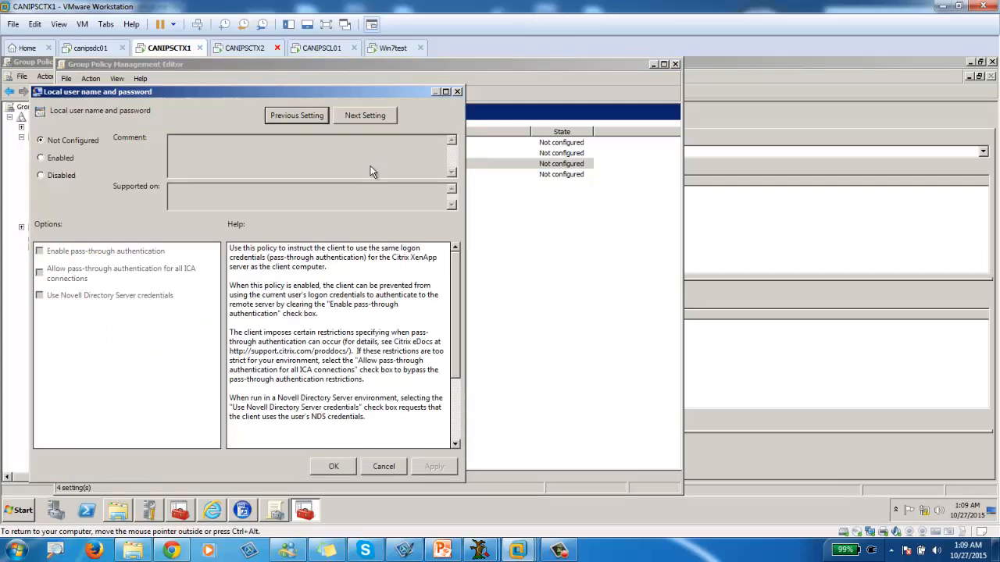
click(41, 158)
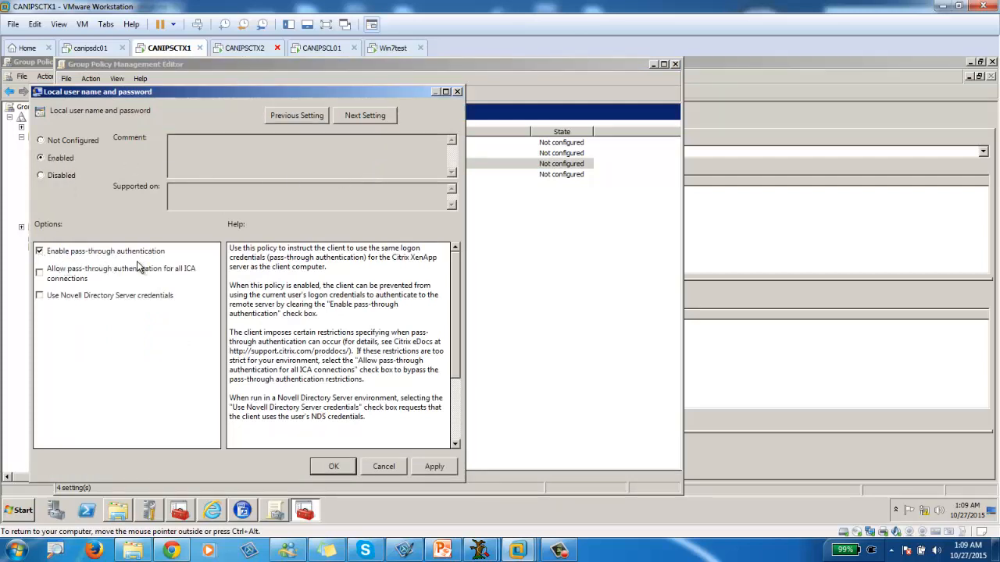
mouse_move(281, 443)
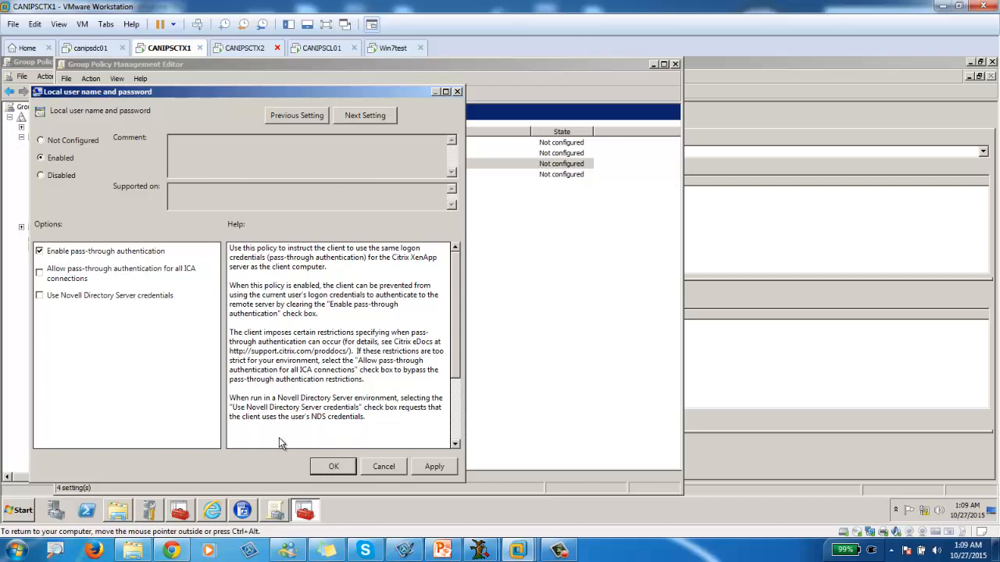
click(332, 465)
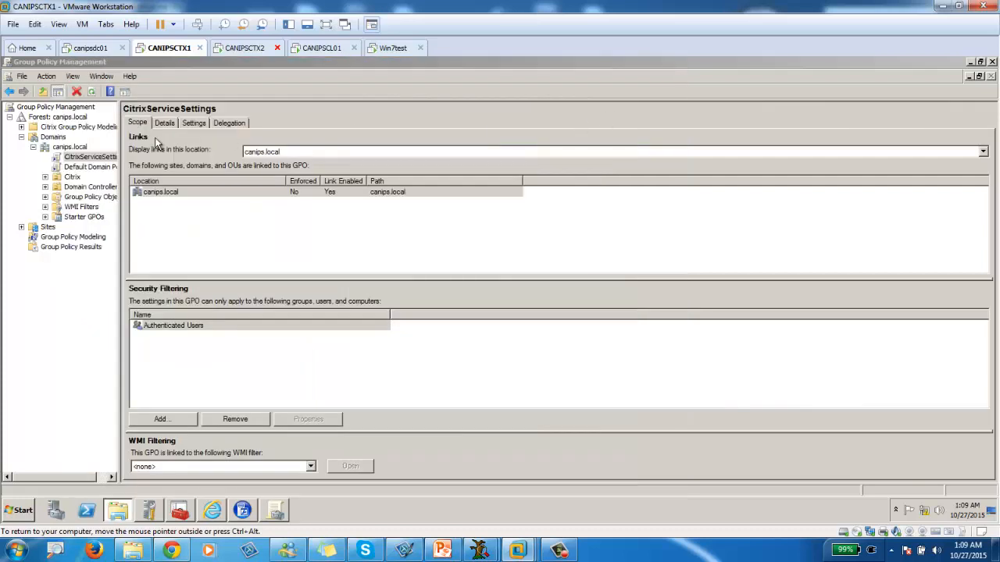
mouse_move(138, 112)
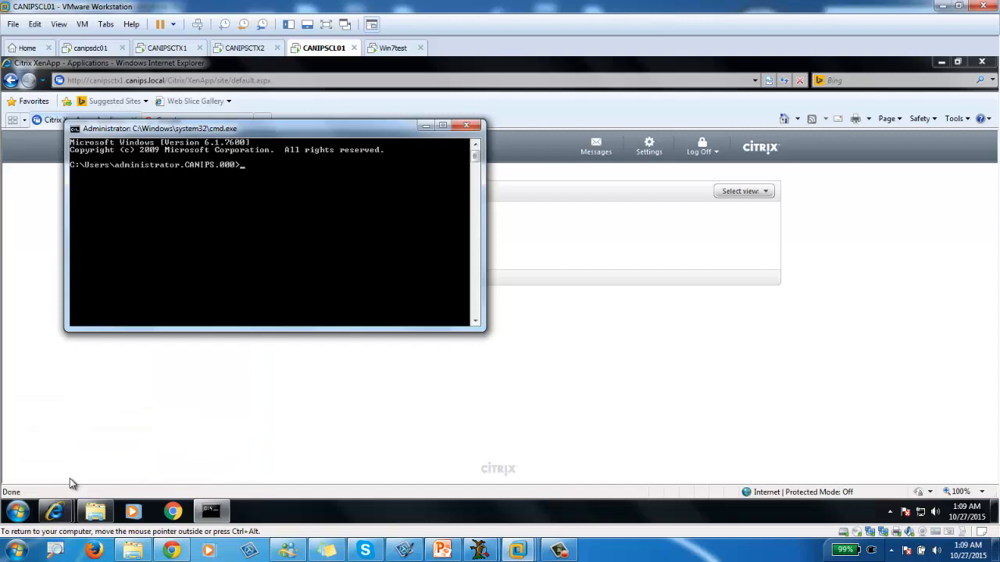
- Run gpupdate then gpresult and check CitrixServiceSettings under Applied Group Policy Objects
text(gpupdate)
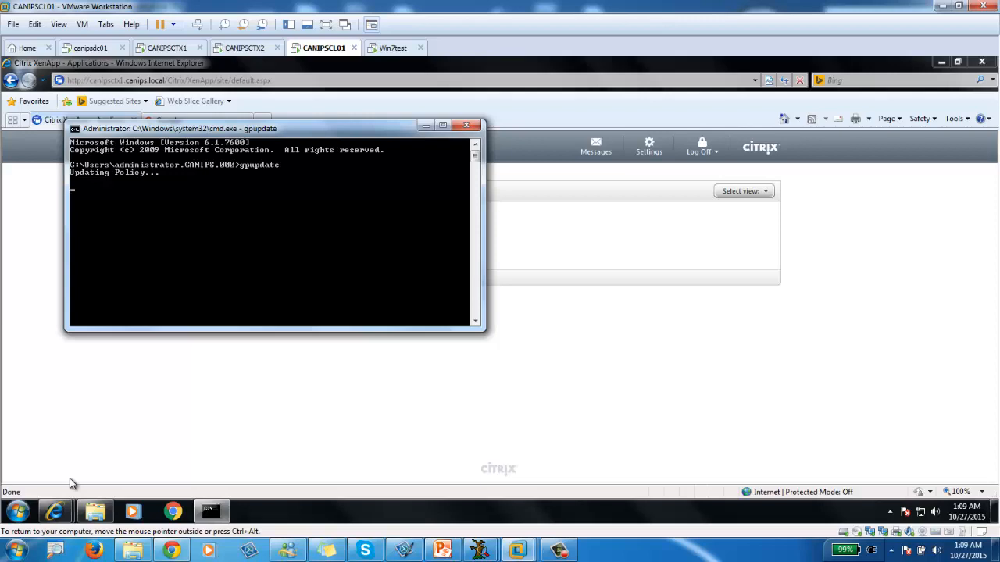
mouse_move(93, 316)
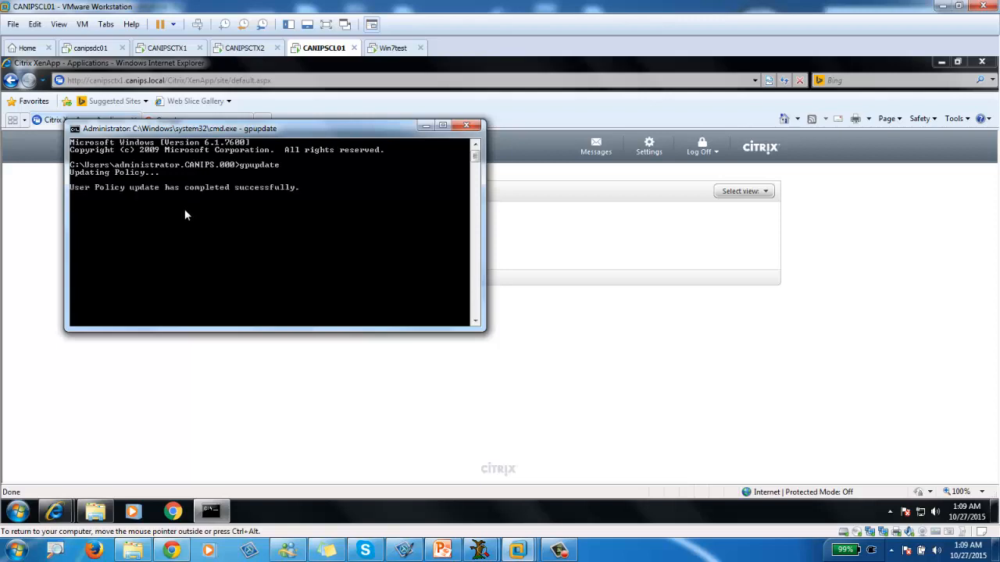
mouse_move(195, 211)
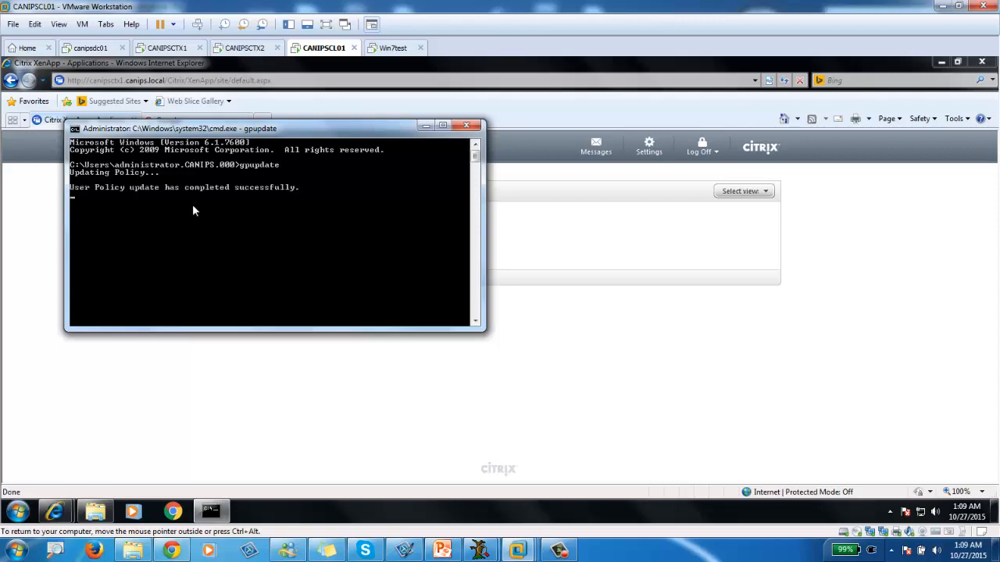
mouse_move(273, 237)
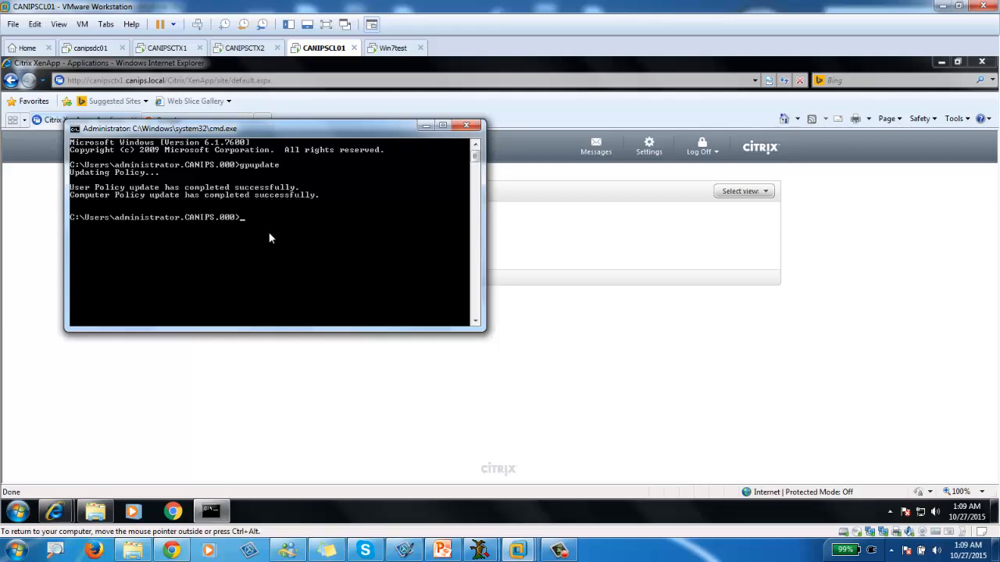
text(gpre)
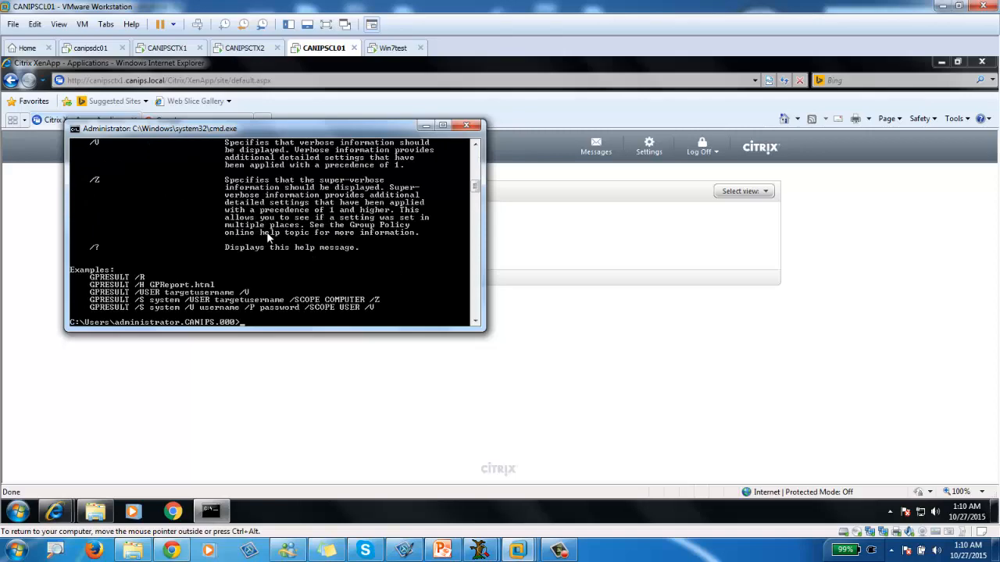
text(gpresult)
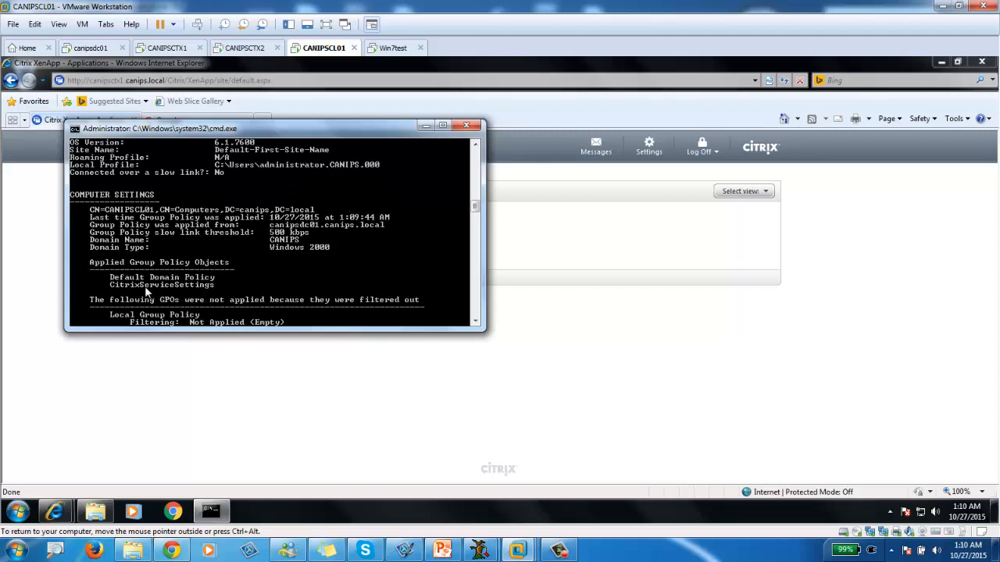
scroll(down, 3)
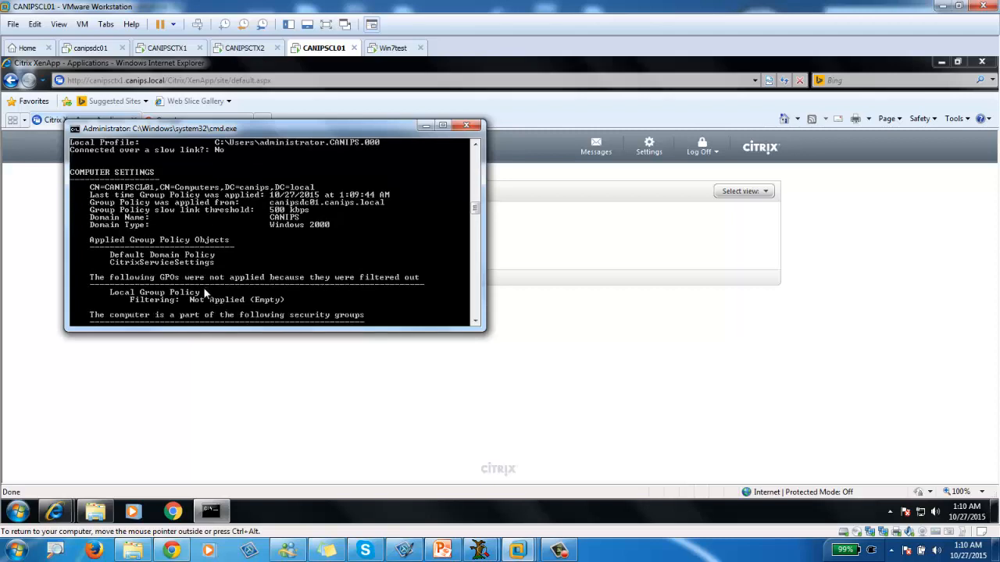
click(466, 125)
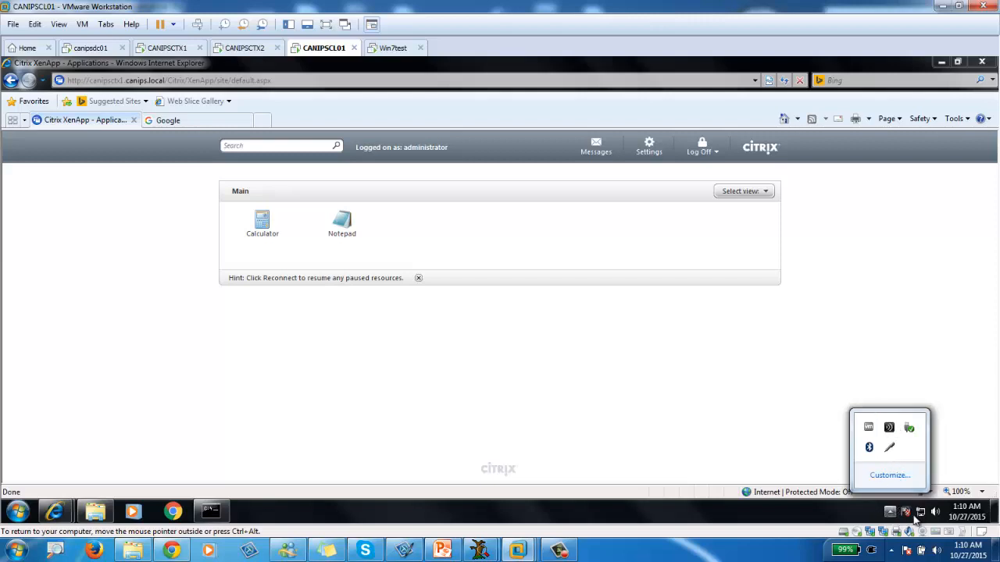
click(906, 512)
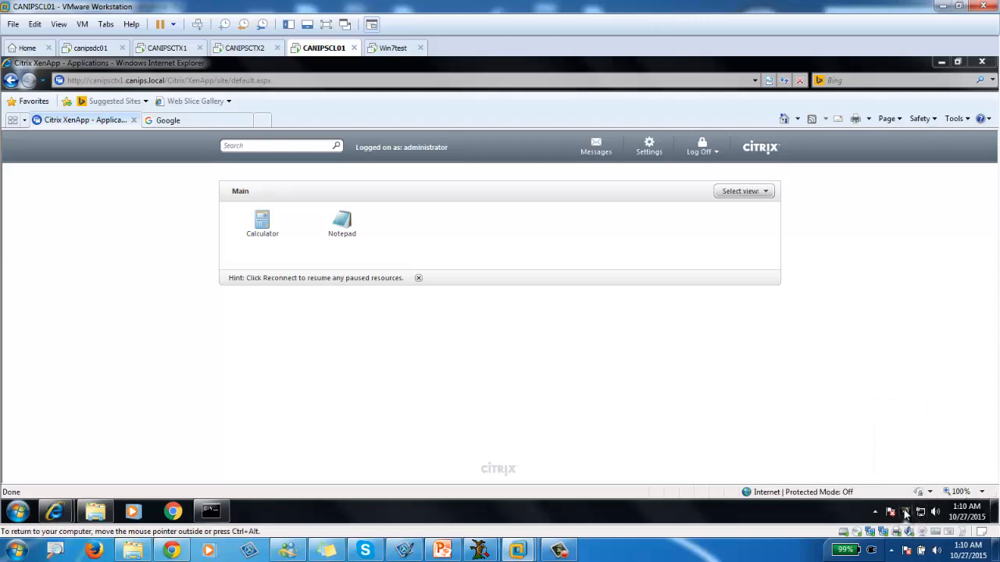
click(906, 512)
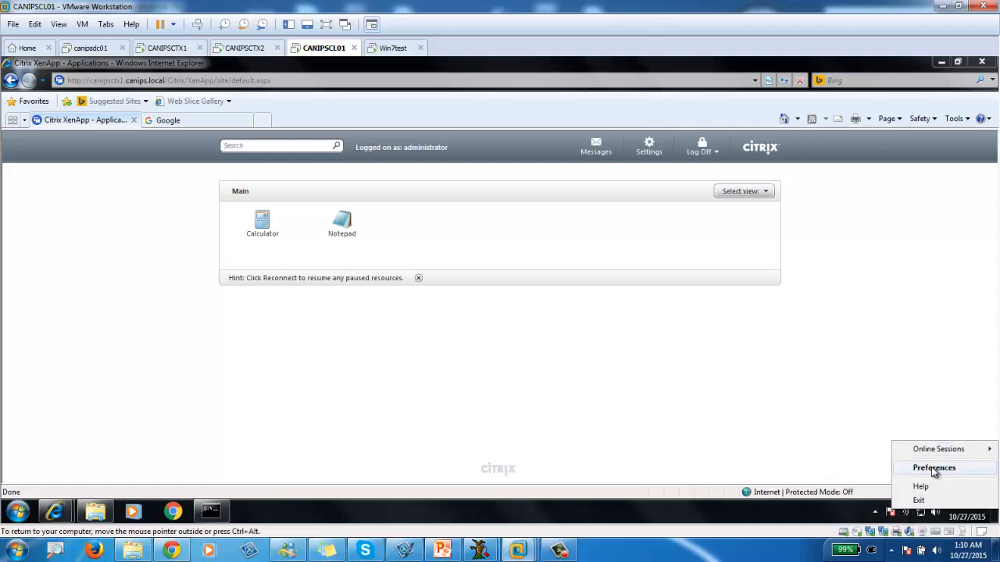
click(934, 467)
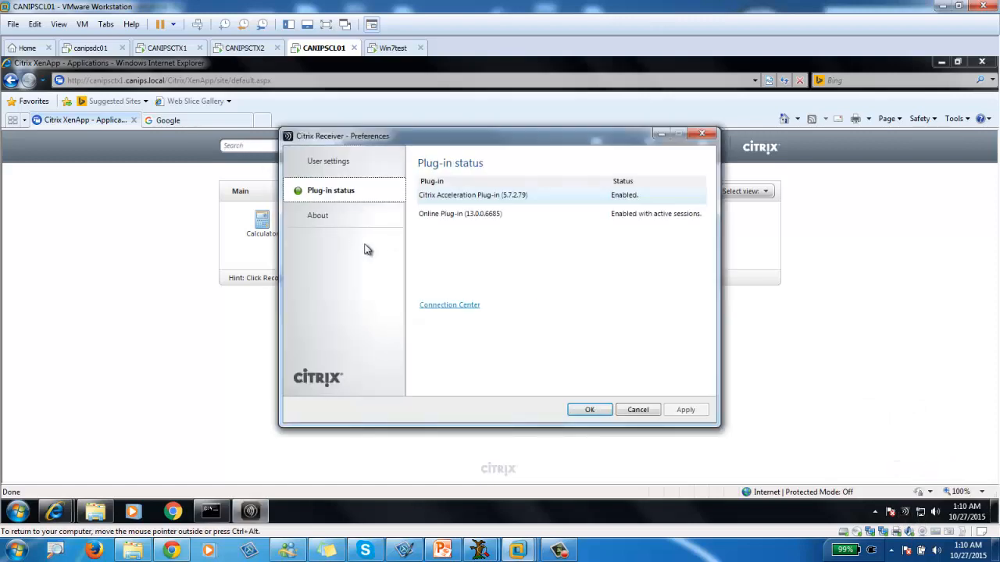
click(459, 213)
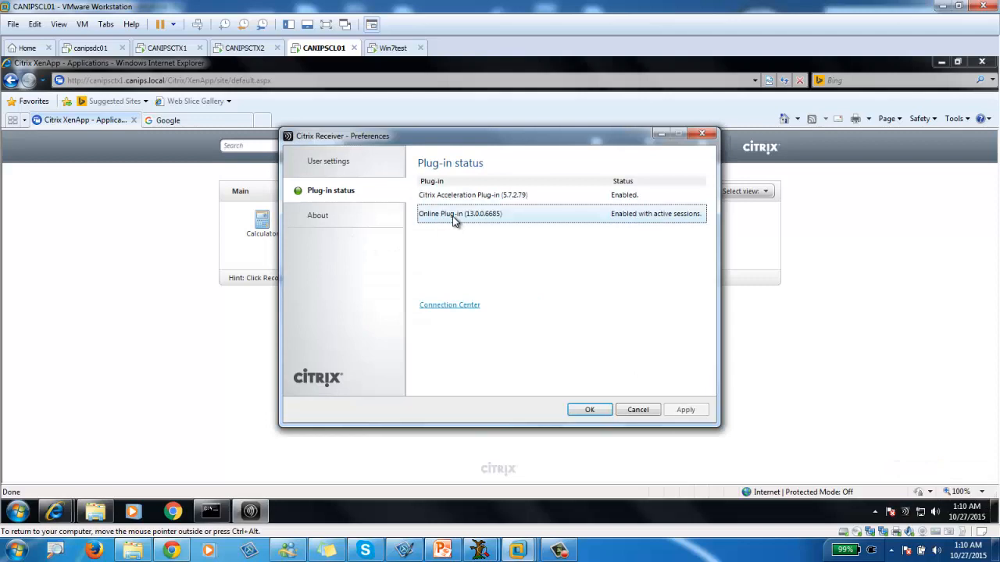
mouse_move(537, 222)
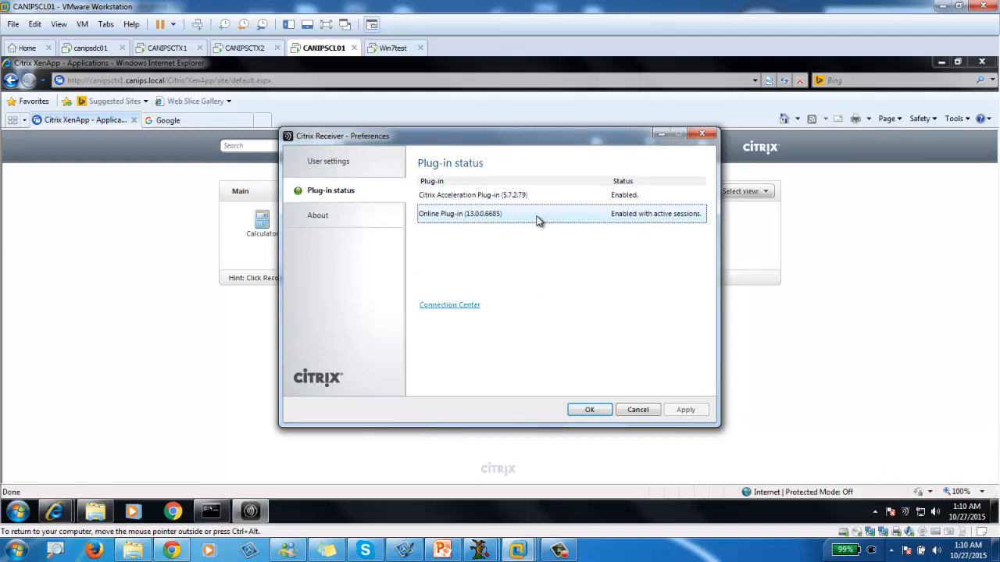
click(472, 194)
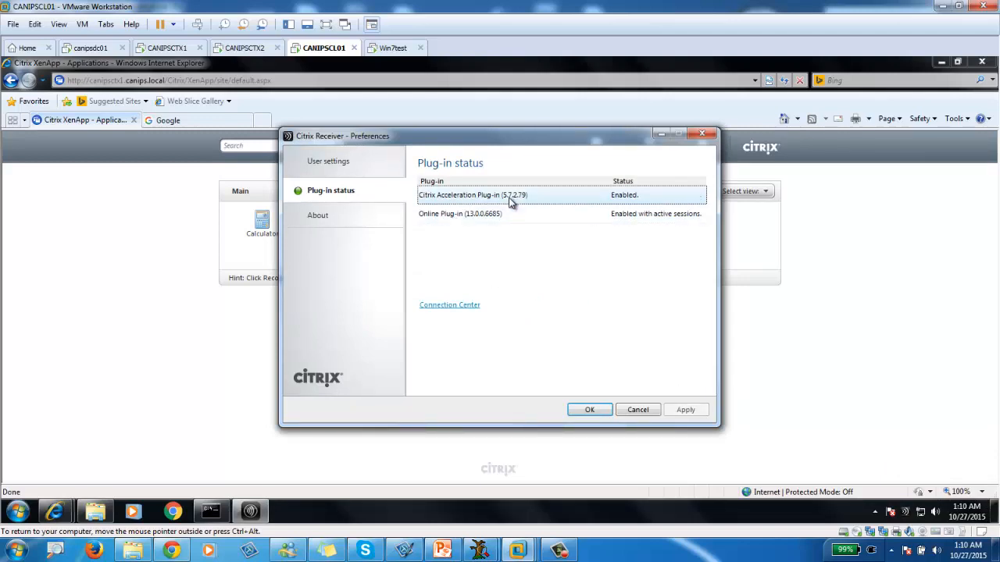
mouse_move(447, 317)
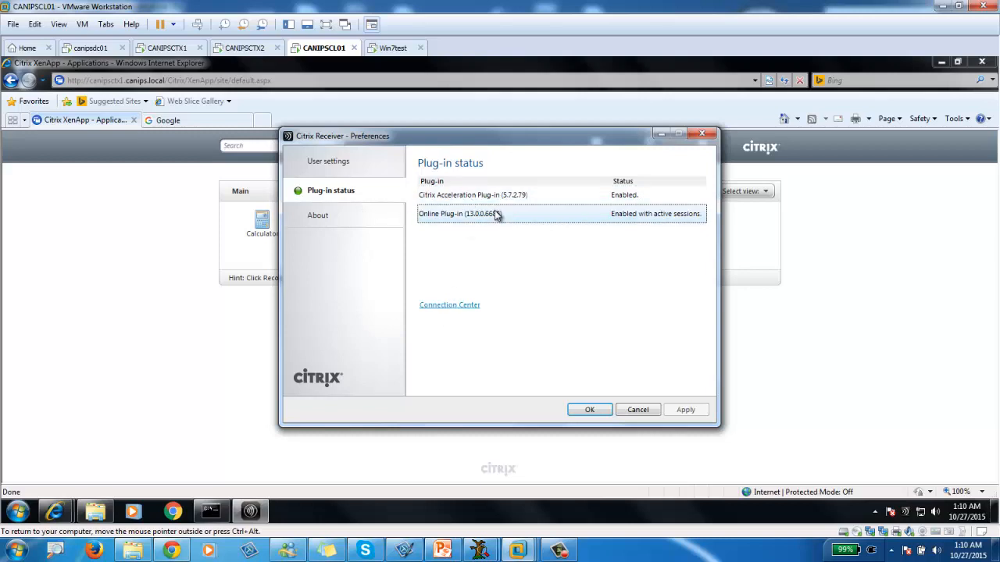
right_click(497, 213)
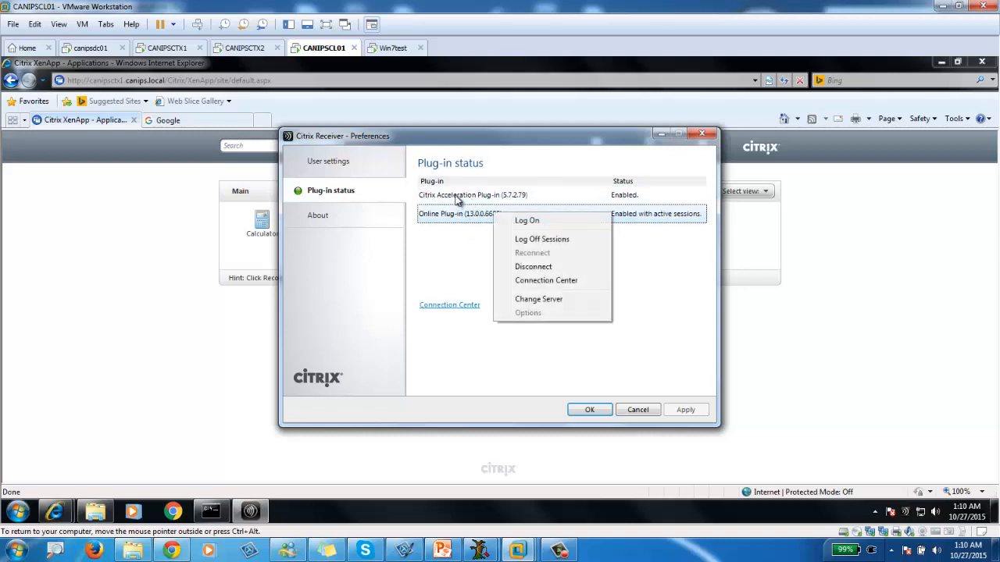
mouse_move(539, 305)
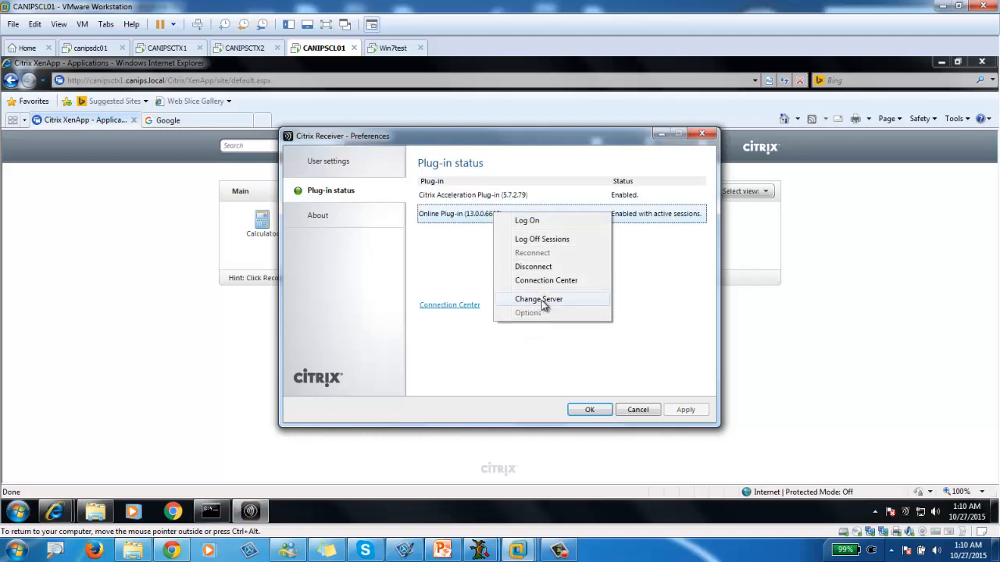
mouse_move(546, 304)
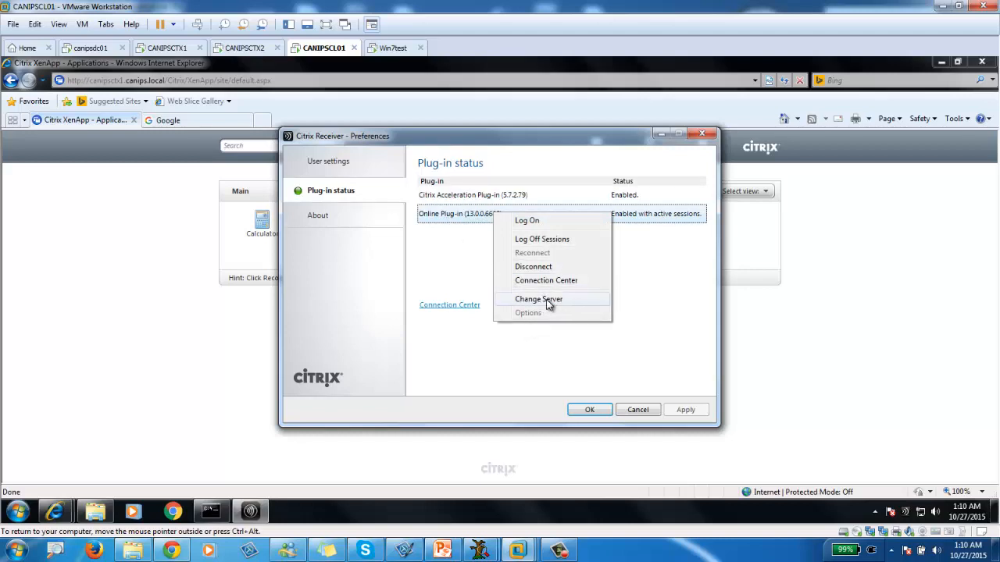
click(537, 300)
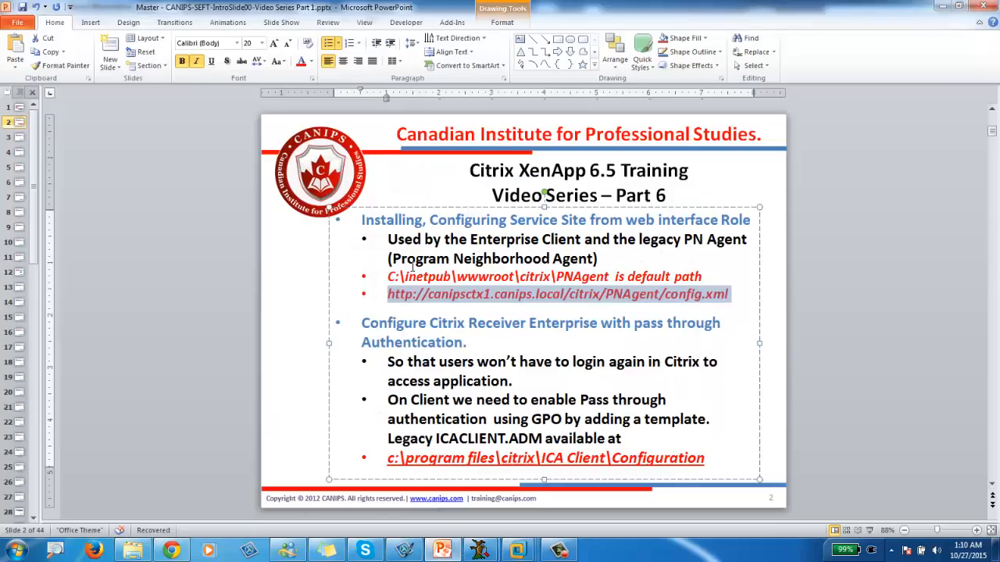
right_click(414, 267)
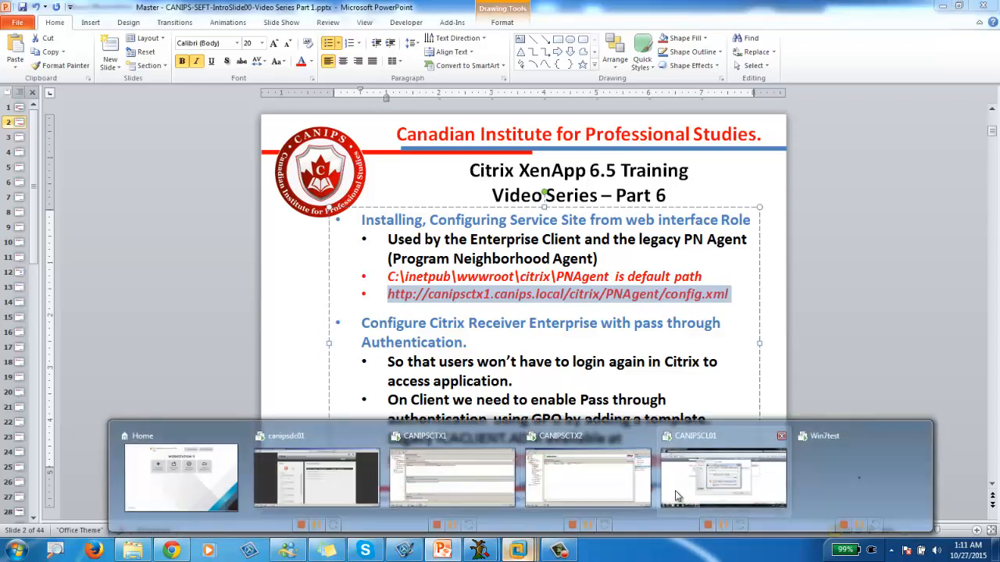
click(722, 477)
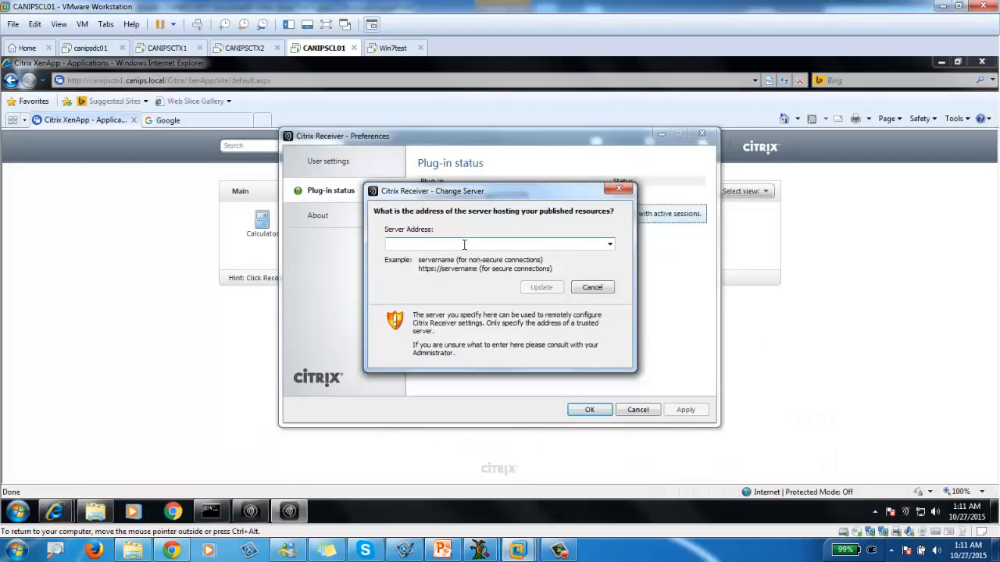
click(592, 288)
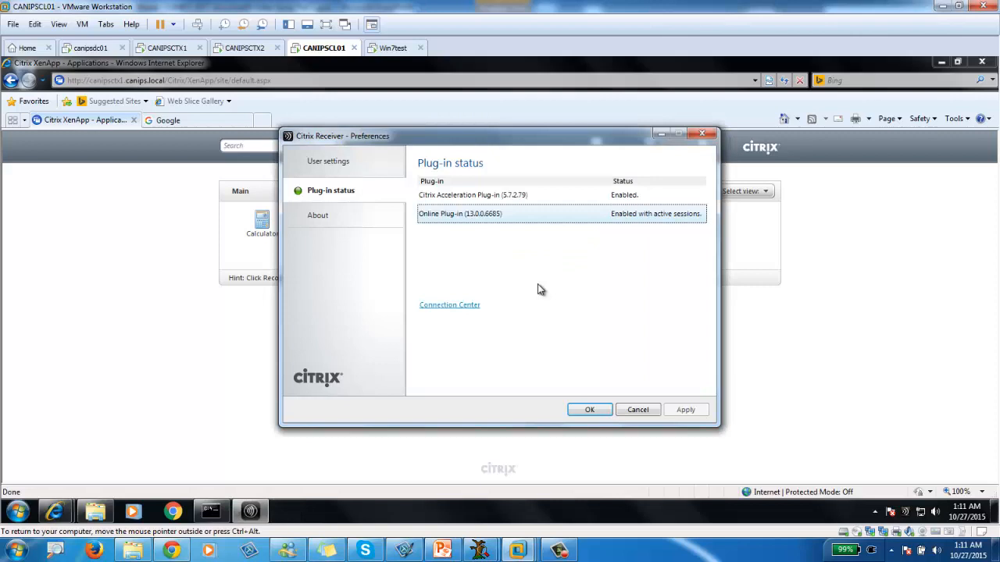
click(591, 409)
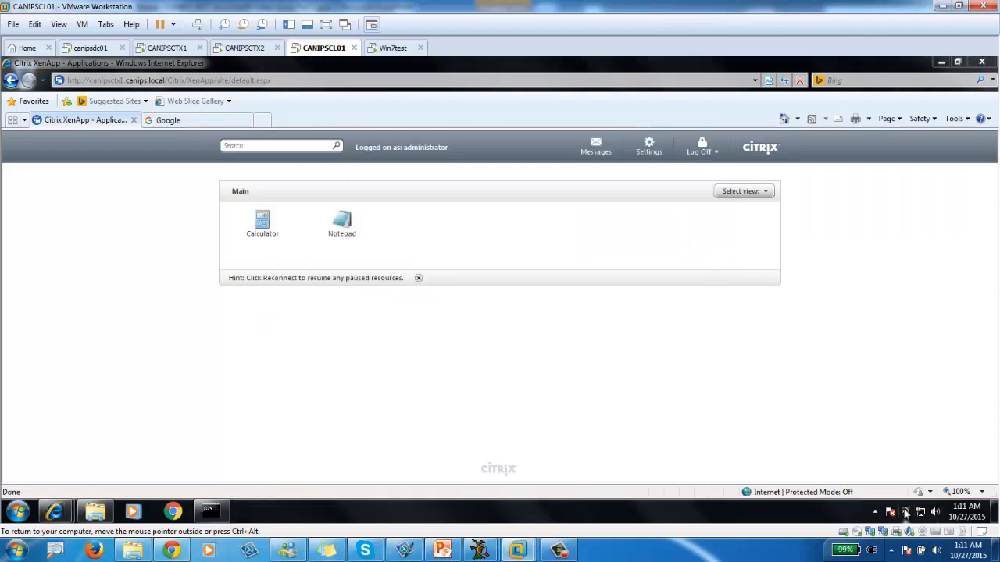
click(906, 512)
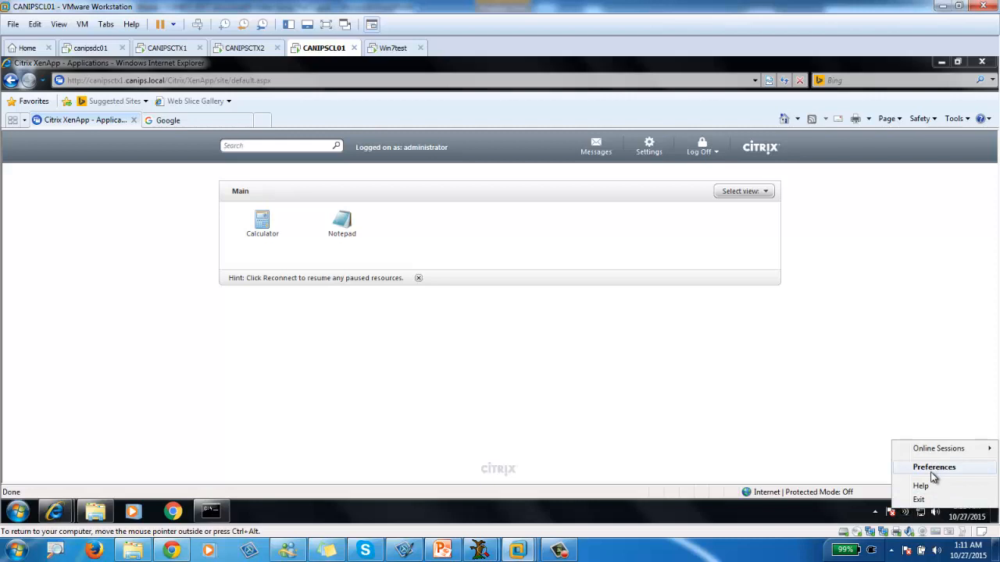
click(934, 467)
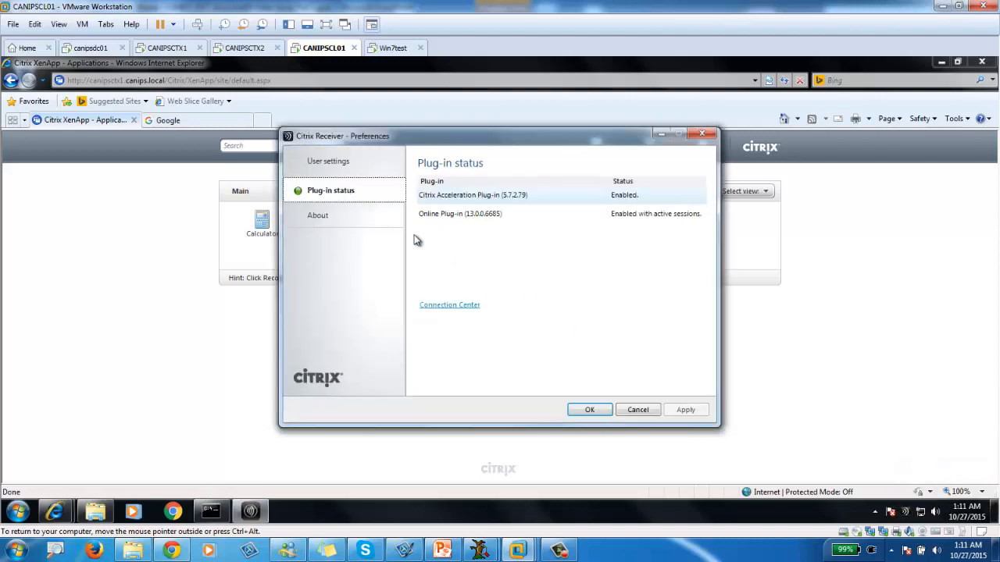
click(461, 212)
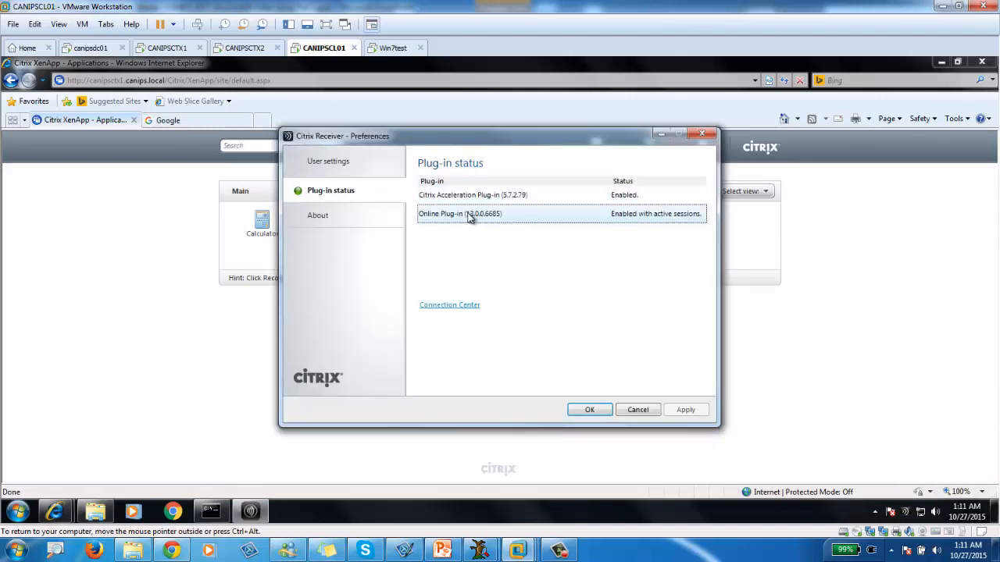
right_click(459, 213)
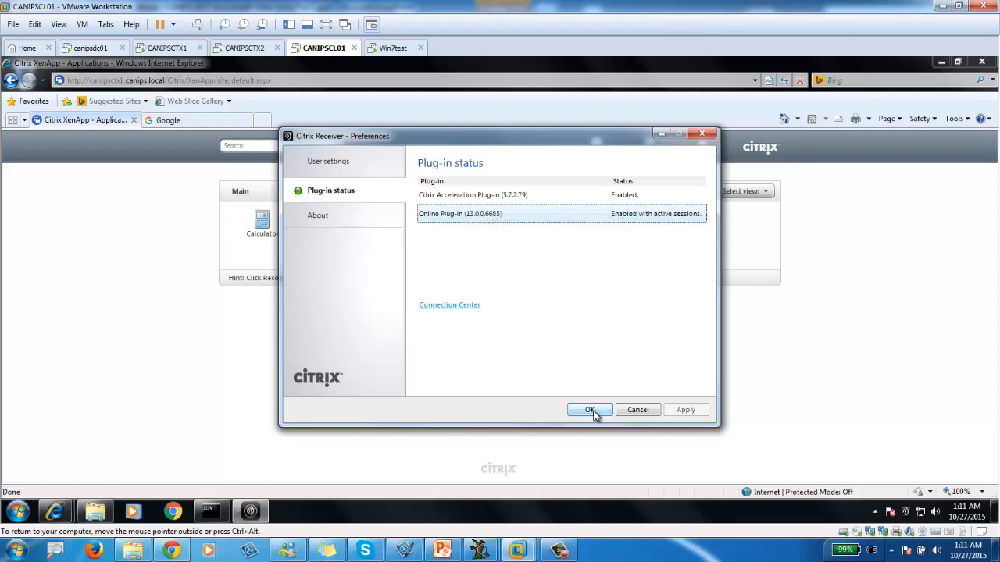
click(590, 409)
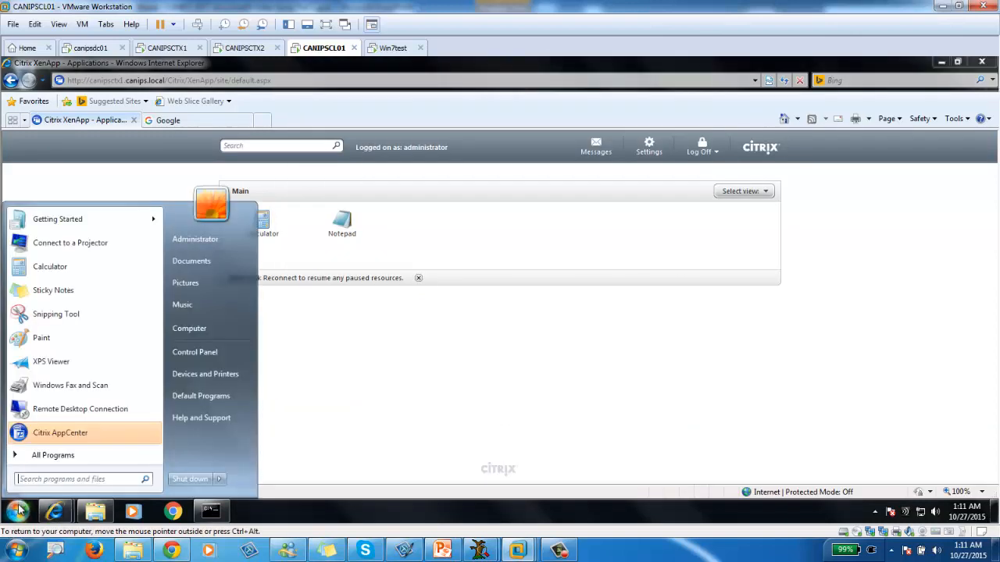
- Expand All Programs on the CANIPSCL01 client, still showing only local tools
click(53, 454)
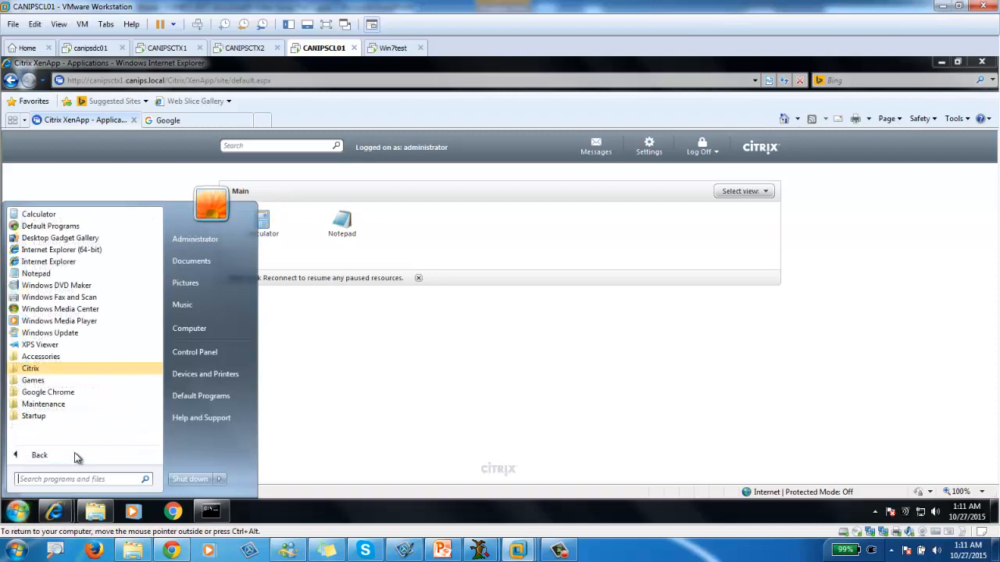
mouse_move(49, 262)
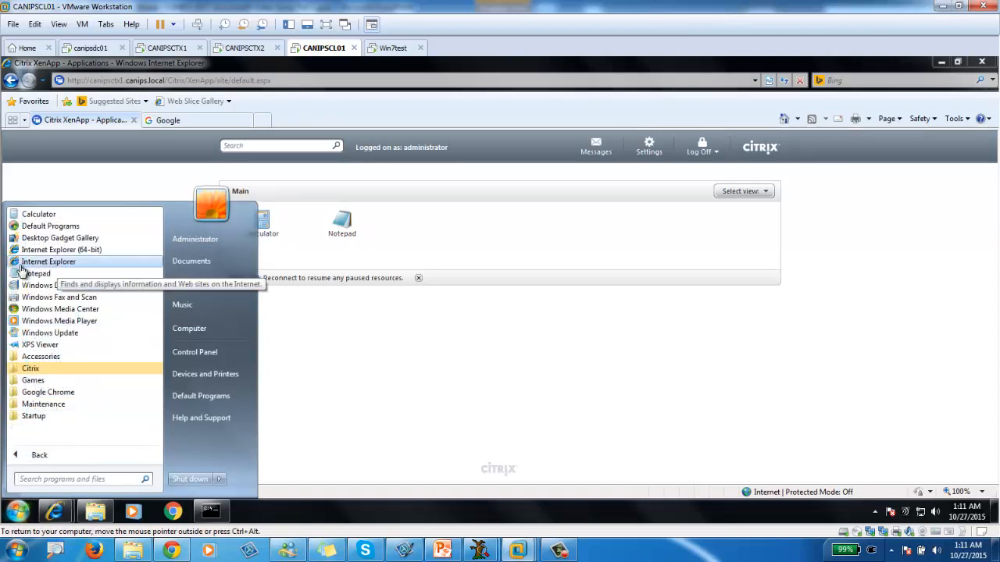
mouse_move(36, 274)
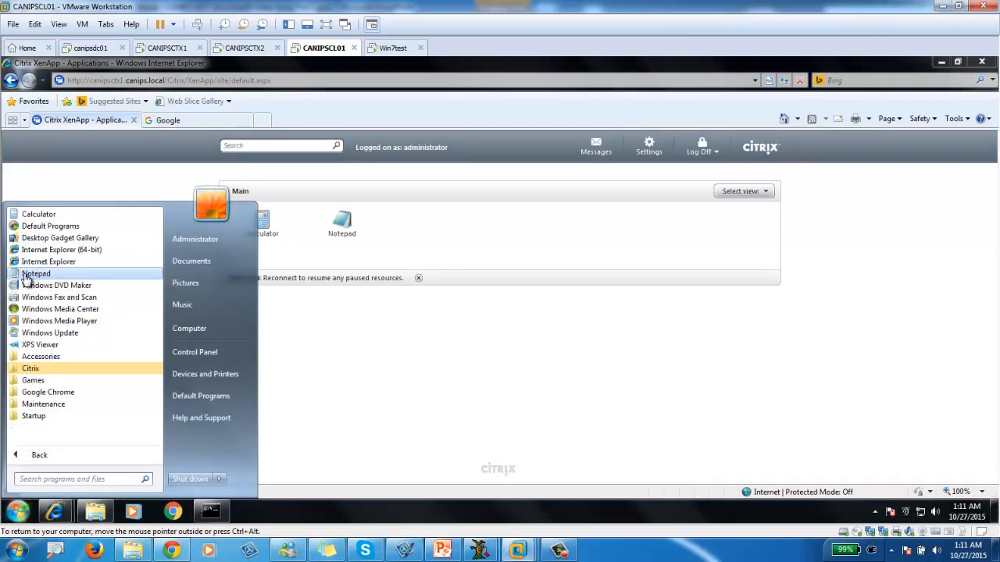
mouse_move(48, 262)
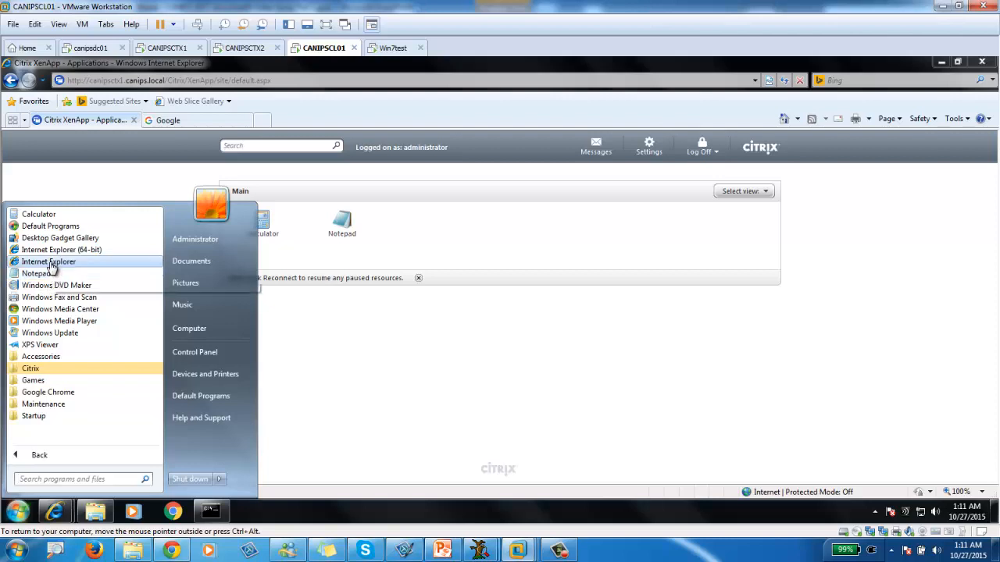
mouse_move(38, 219)
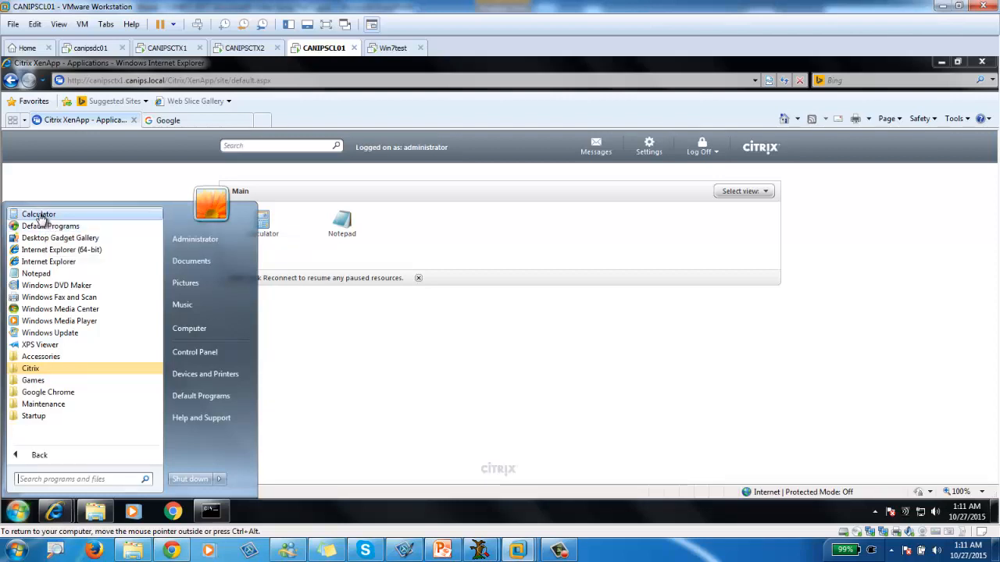
mouse_move(36, 273)
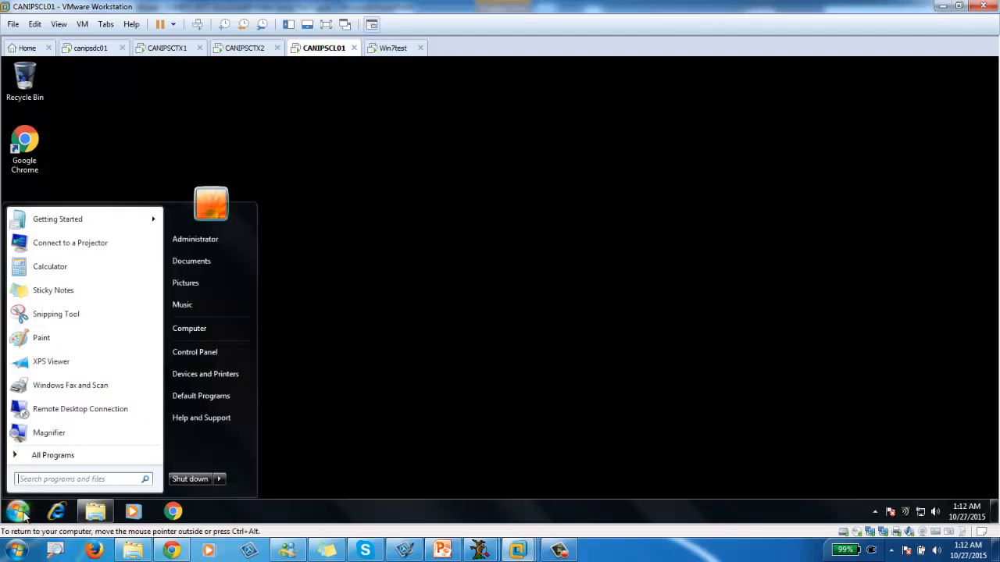
- Log off the client and sign back in as the domain administrator
click(219, 478)
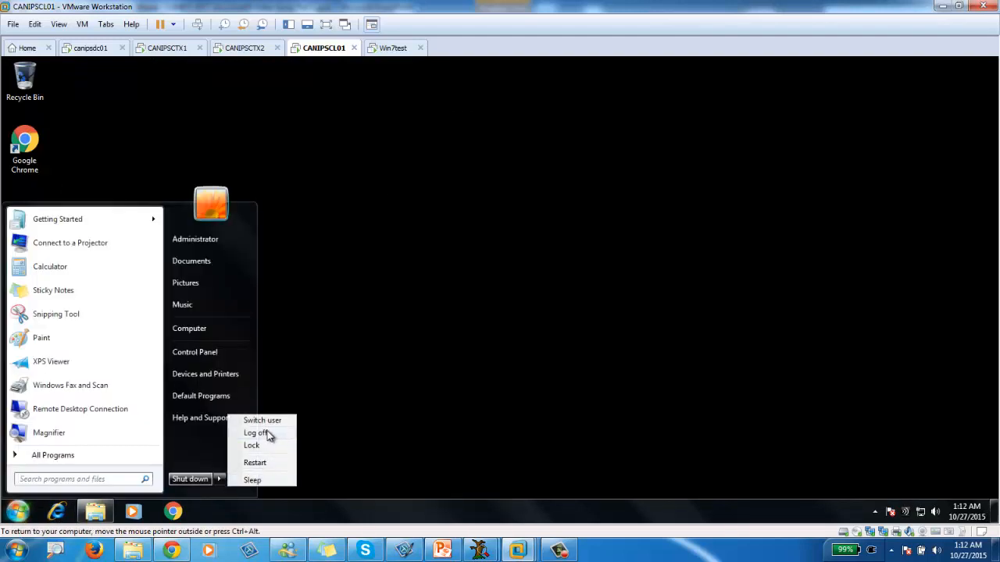
click(256, 432)
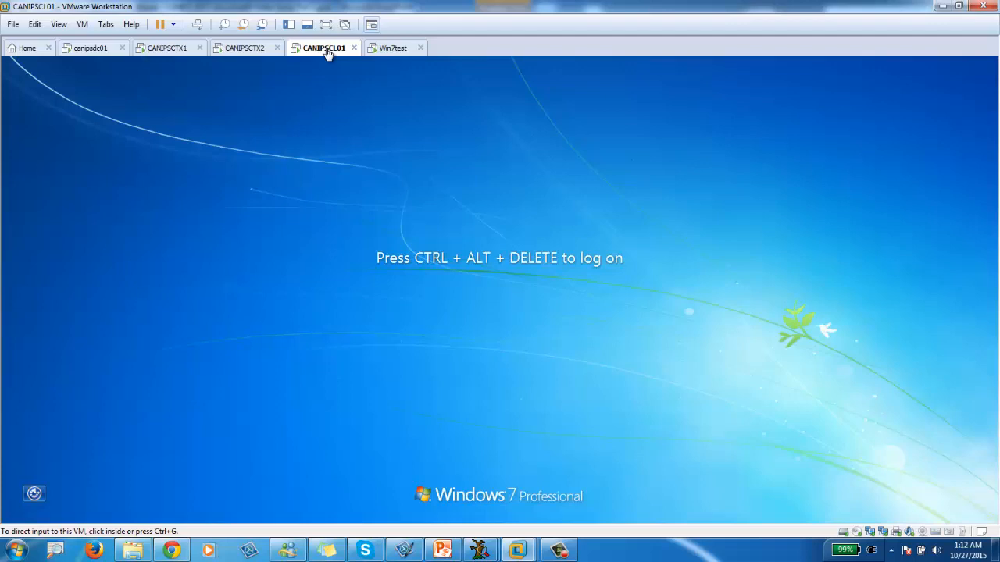
key(ctrl+alt+delete)
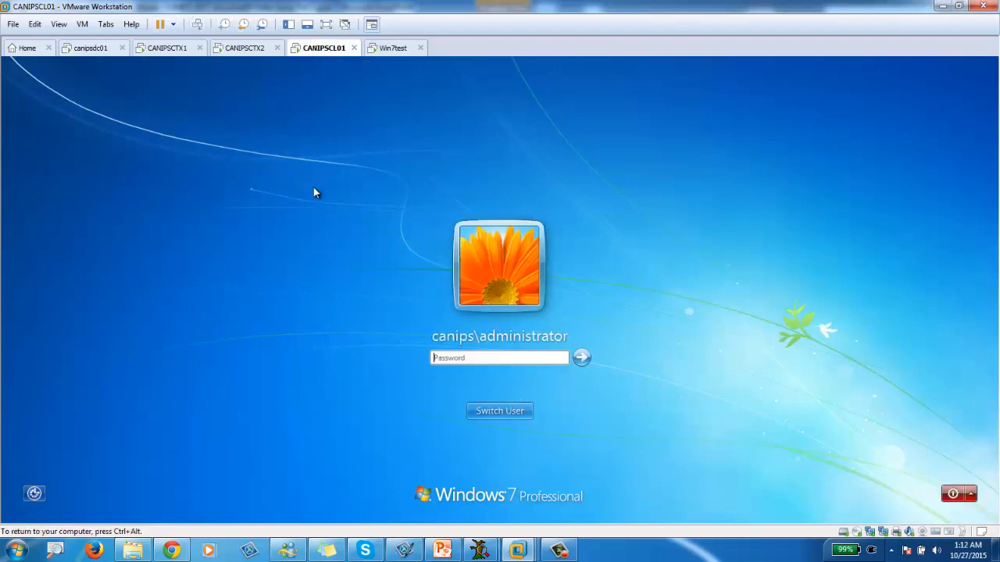
click(499, 358)
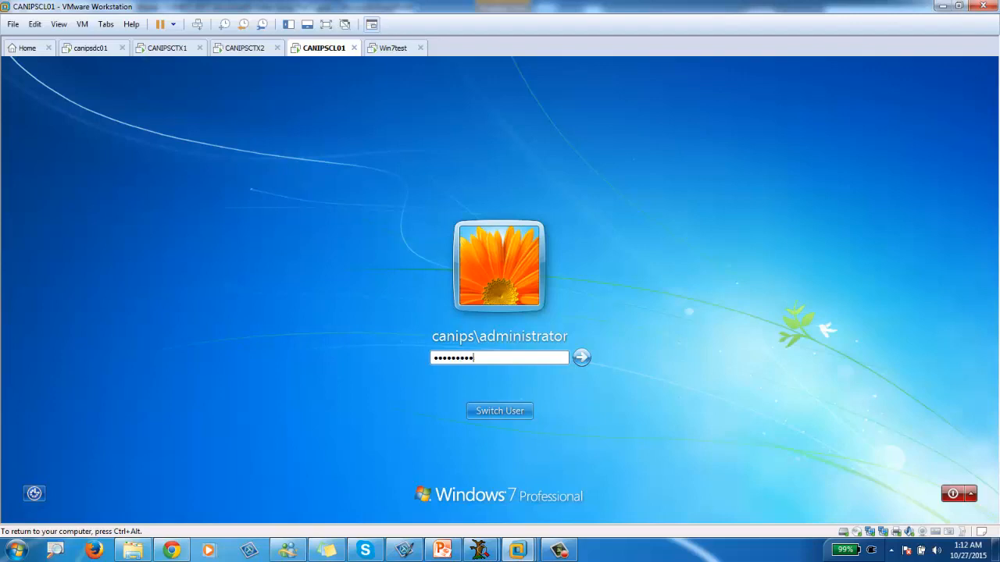
click(581, 356)
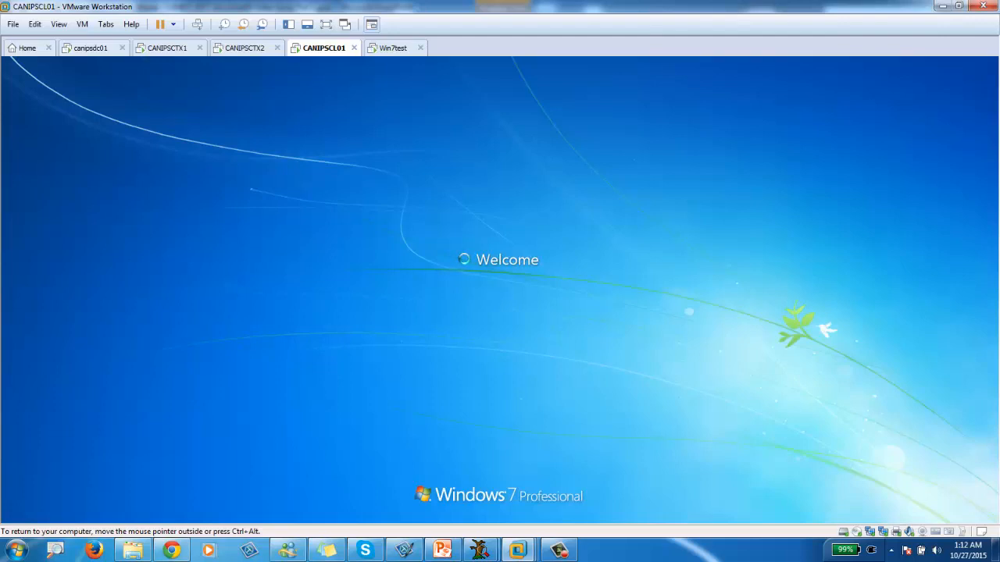
mouse_move(483, 368)
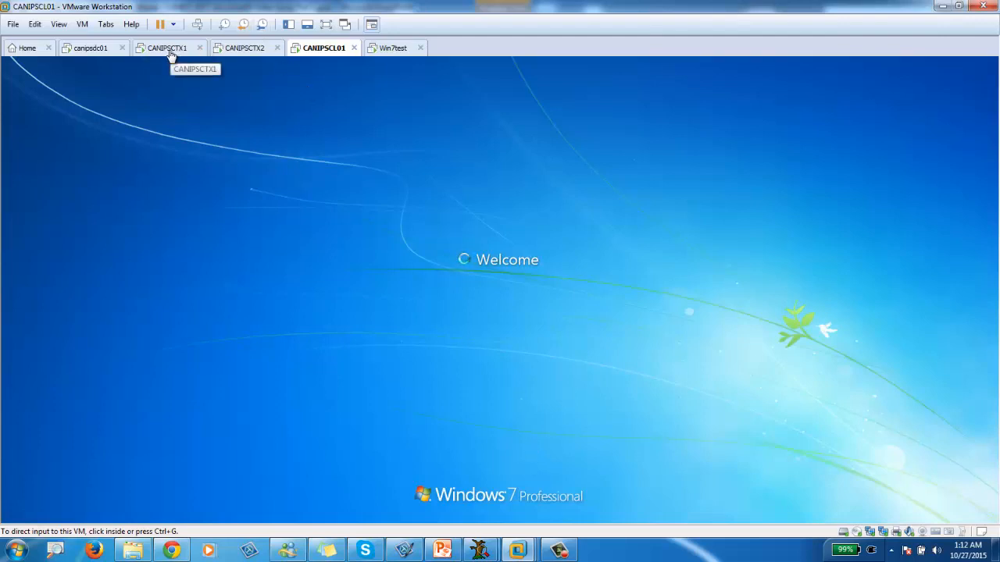
- On the XenApp server, review the Web Interface sites and reach the Online Plug-in actions in Receiver Preferences
click(168, 47)
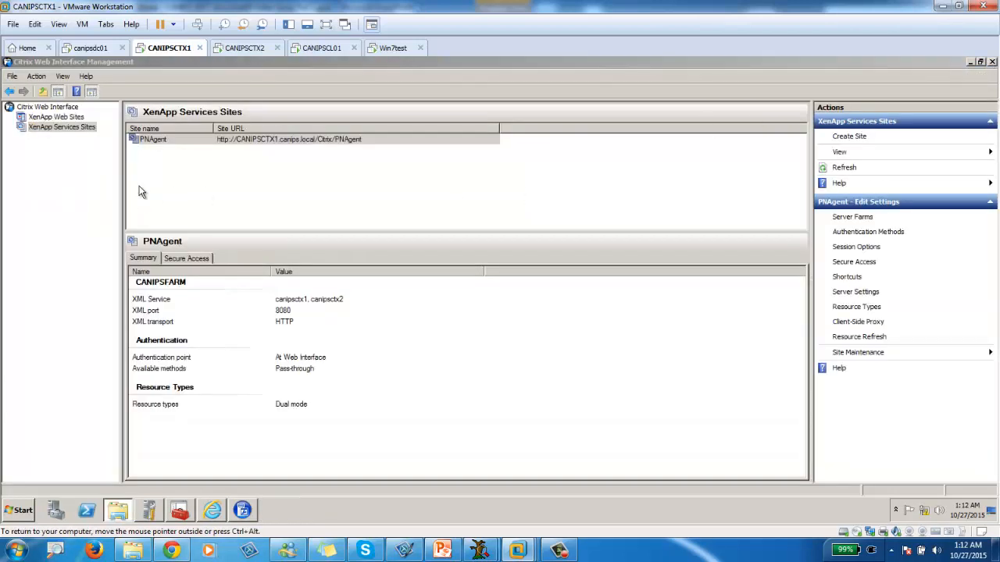
click(56, 116)
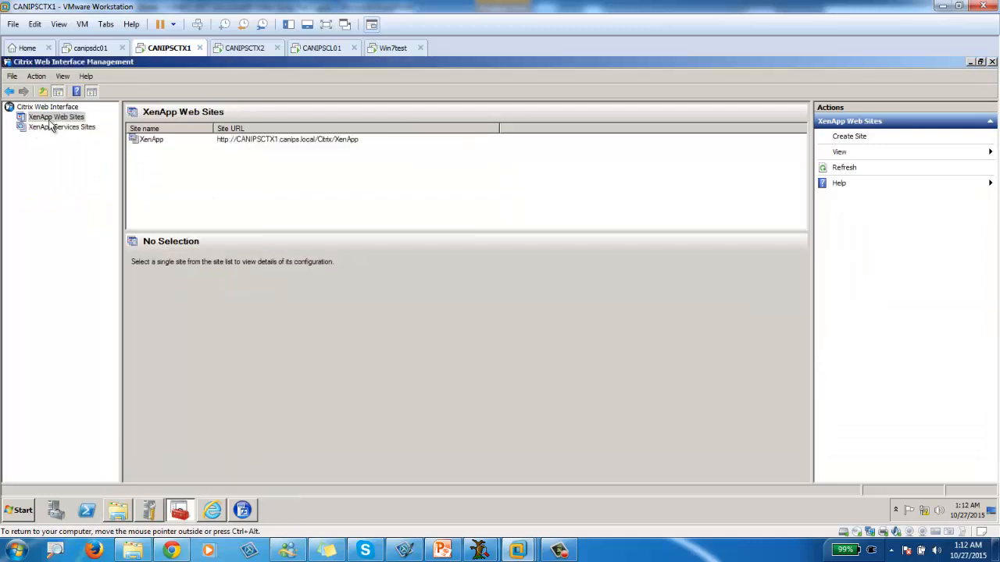
click(61, 126)
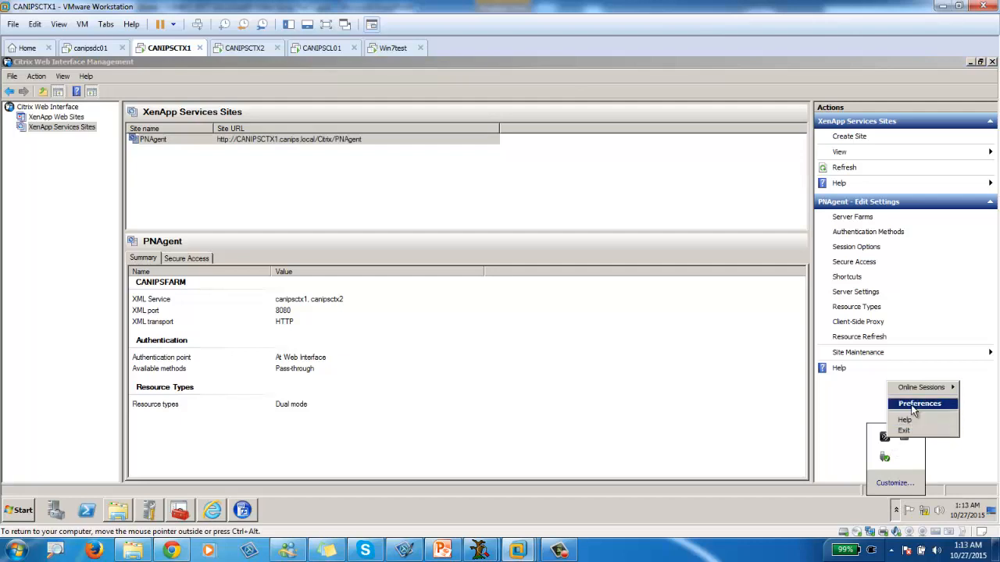
click(919, 403)
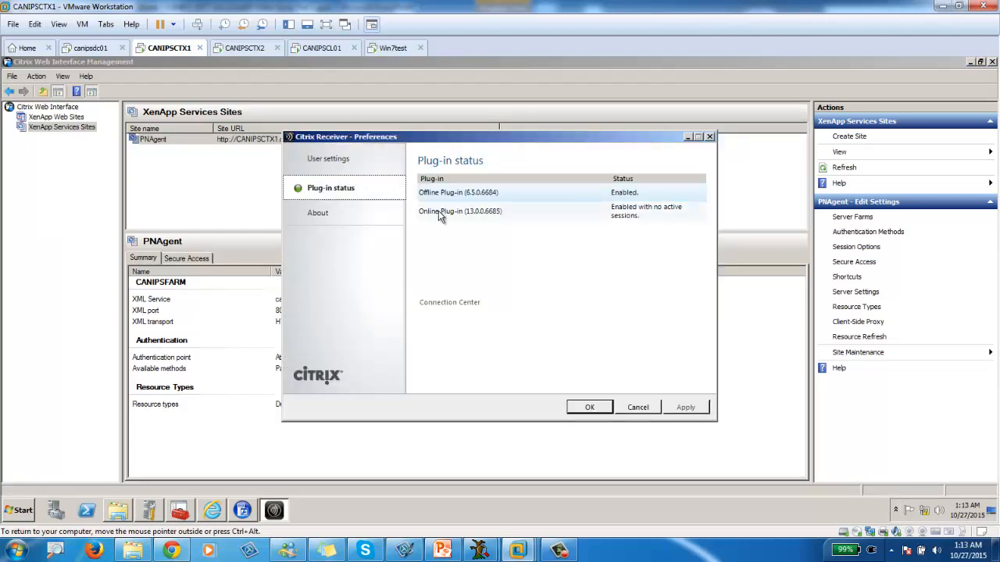
right_click(459, 211)
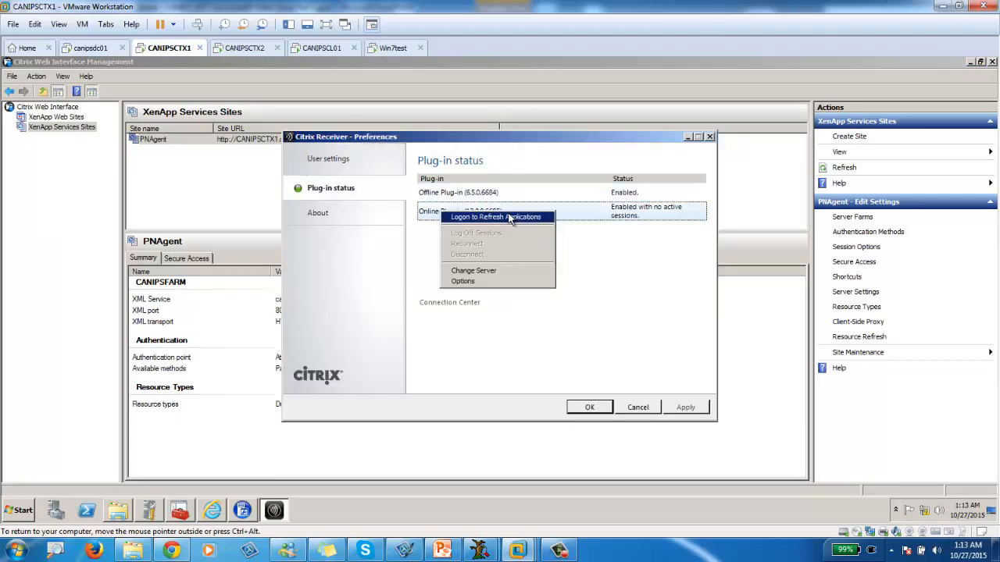
mouse_move(474, 272)
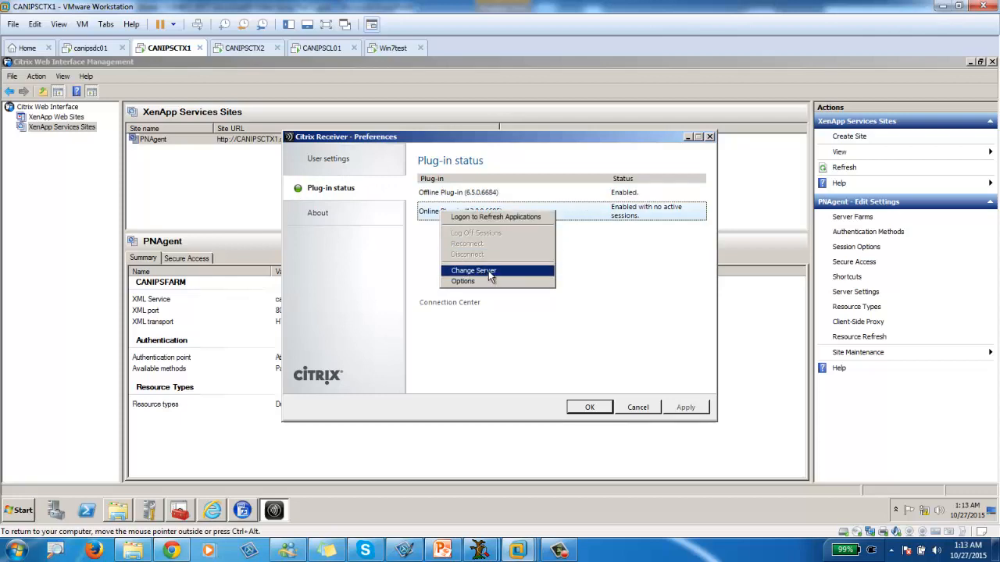
mouse_move(478, 272)
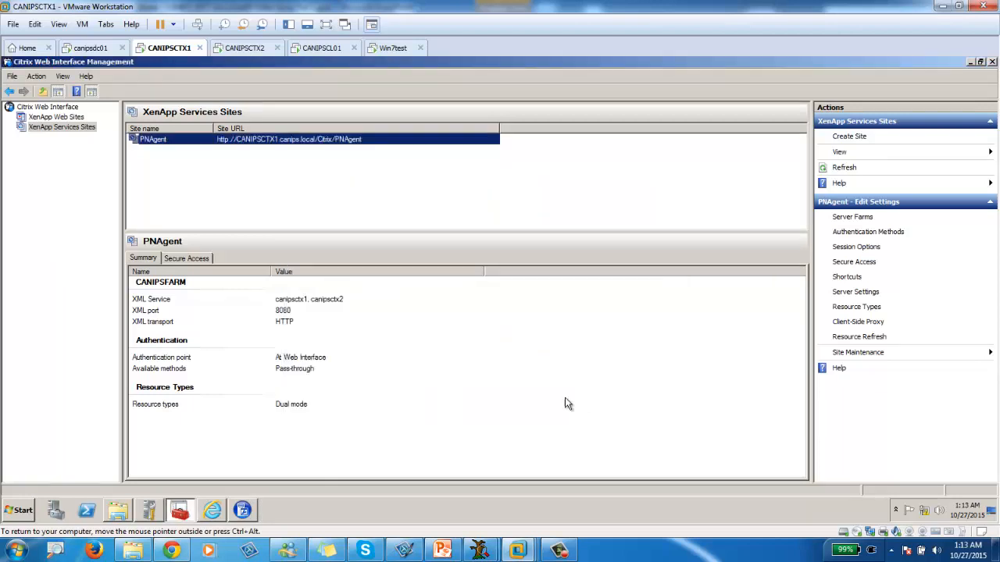
- Run Logon/Refresh Applications for the online plug-in and log on with the administrator password
click(18, 509)
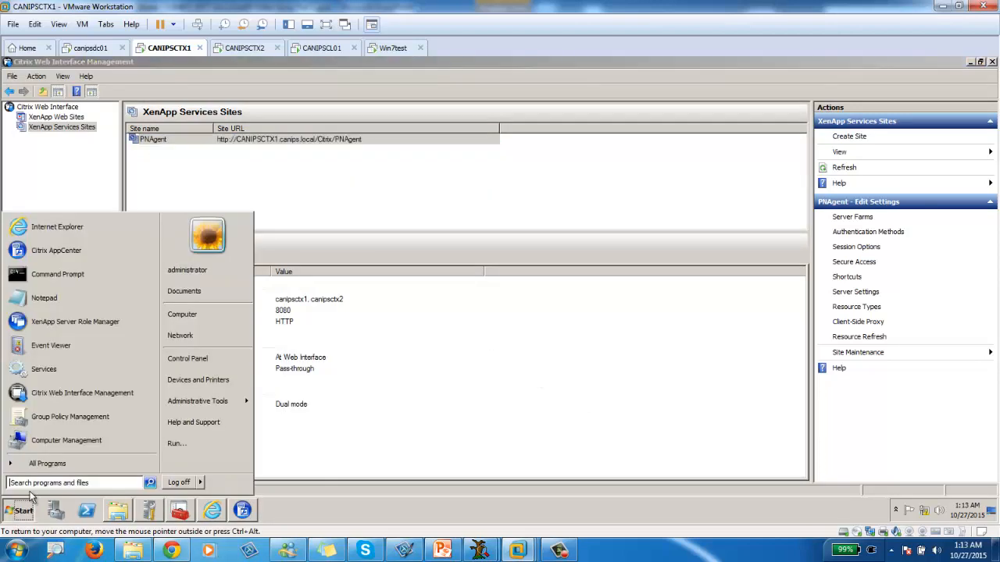
mouse_move(47, 462)
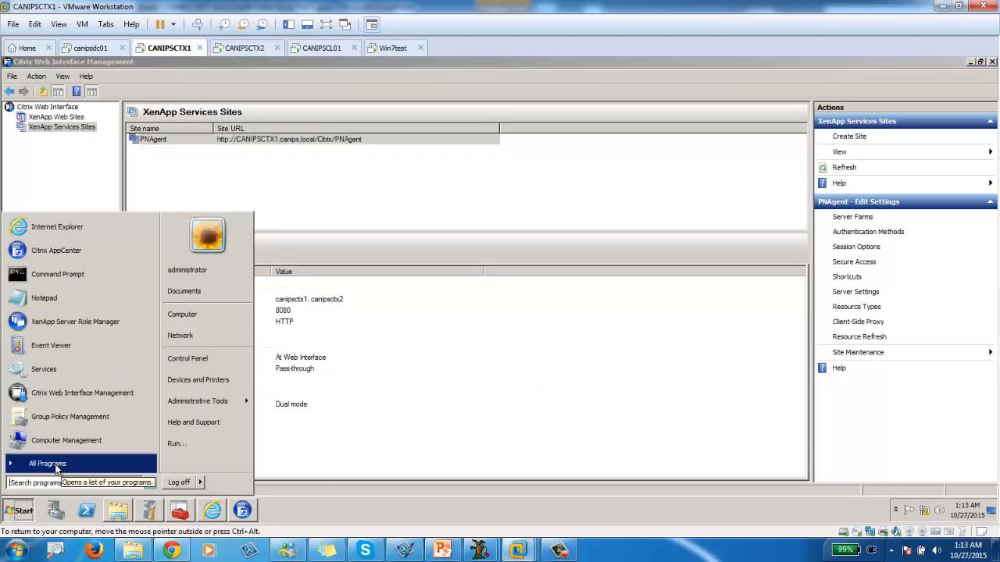
click(47, 463)
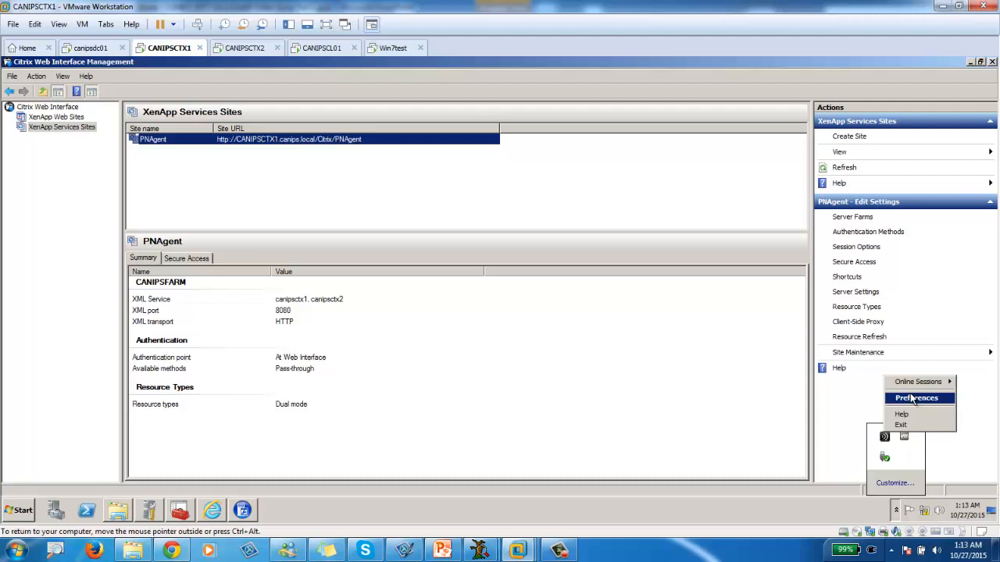
click(915, 399)
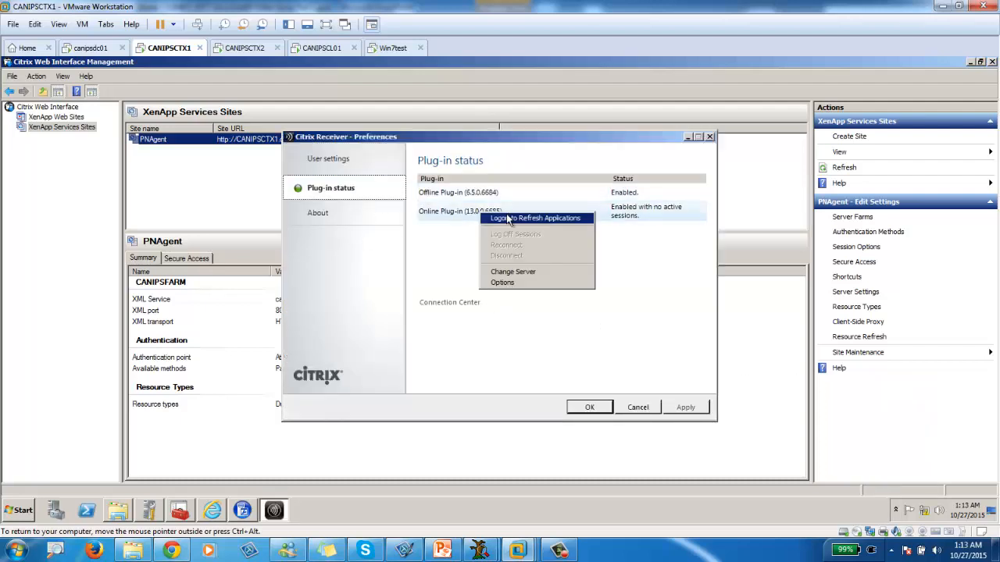
click(535, 219)
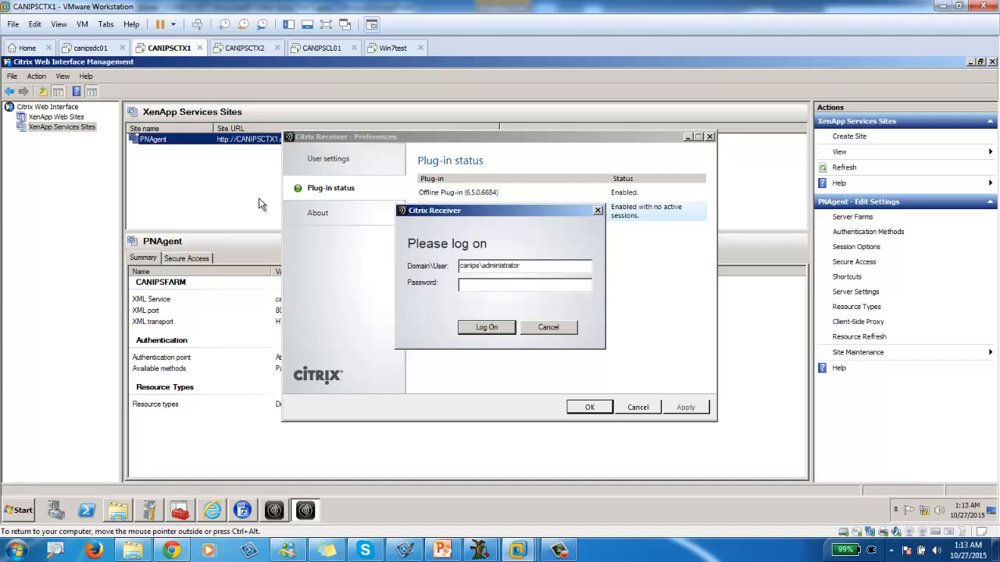
click(524, 283)
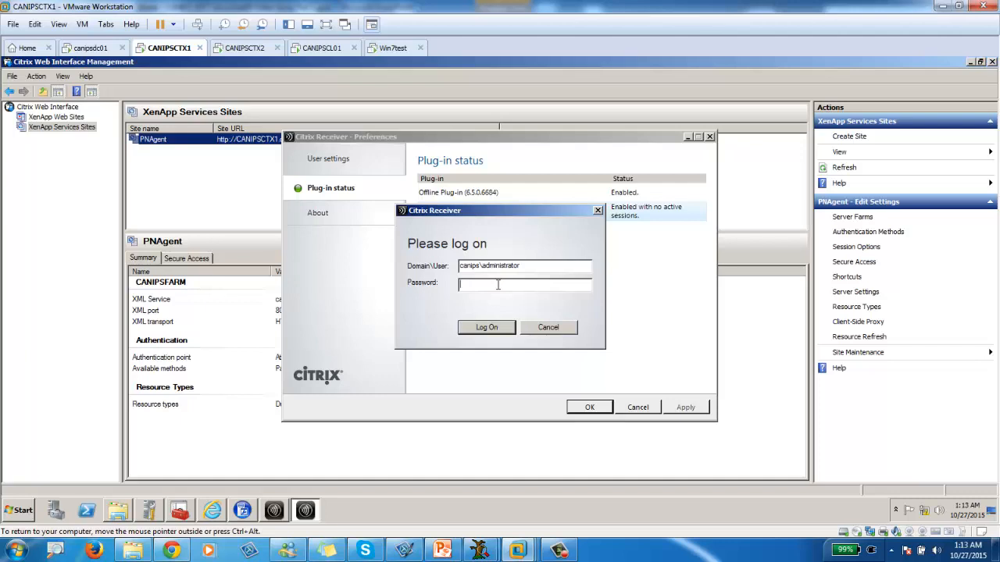
text(password)
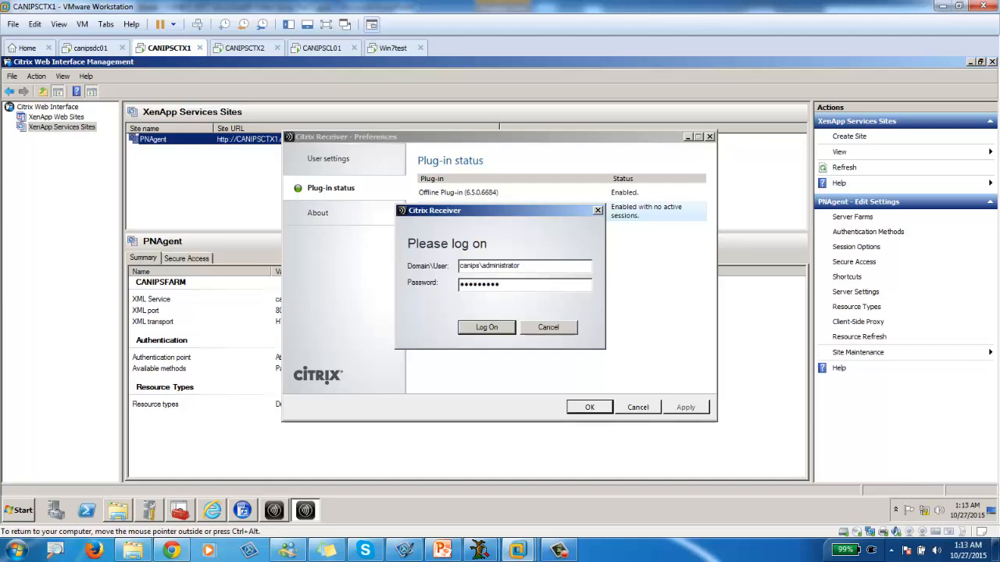
click(486, 326)
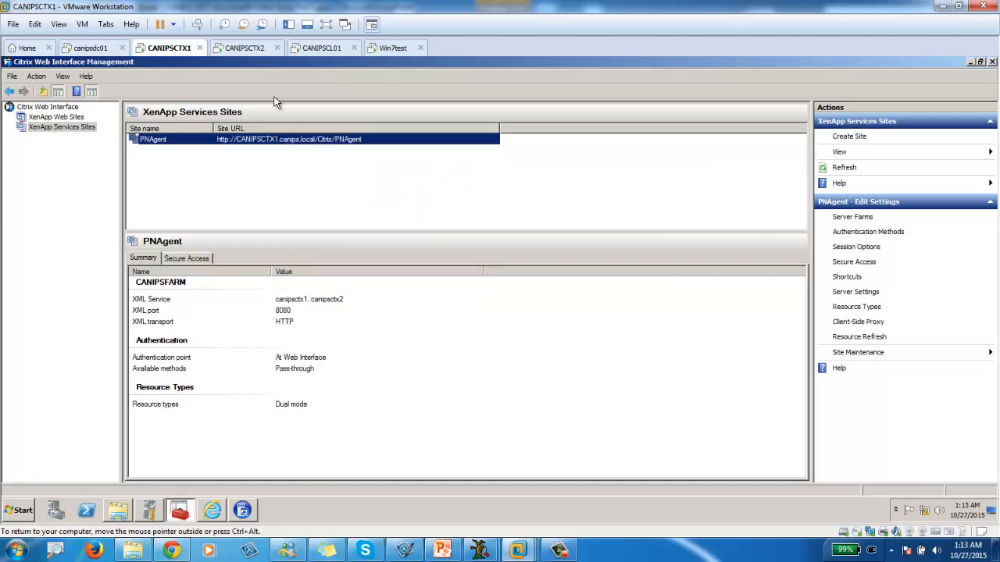
mouse_move(303, 64)
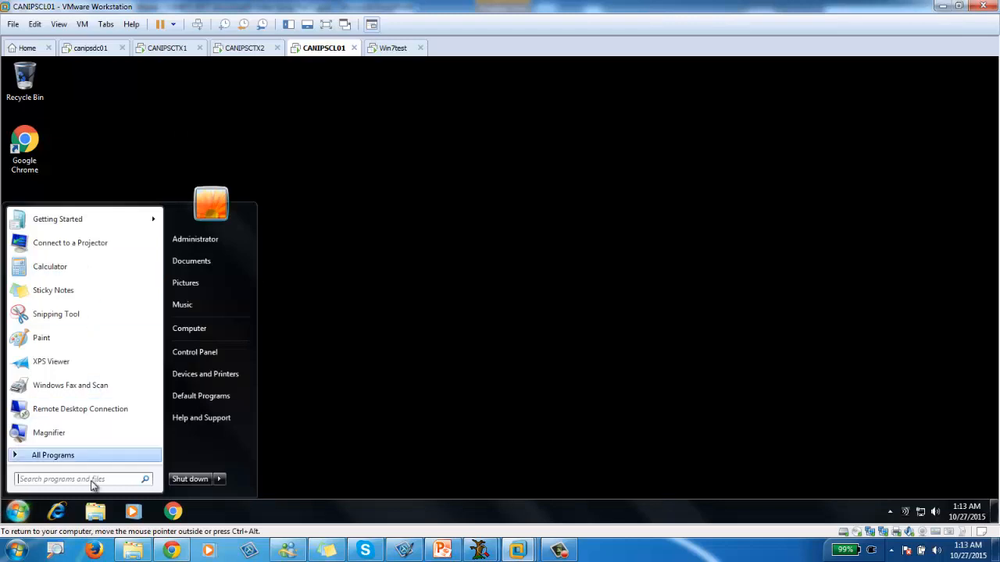
- Launch the Citrix-published Notepad from Start > All Programs > Citrix on the client
click(53, 454)
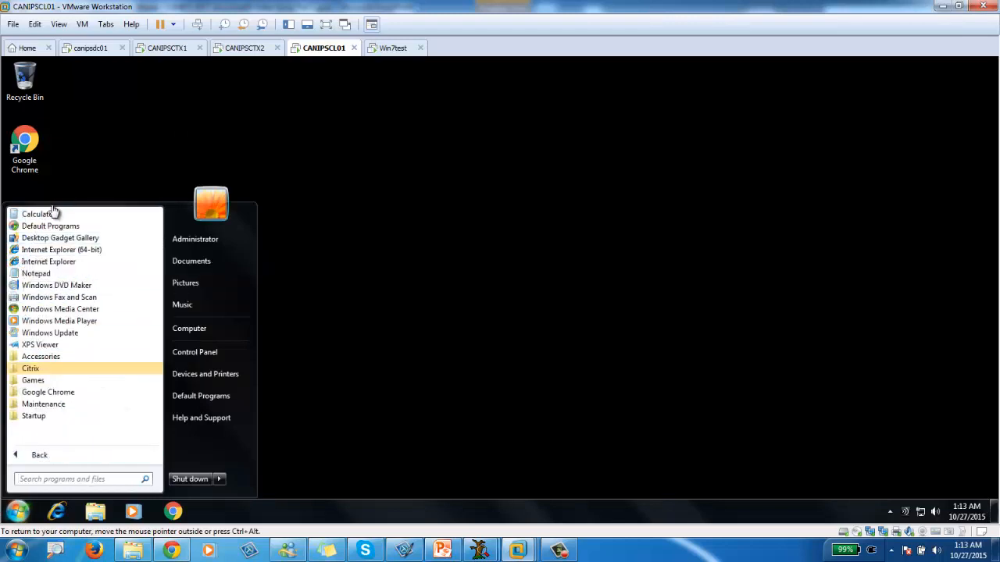
click(36, 273)
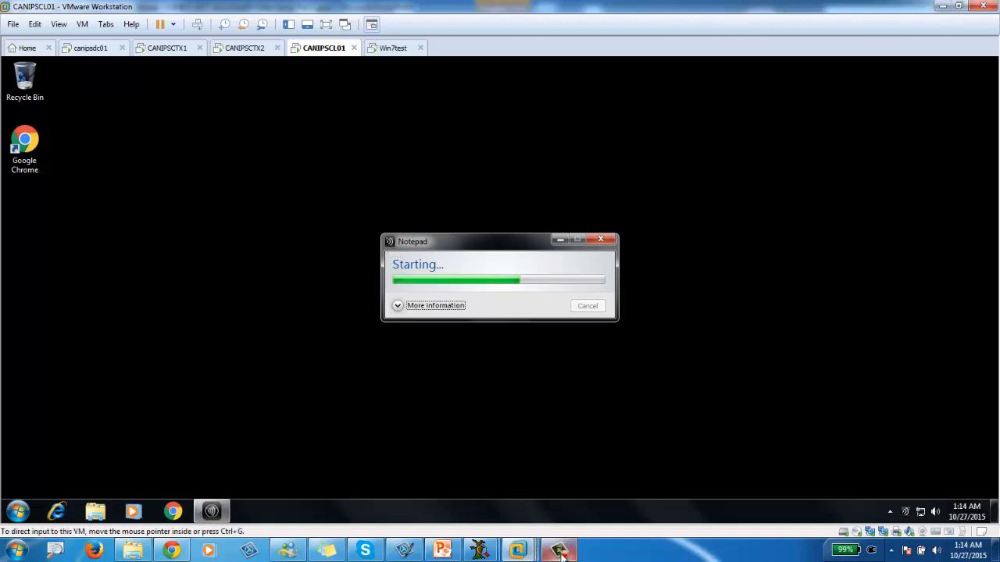
click(557, 550)
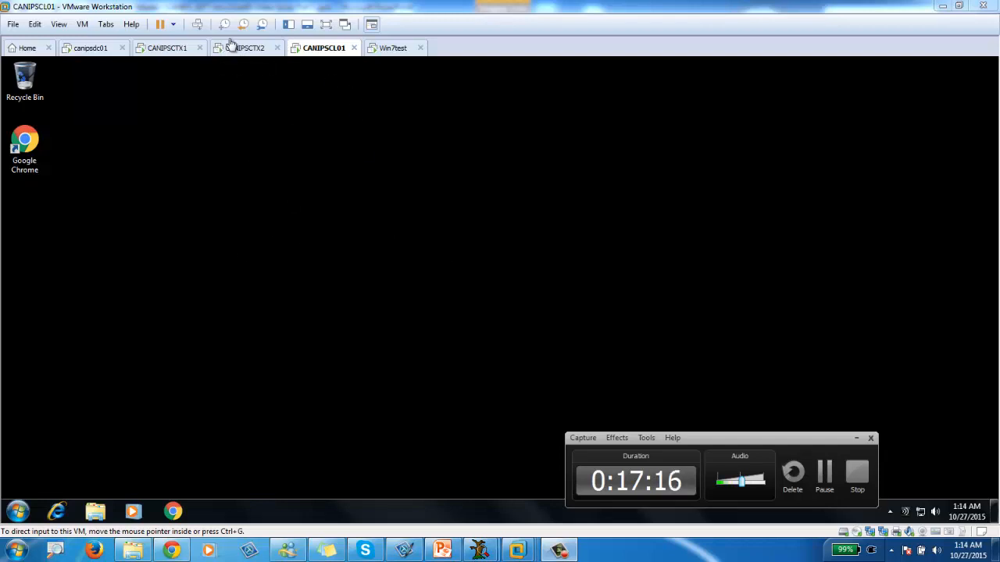
click(166, 47)
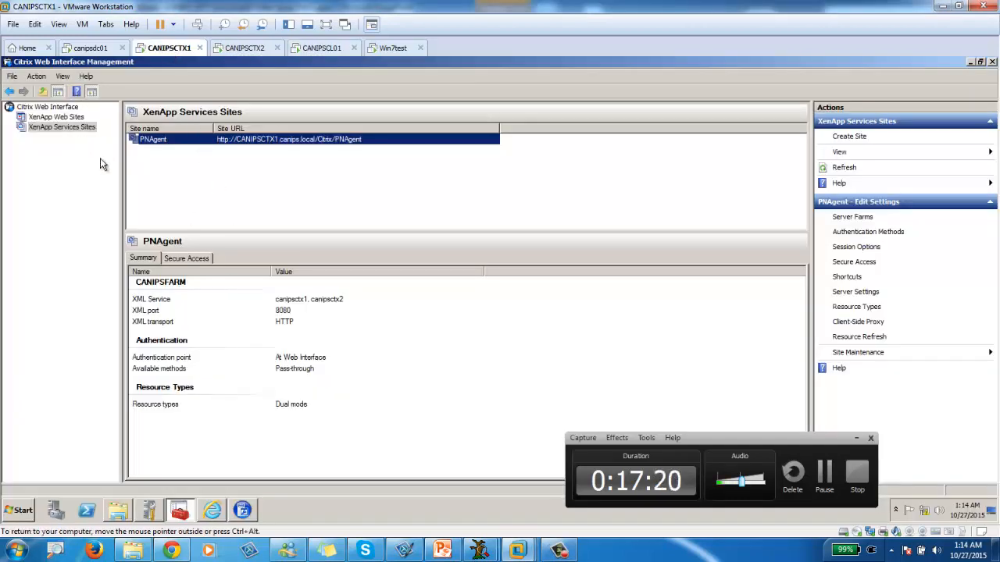